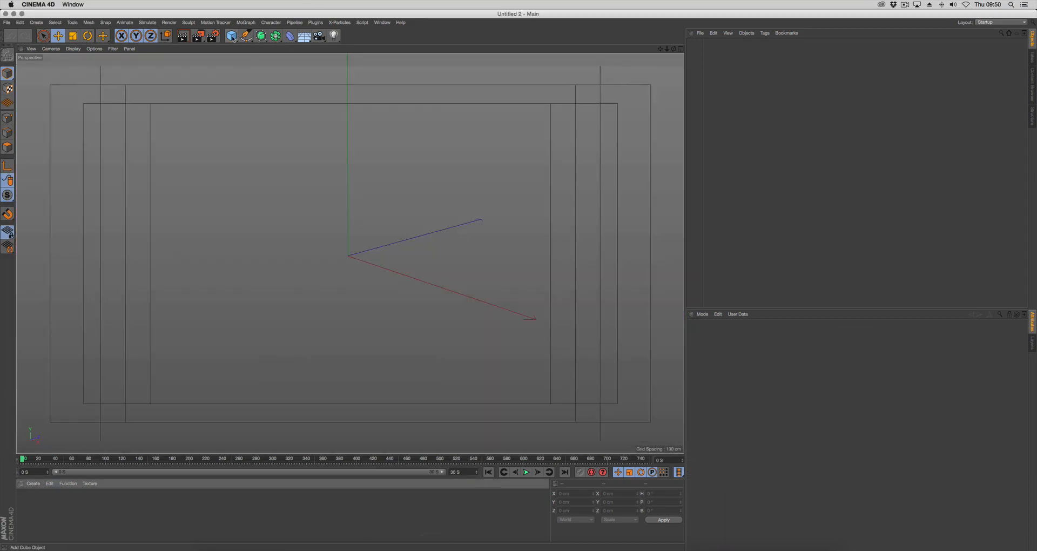
Step: Add a Plane primitive to the empty scene from the object palette
click(230, 38)
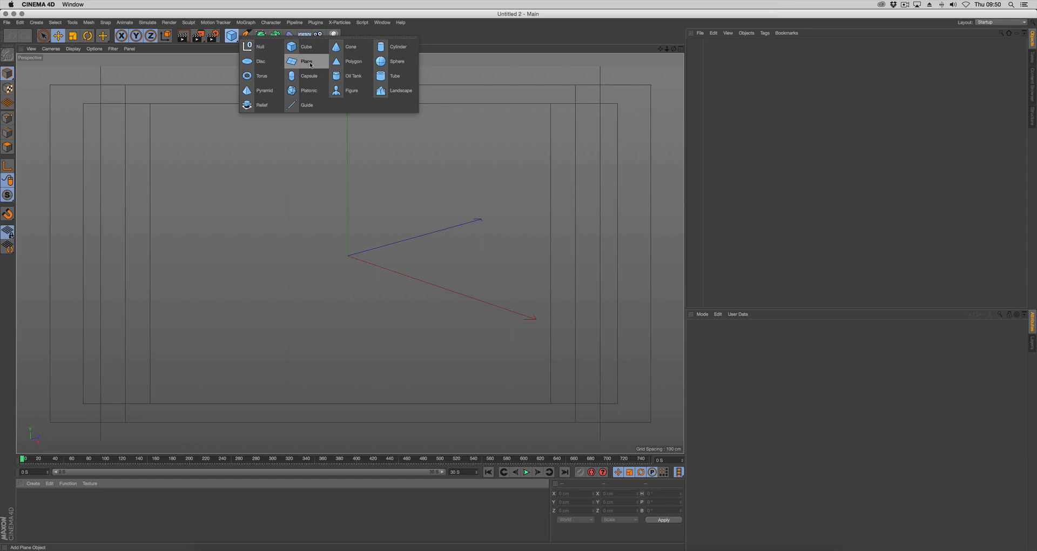
click(307, 59)
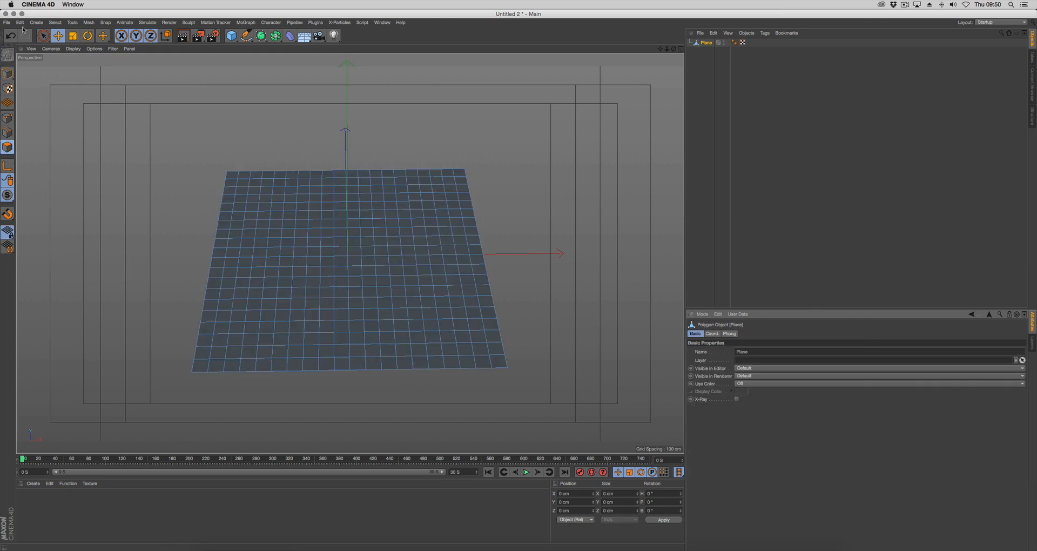
Step: Select all plane faces, shrink them with Normal Scale into insets, and store a polygon selection
click(54, 22)
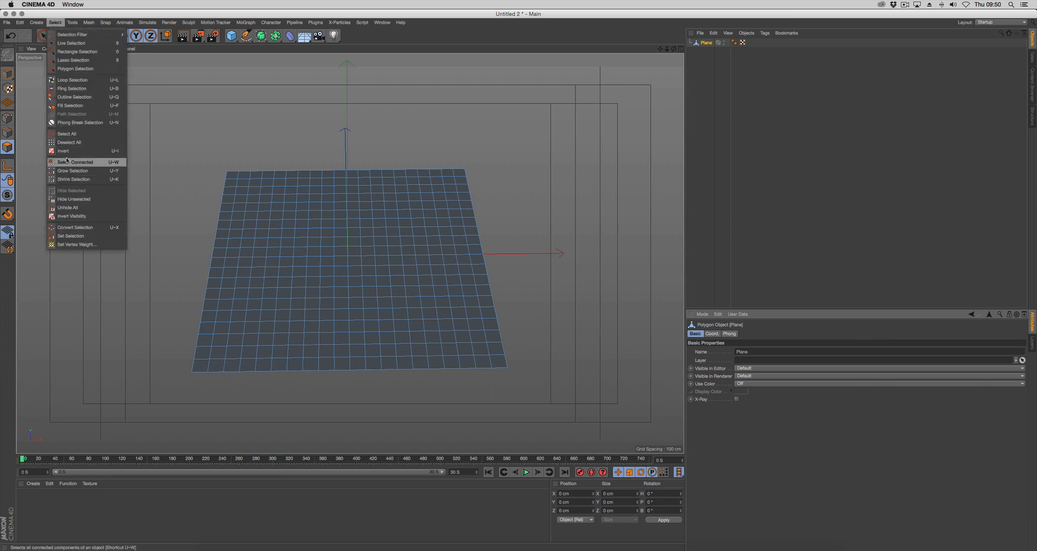
click(75, 162)
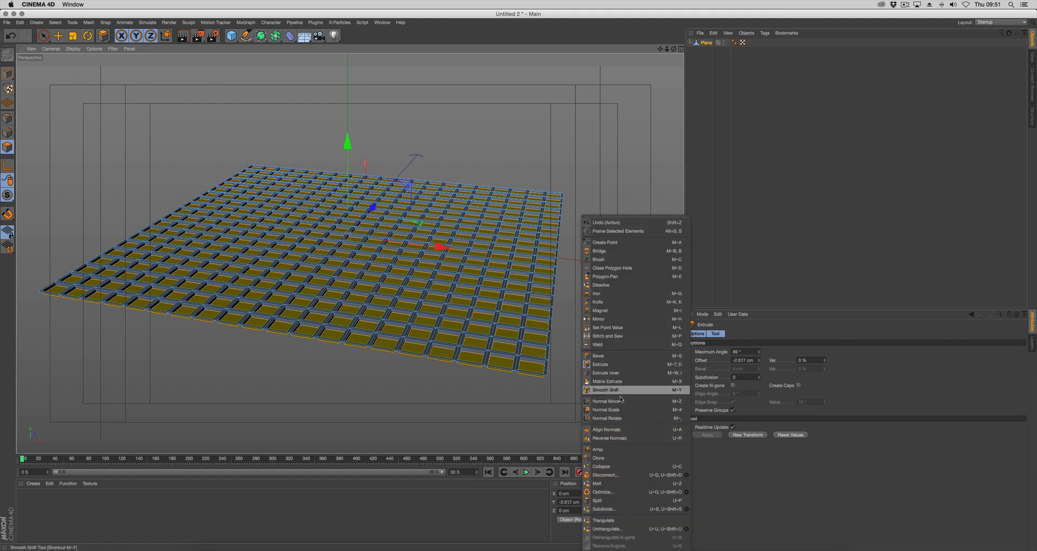
click(605, 410)
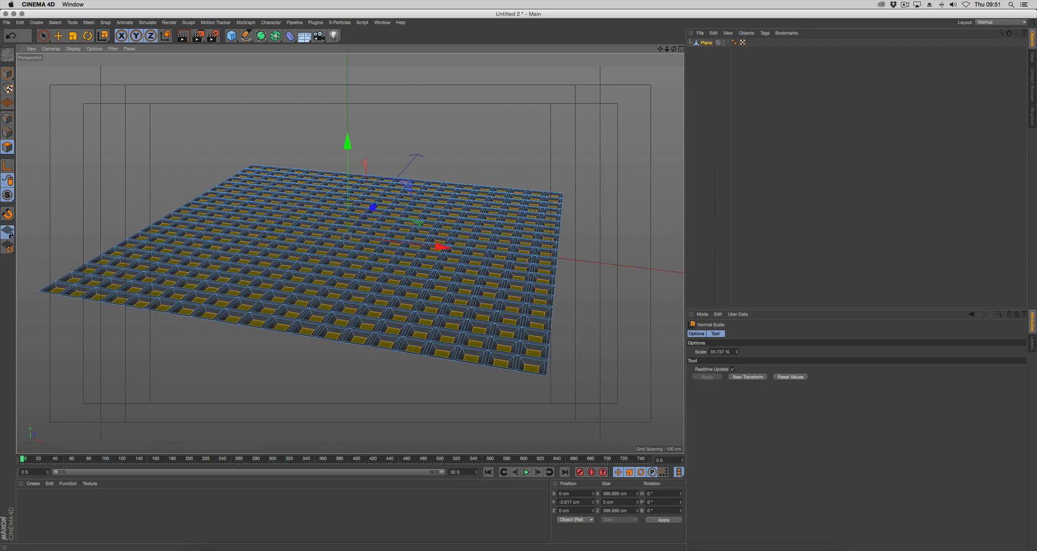
drag(347, 141, 346, 149)
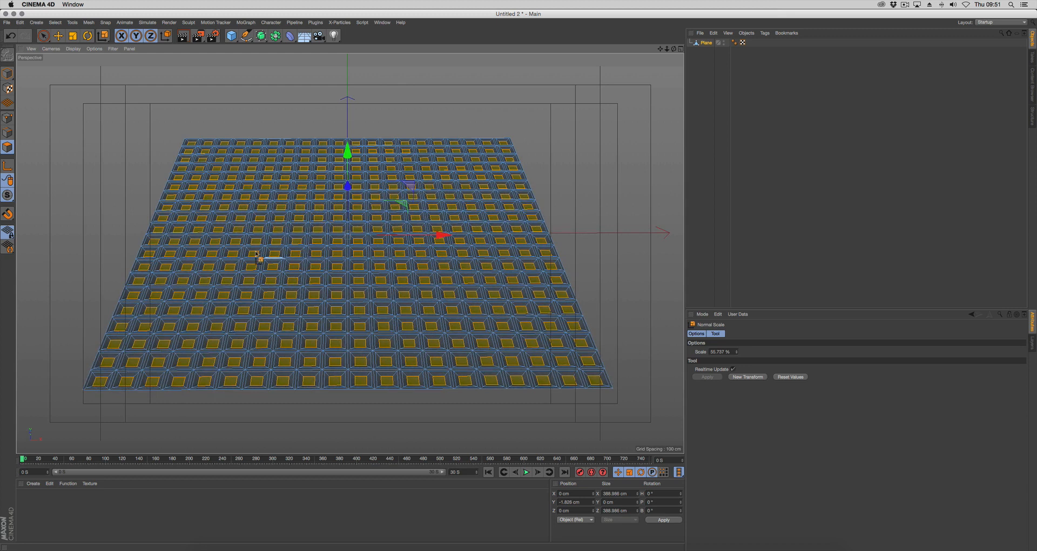
click(53, 22)
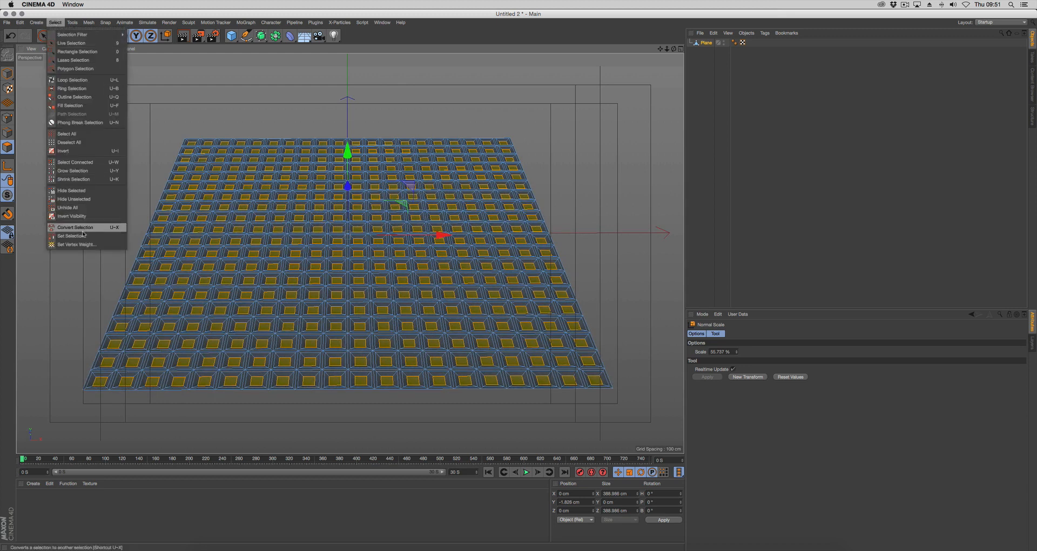
click(70, 235)
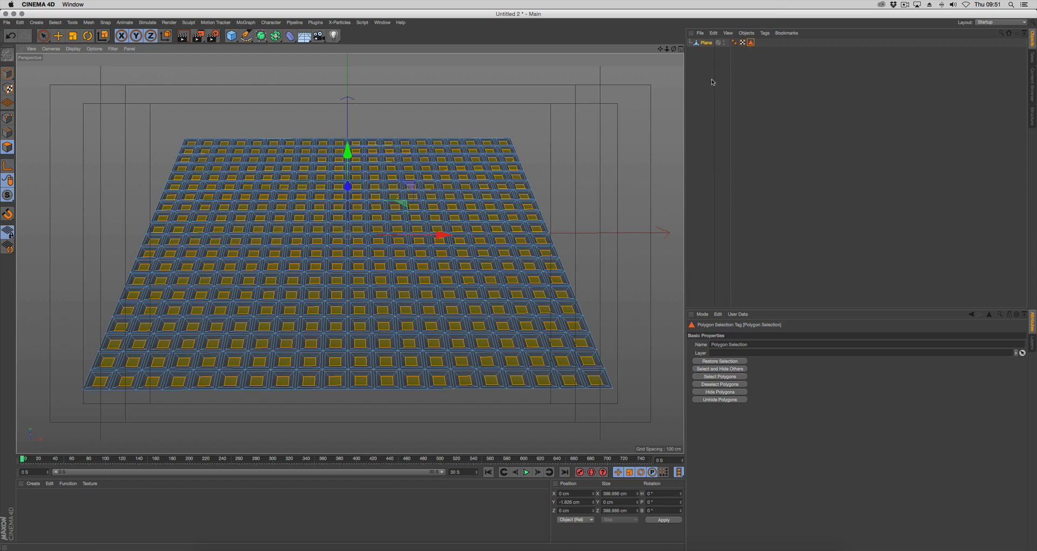
Step: Add a Subdivision Surface, plus a Displacer under the plane using a Noise shader
click(265, 36)
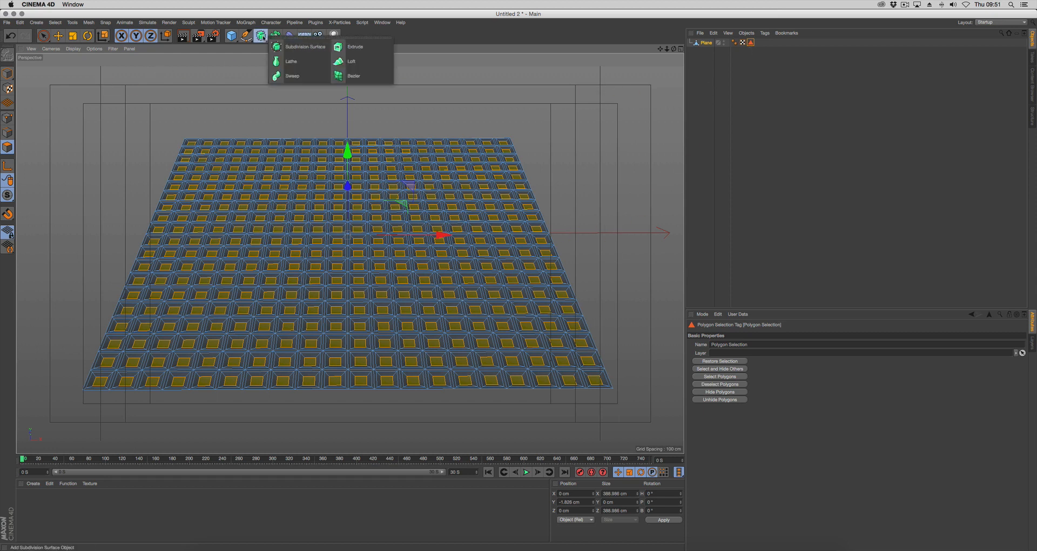
click(305, 46)
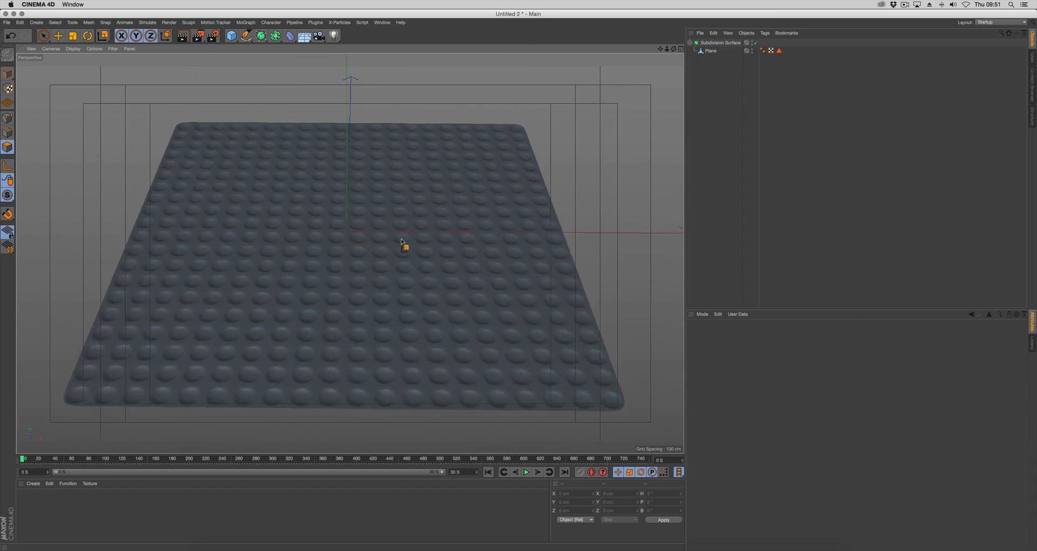
click(711, 50)
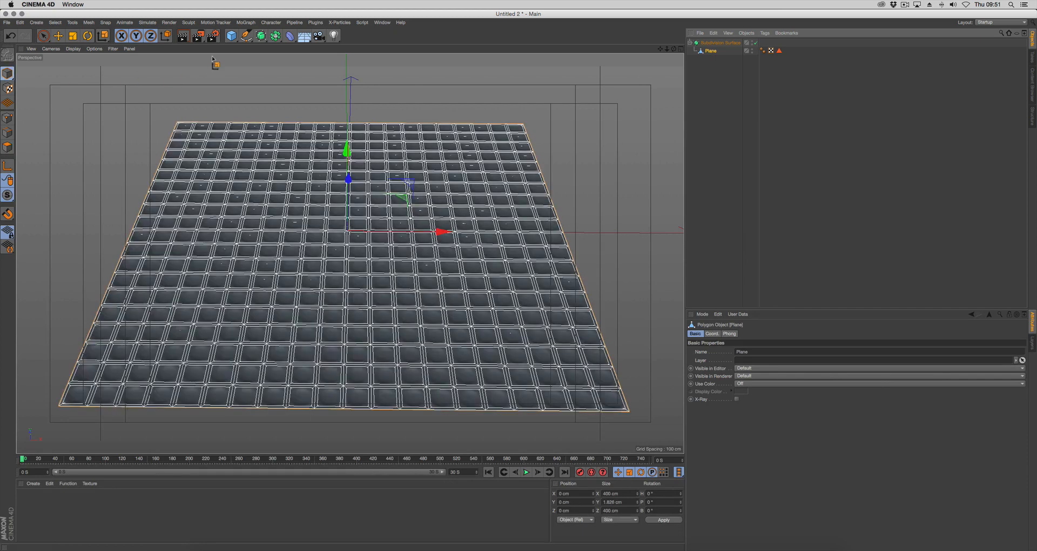
click(286, 35)
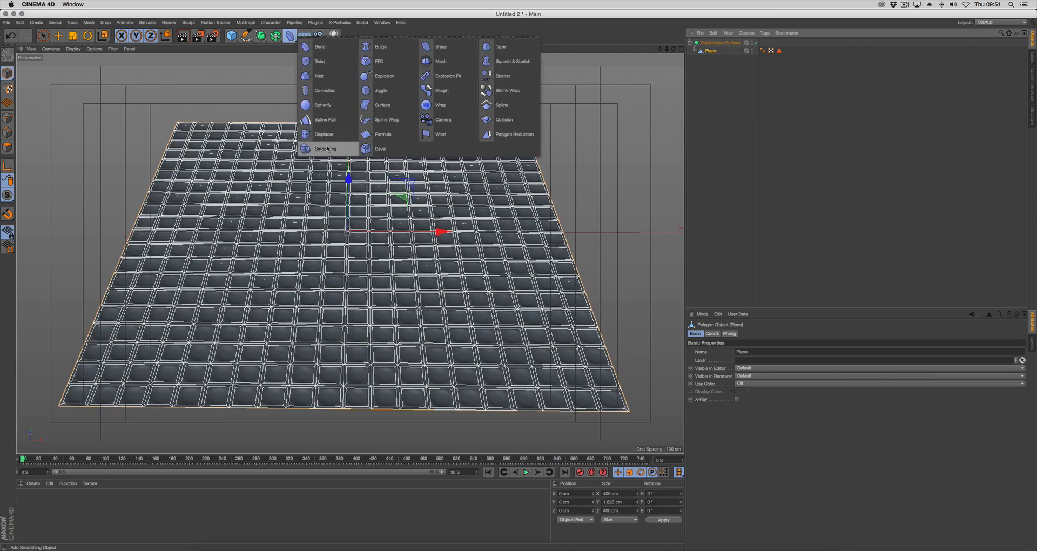
click(324, 134)
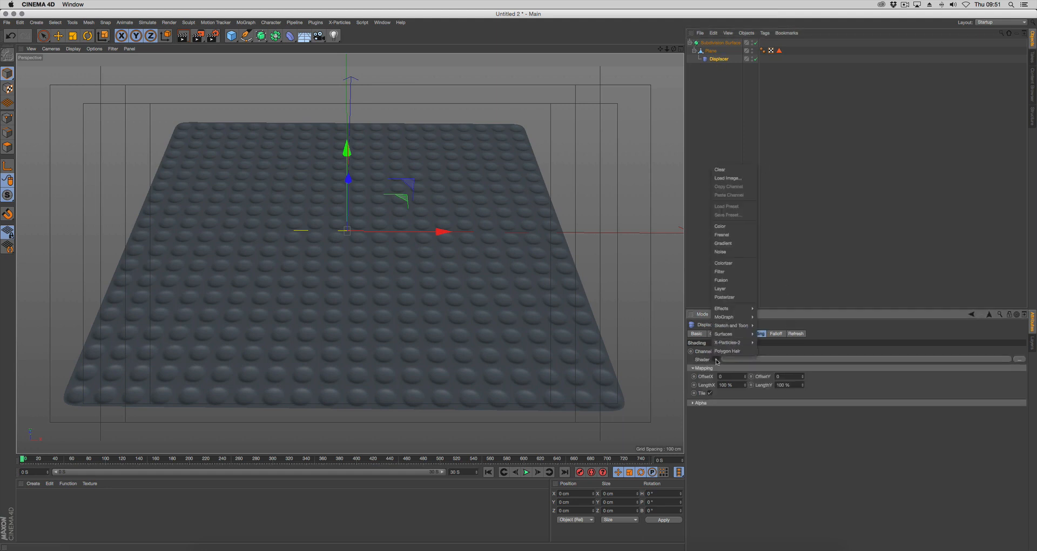
click(720, 252)
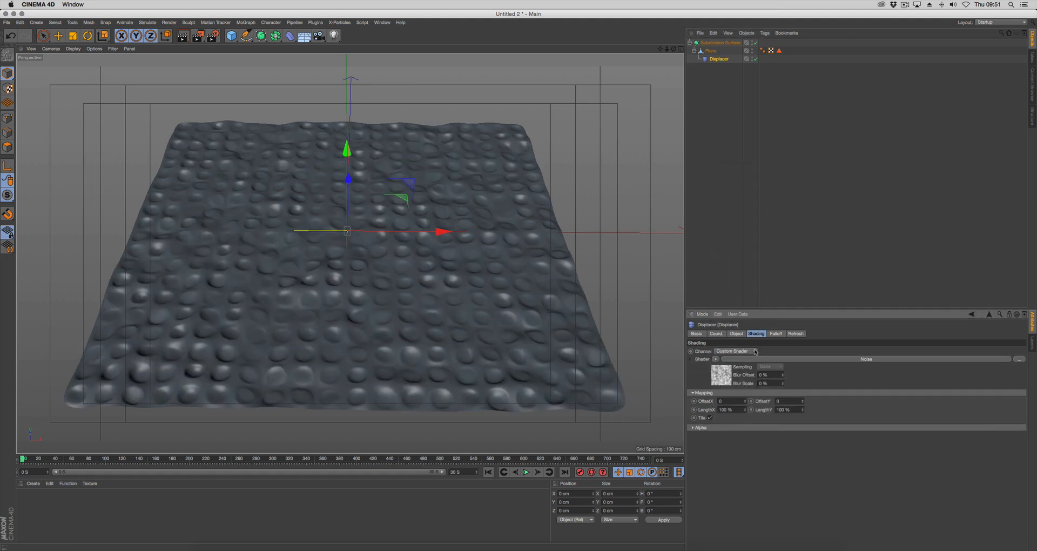
click(720, 375)
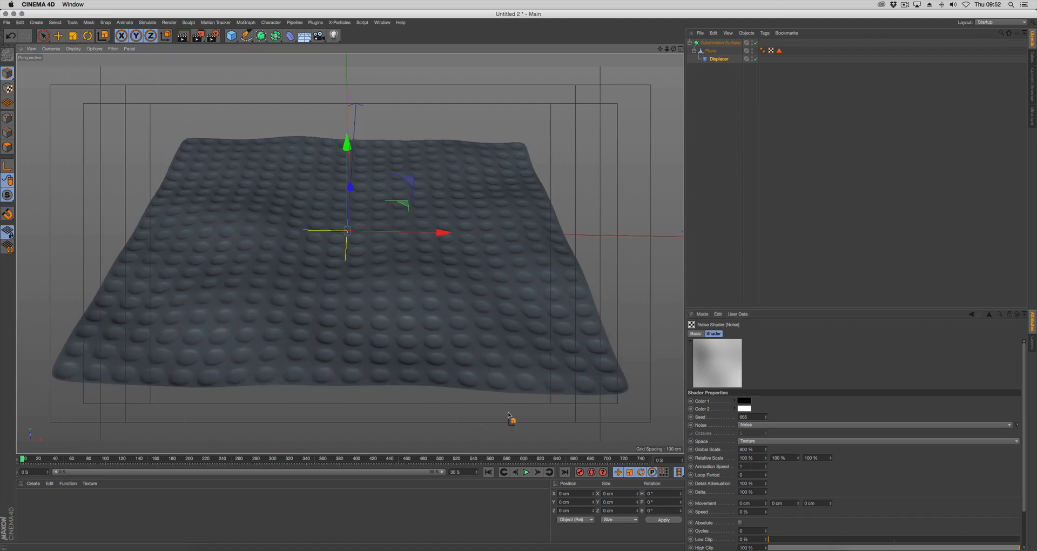
click(527, 471)
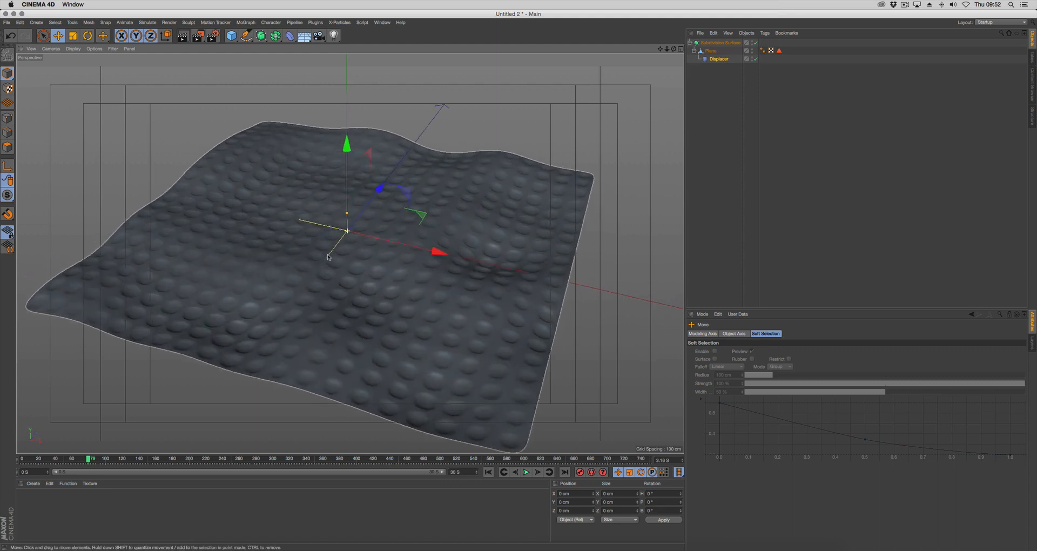
drag(331, 258, 529, 263)
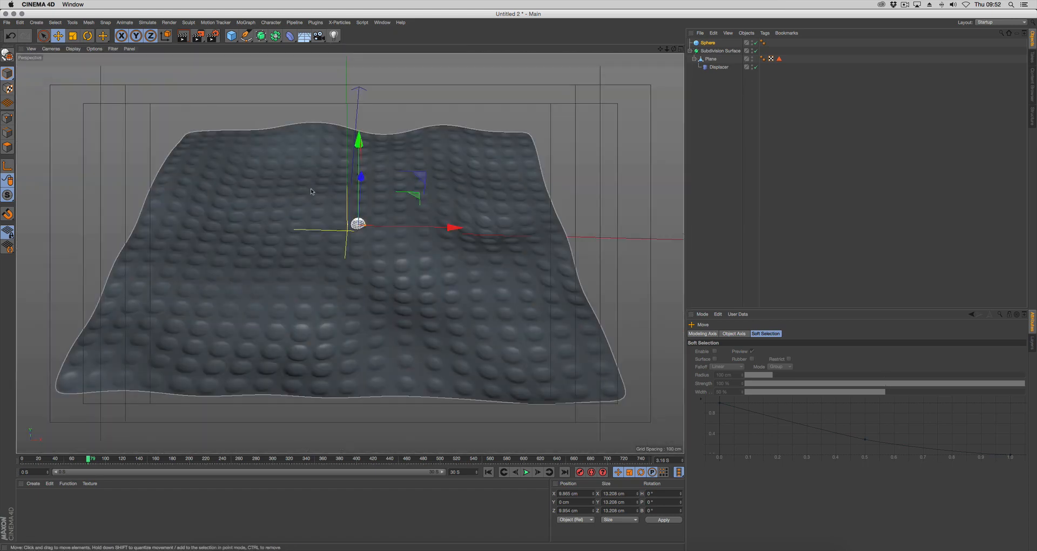
Step: Zoom in and scale the sphere flat into a thin disc, then view the whole surface
drag(357, 139, 356, 96)
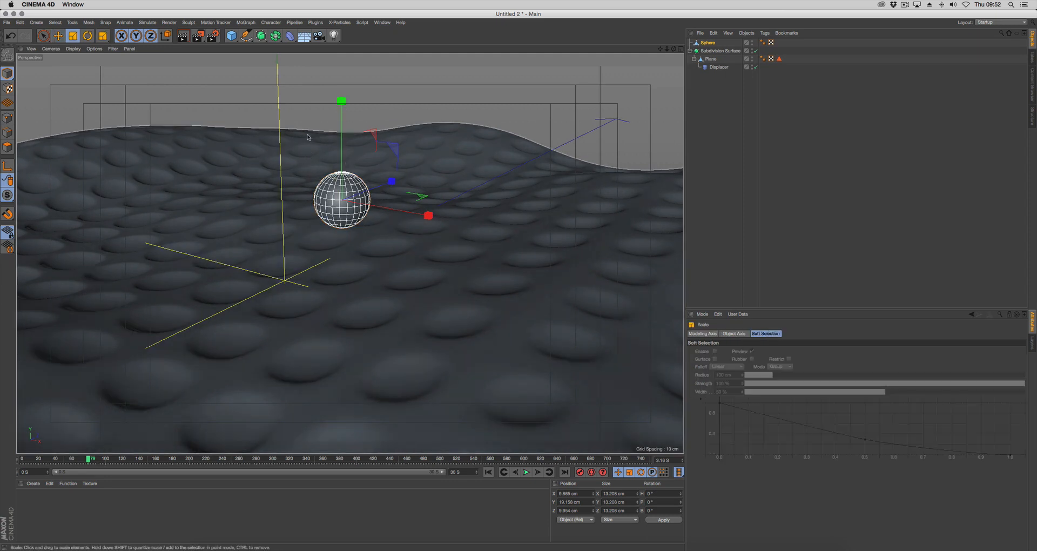
drag(342, 101, 342, 184)
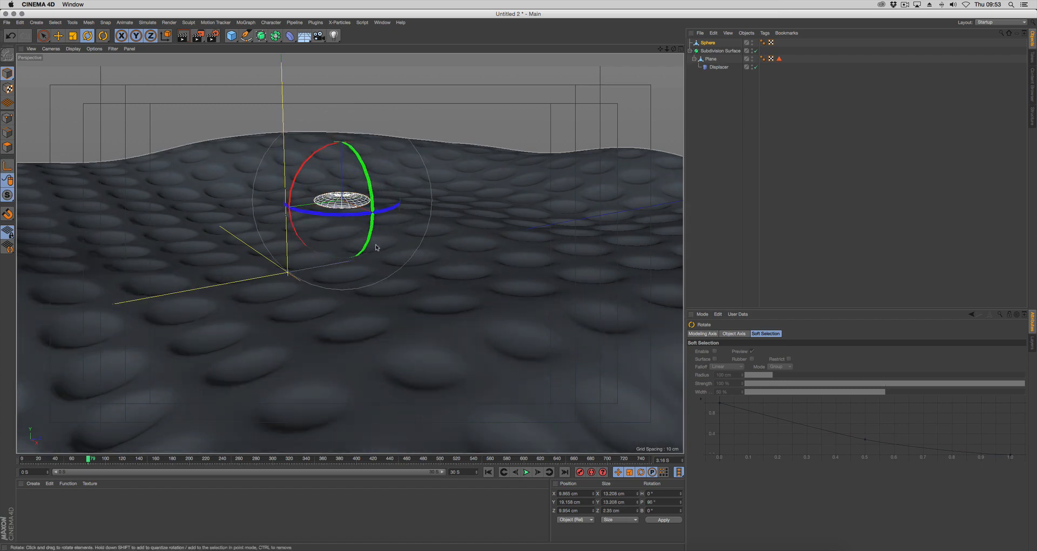
click(72, 37)
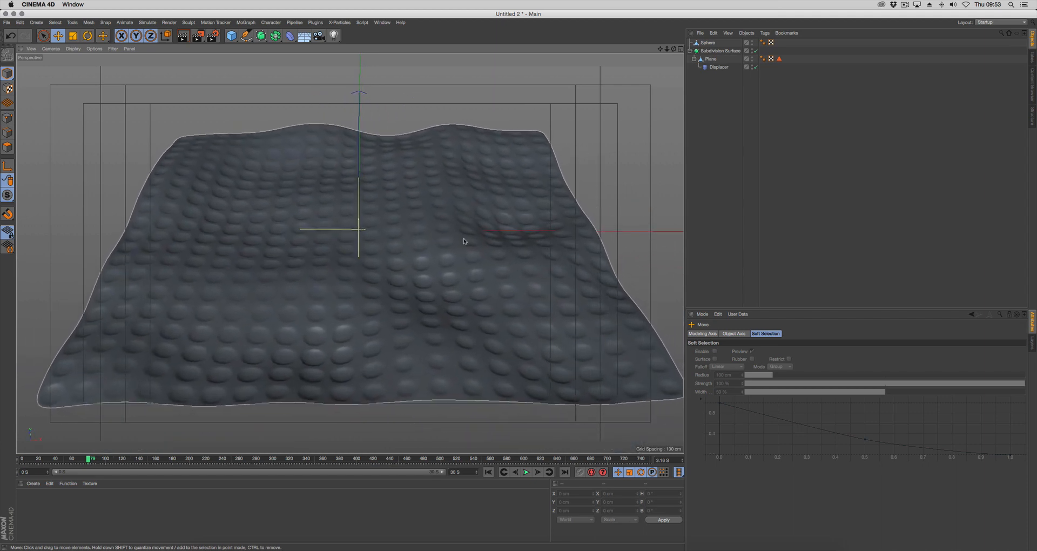
Step: Add an X-Particles system and create an emitter in its Emitters folder
click(339, 22)
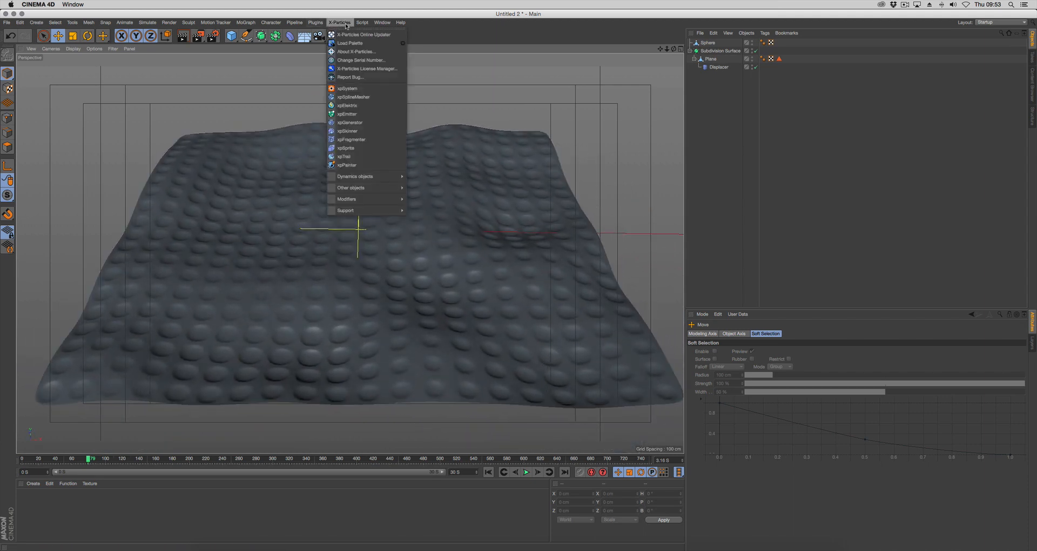
click(347, 88)
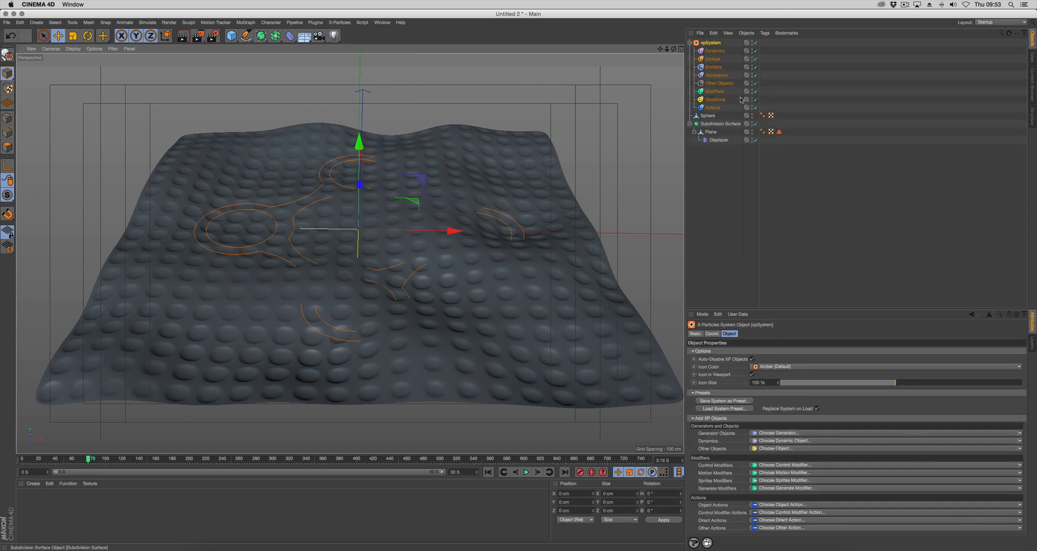
click(713, 67)
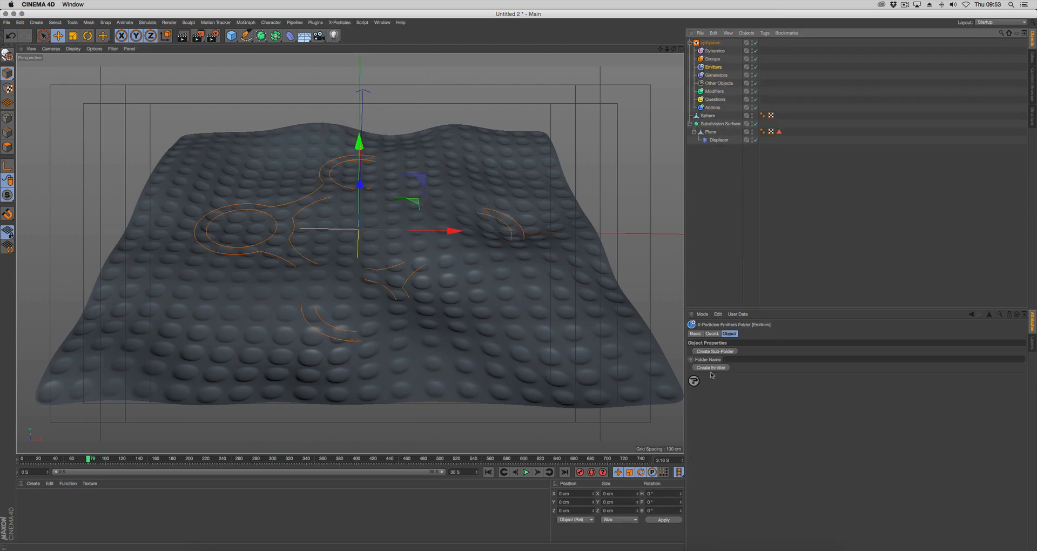
click(710, 367)
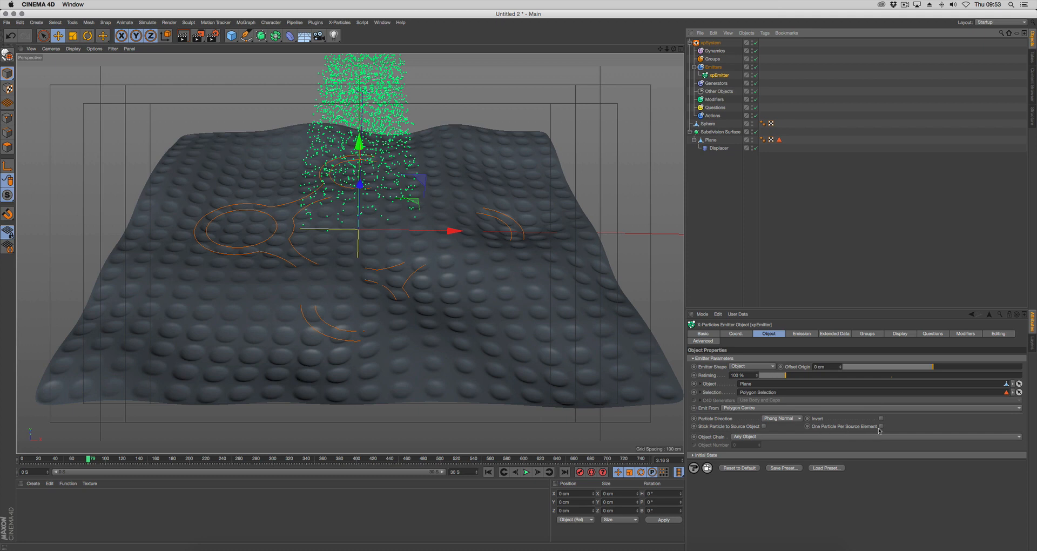
Step: Set the emitter to shoot one burst from the Plane selection's polygon centres
click(881, 426)
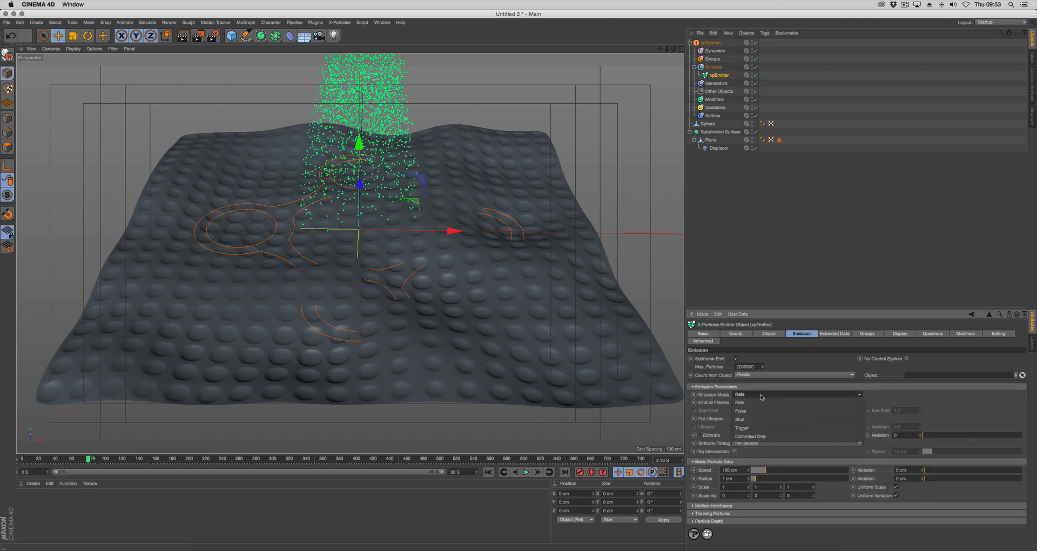
mouse_move(761, 419)
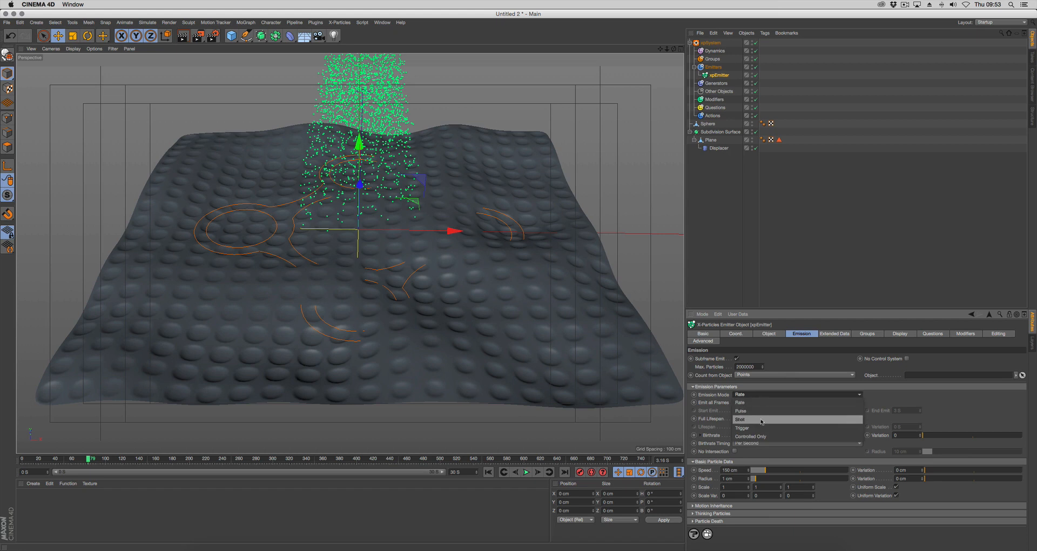
click(741, 420)
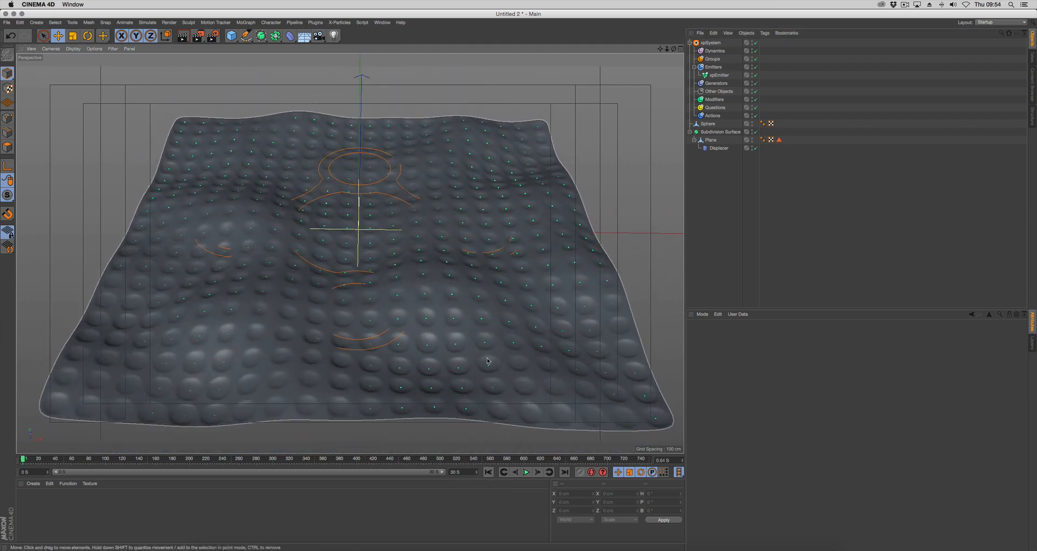
click(718, 74)
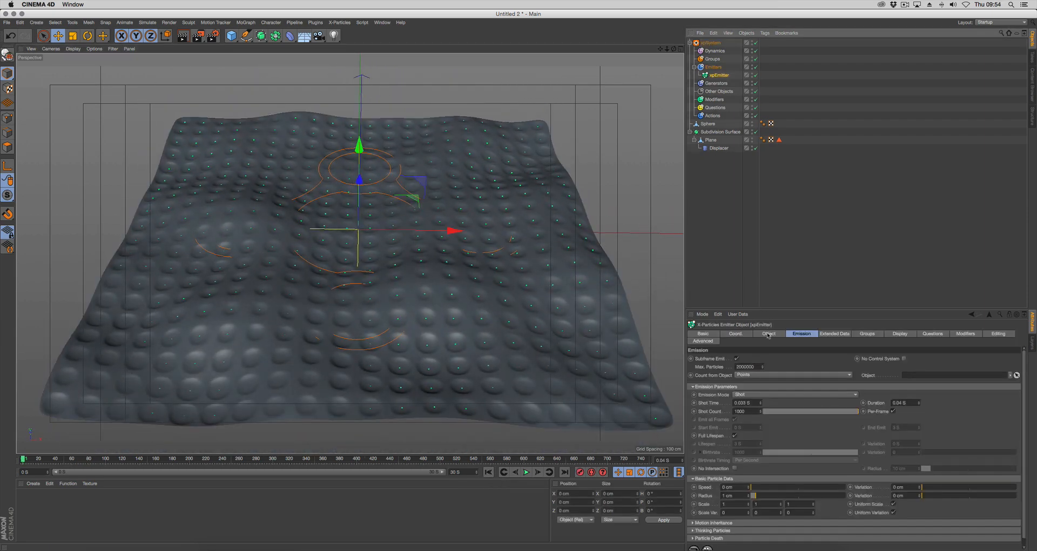
click(769, 333)
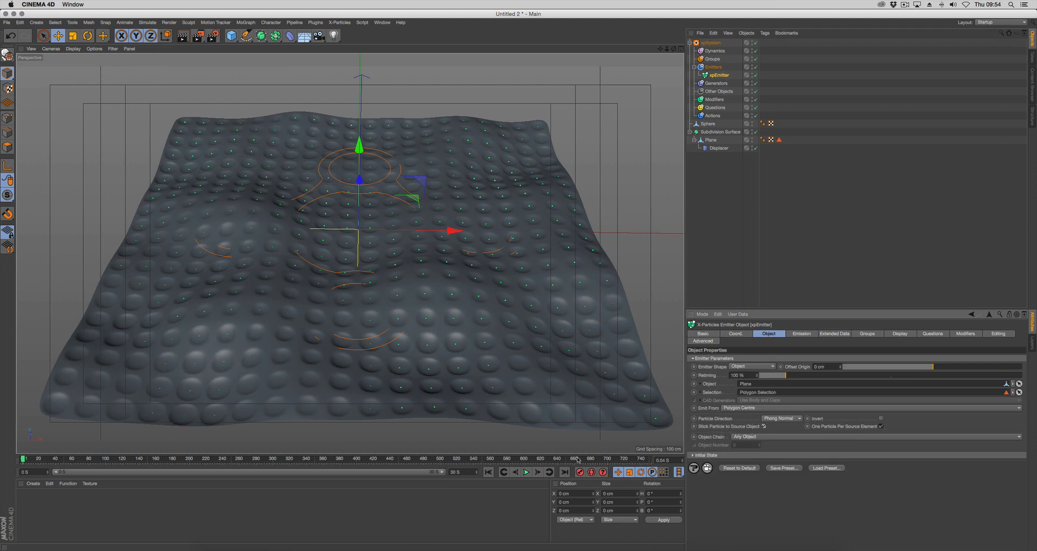
click(525, 472)
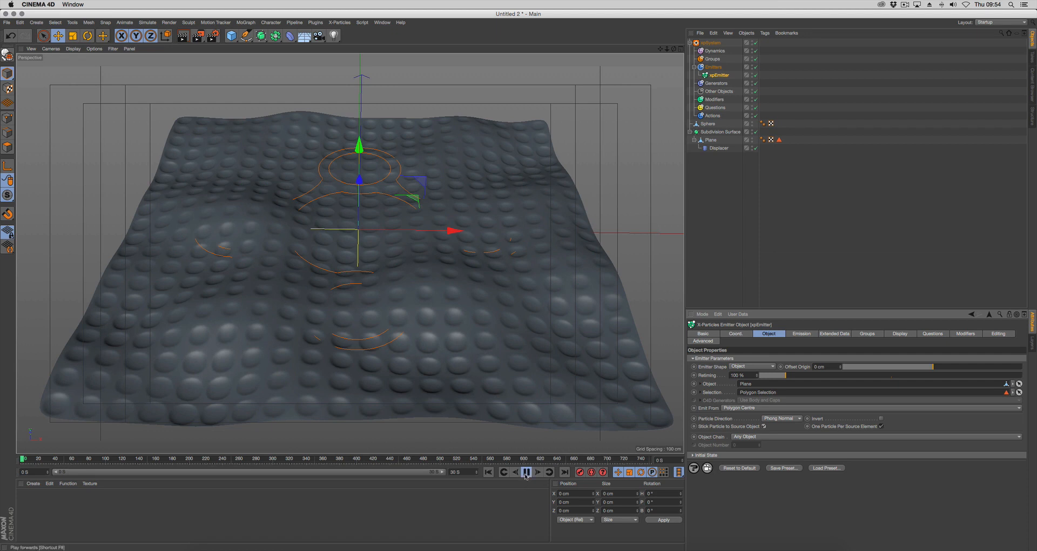
click(525, 472)
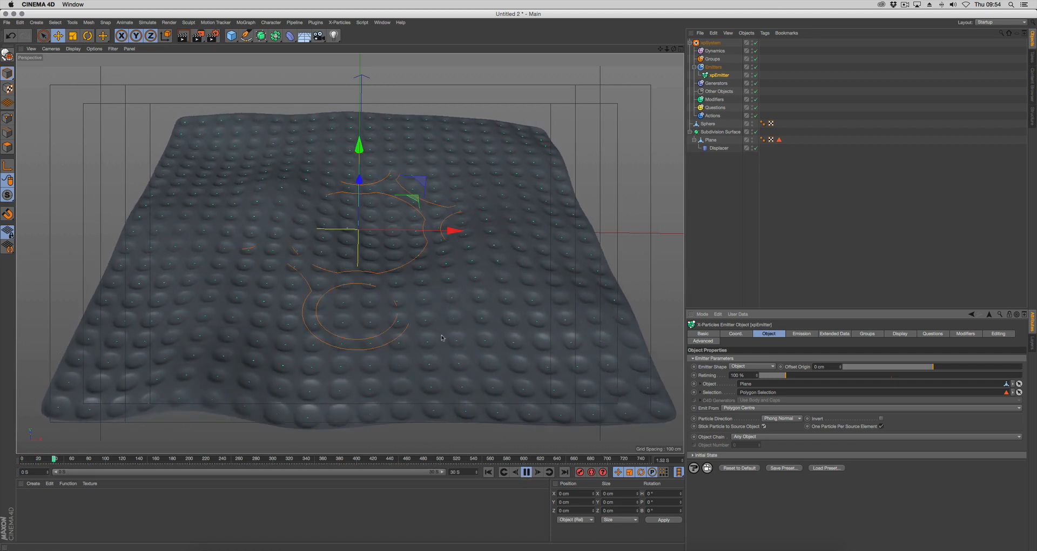
click(525, 472)
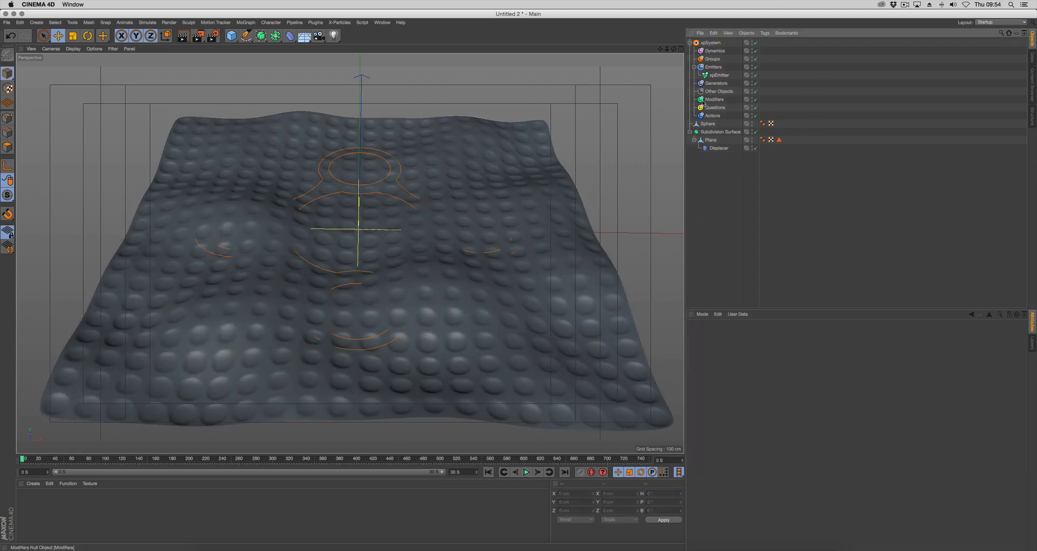
Step: Create an xpGenerator cloning the flattened sphere onto particles and preview playback
click(716, 83)
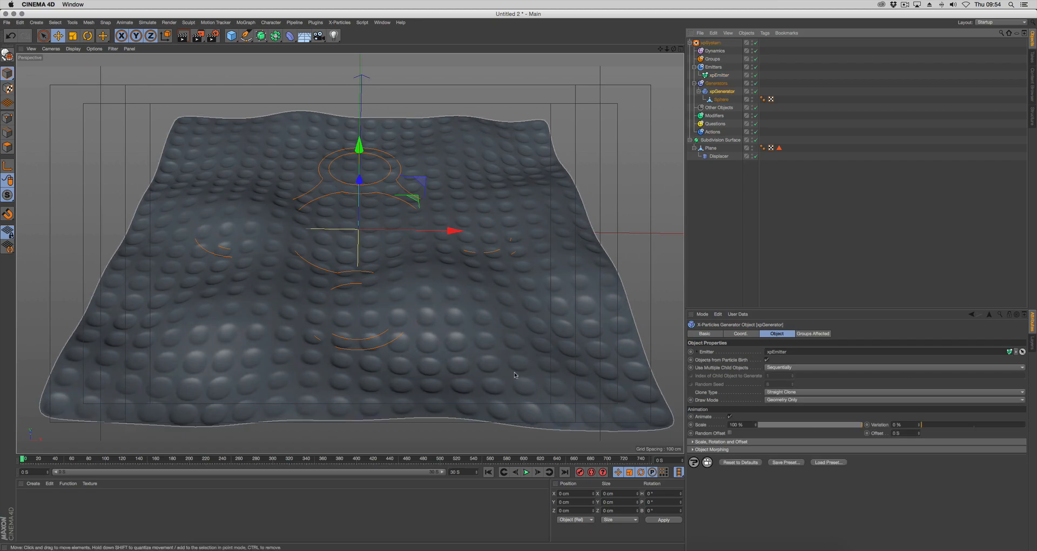
click(526, 472)
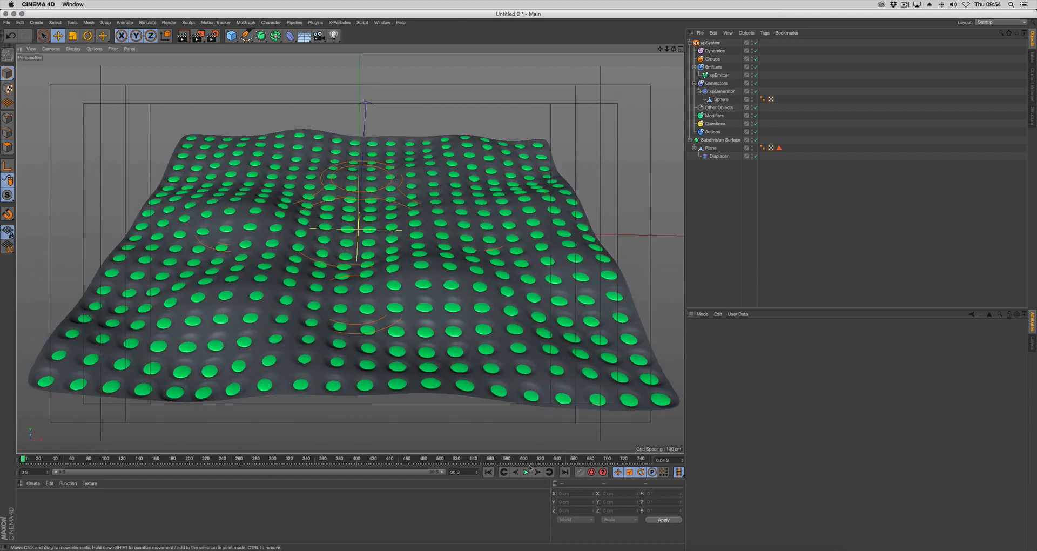
click(525, 473)
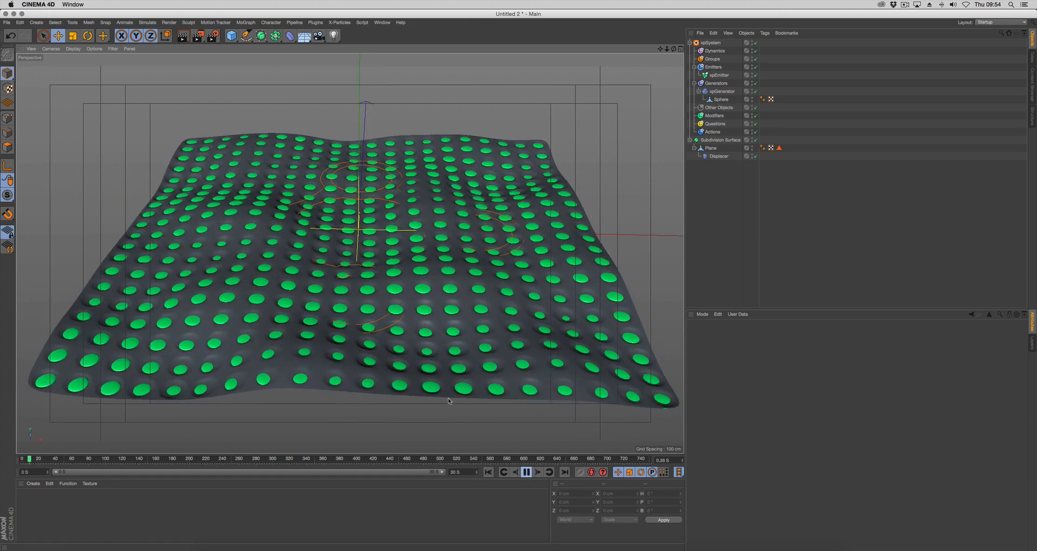
click(527, 472)
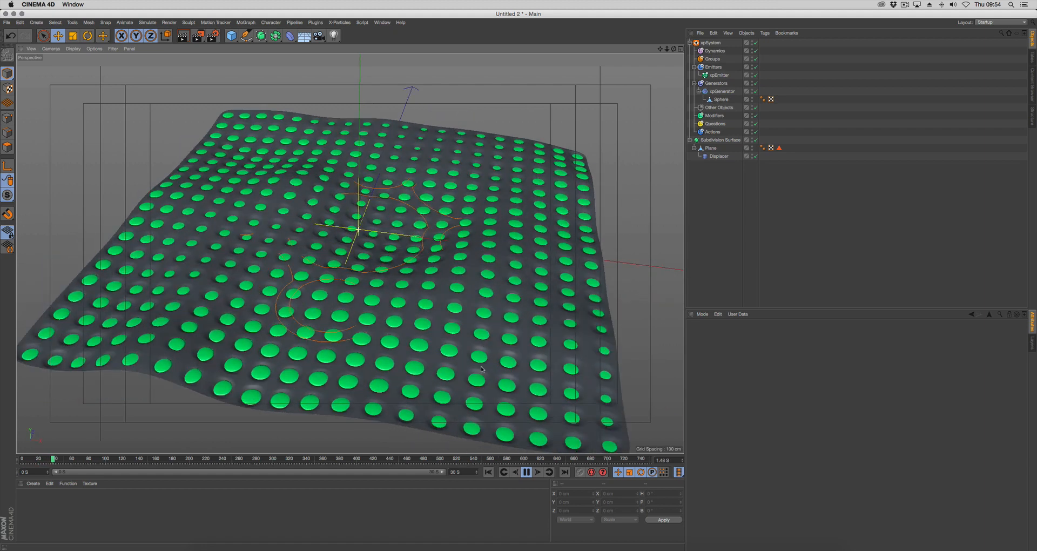
click(526, 472)
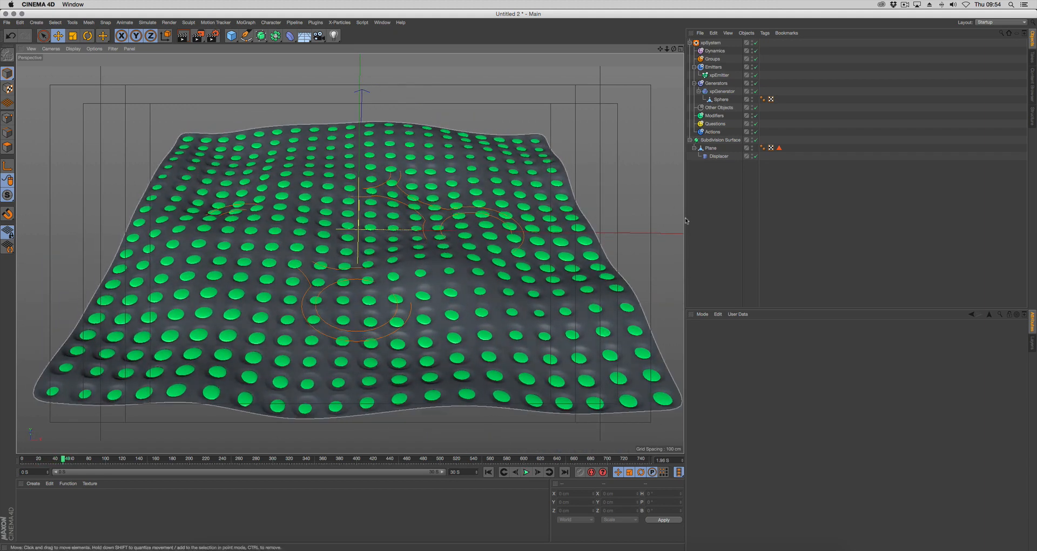
Step: In the emitter's Extended Data, keep Tangential rotation and turn off Persist Orientation
click(719, 75)
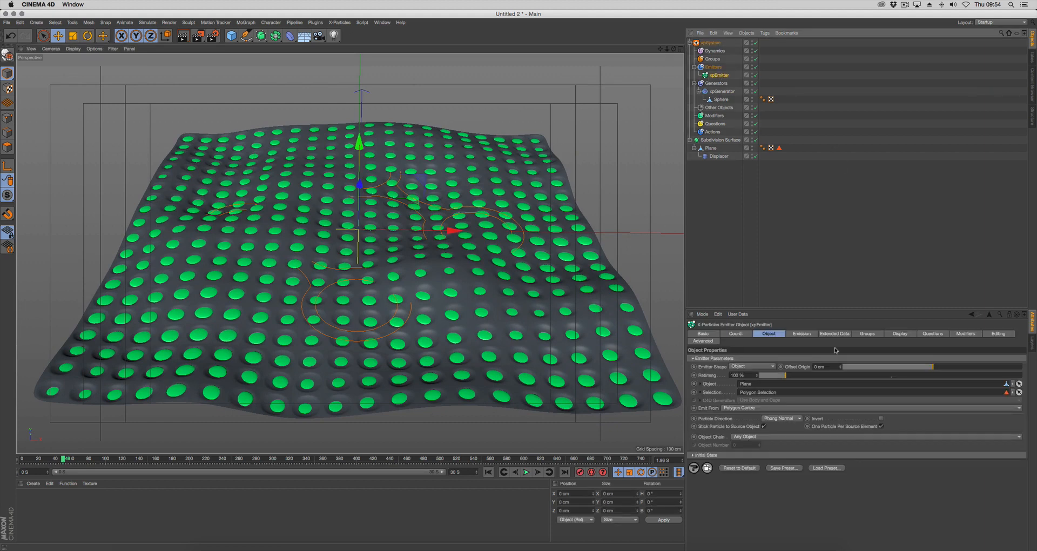
click(835, 333)
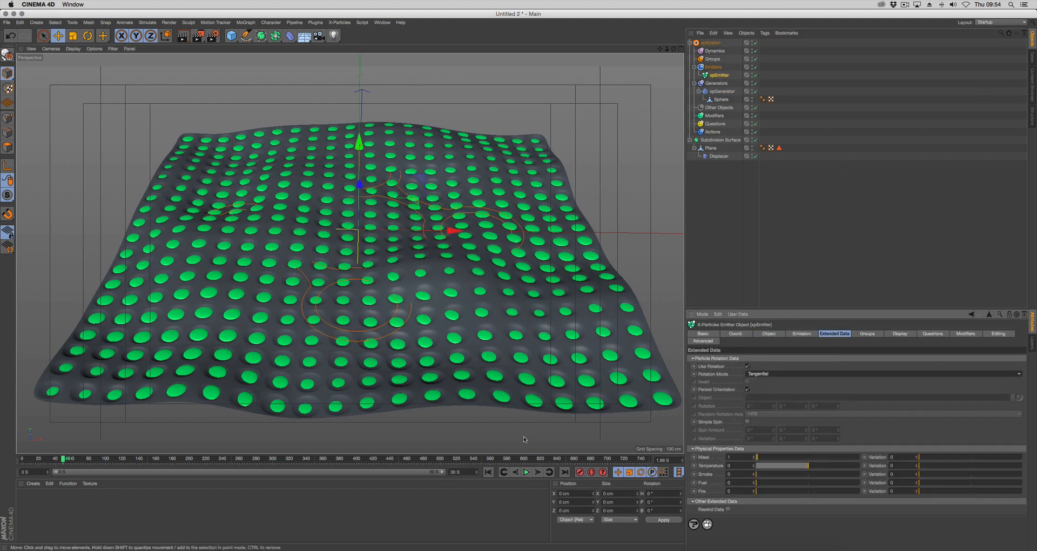
click(526, 472)
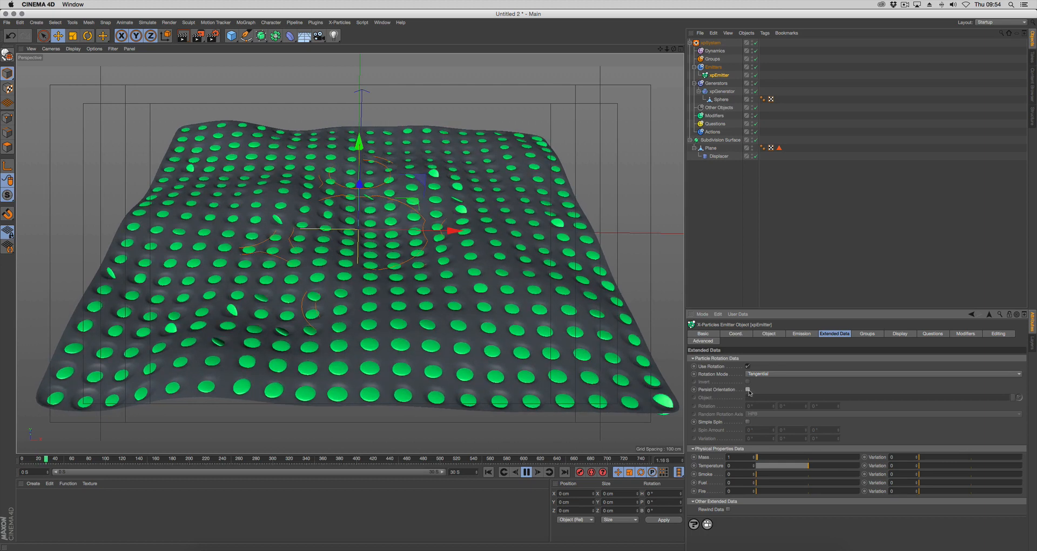
click(526, 472)
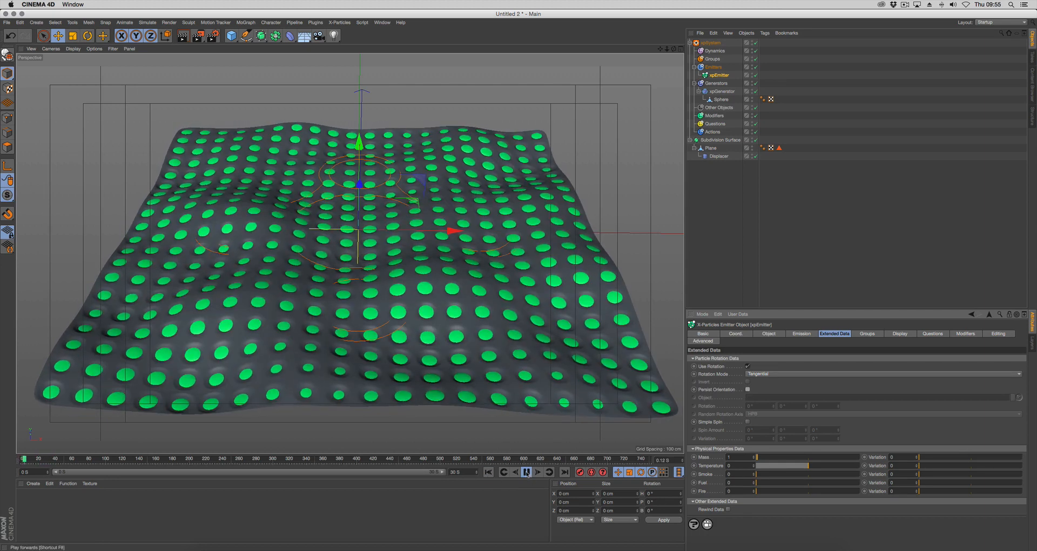
click(527, 473)
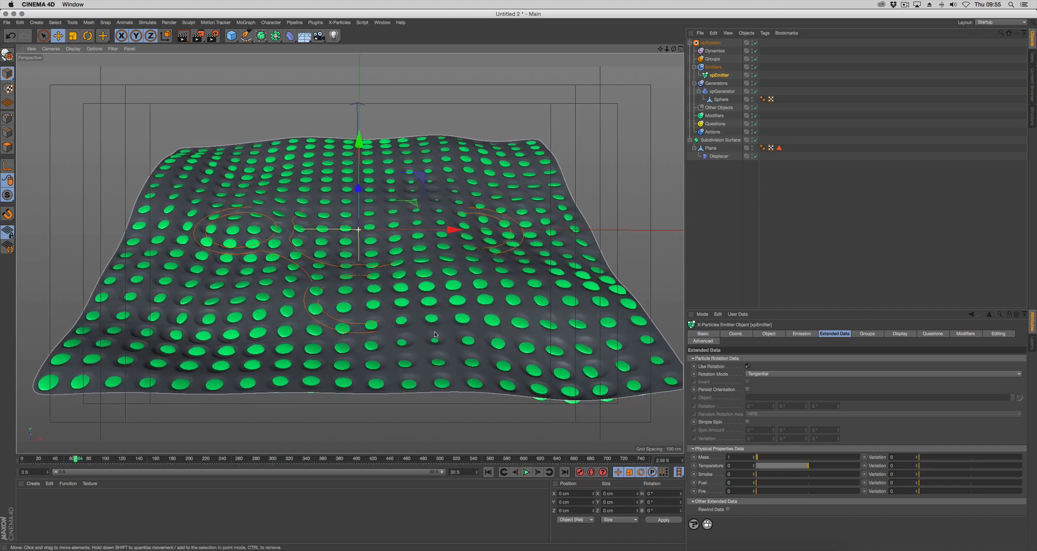
Step: Set the generator's Clone Type, then stop playback
click(720, 91)
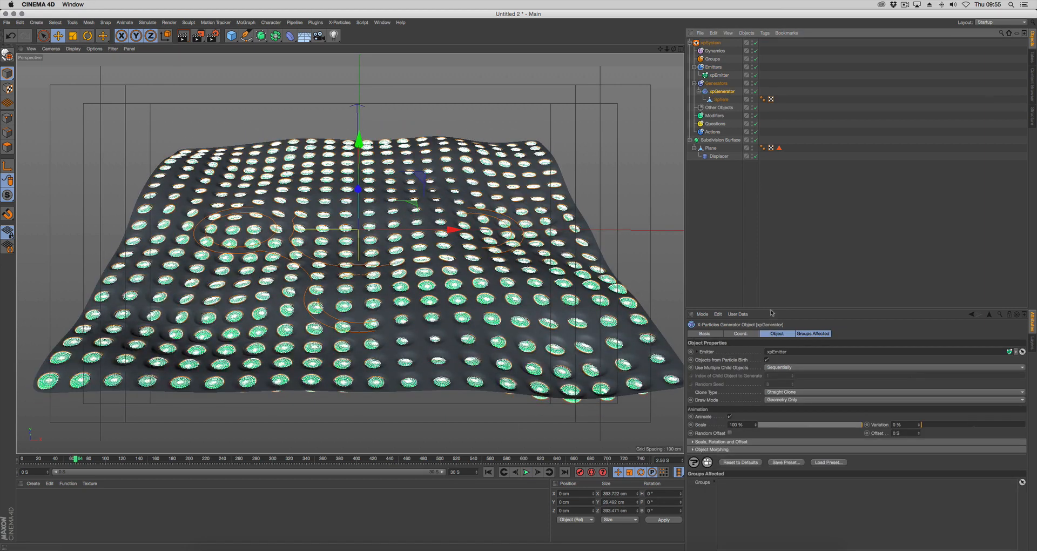
click(893, 392)
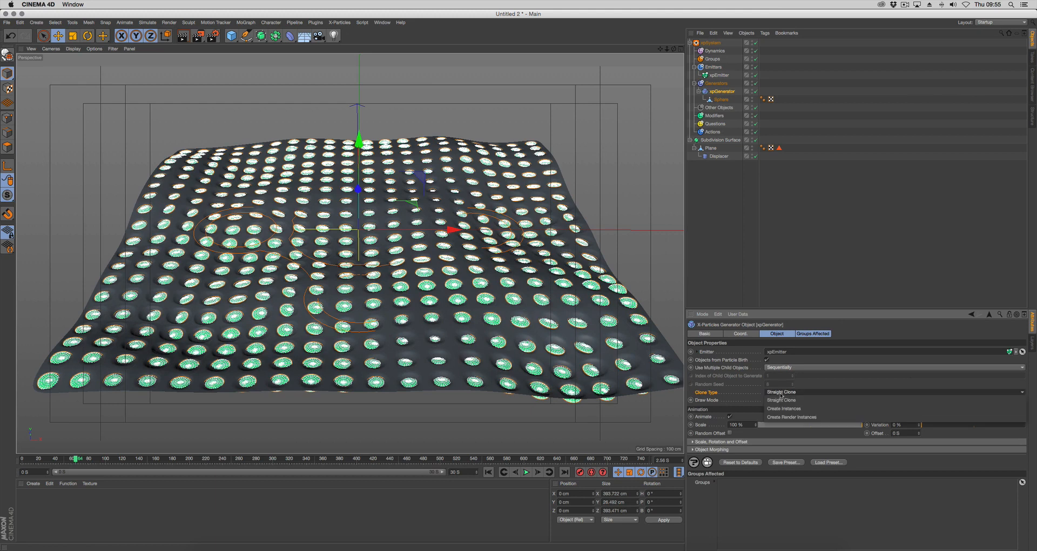
click(790, 417)
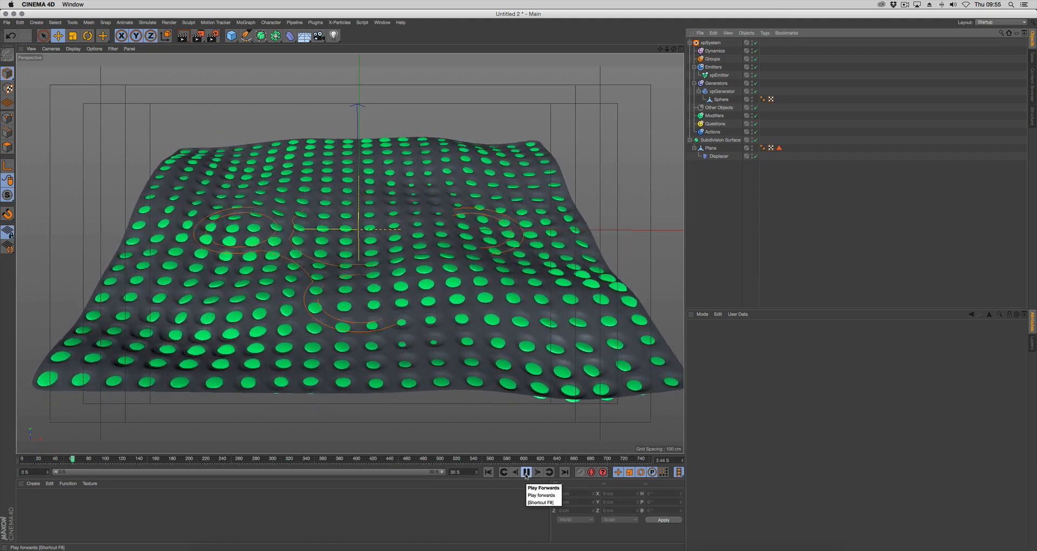
click(526, 471)
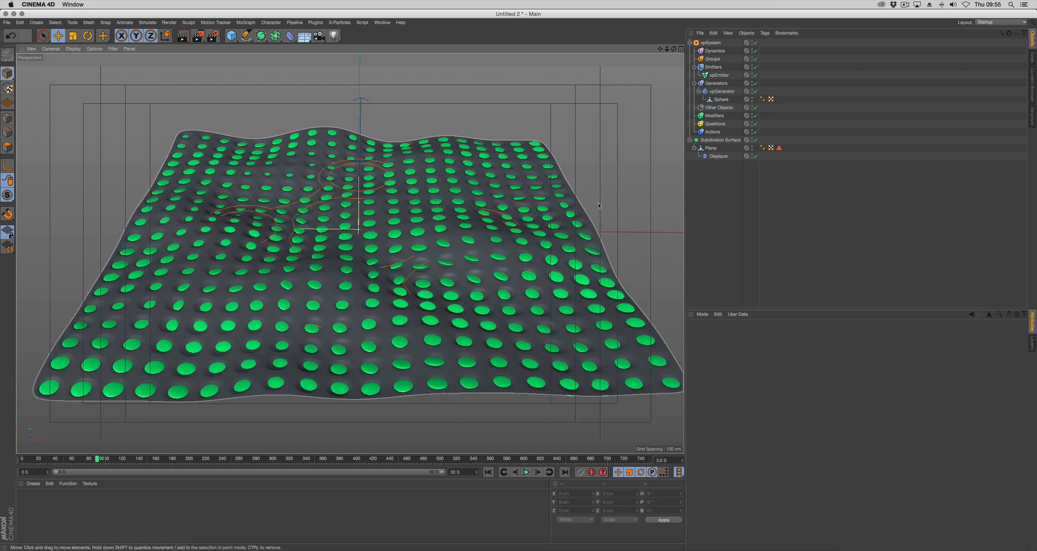
mouse_move(369, 229)
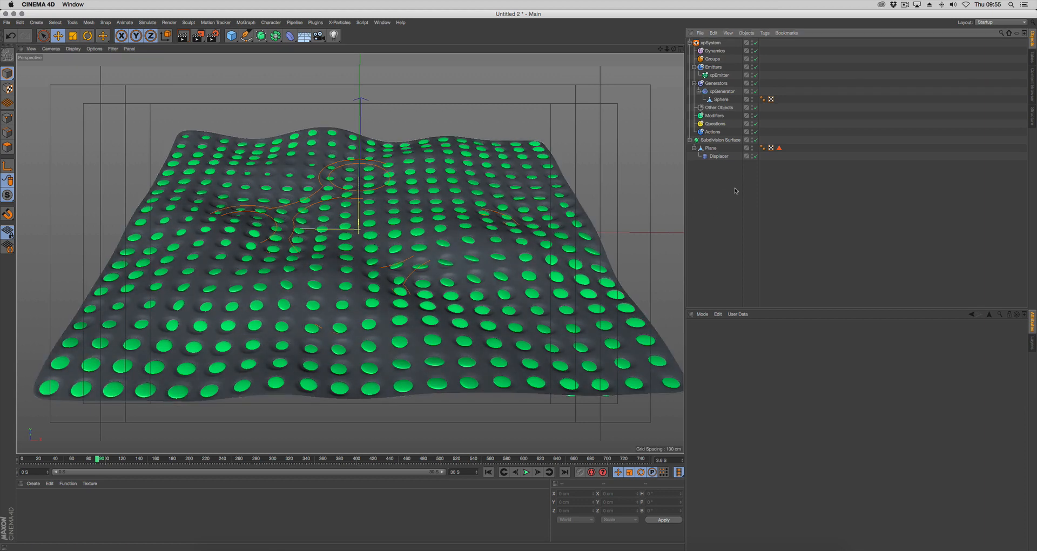
Step: Rename xpEmitter to 'xpEmitter Base' and add a new emitter 'xpEmitter Up'
click(713, 66)
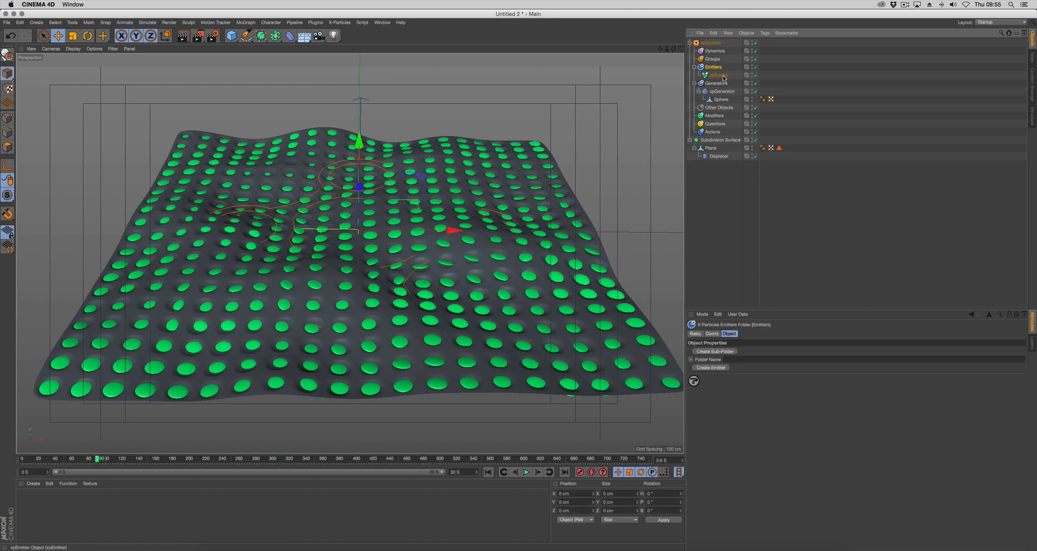
click(715, 75)
text( Base)
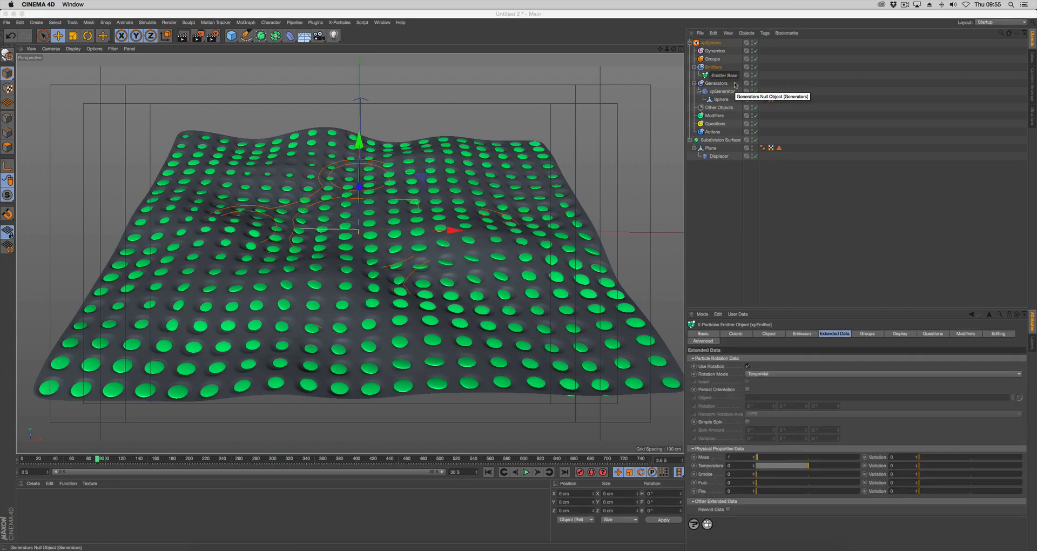
click(724, 75)
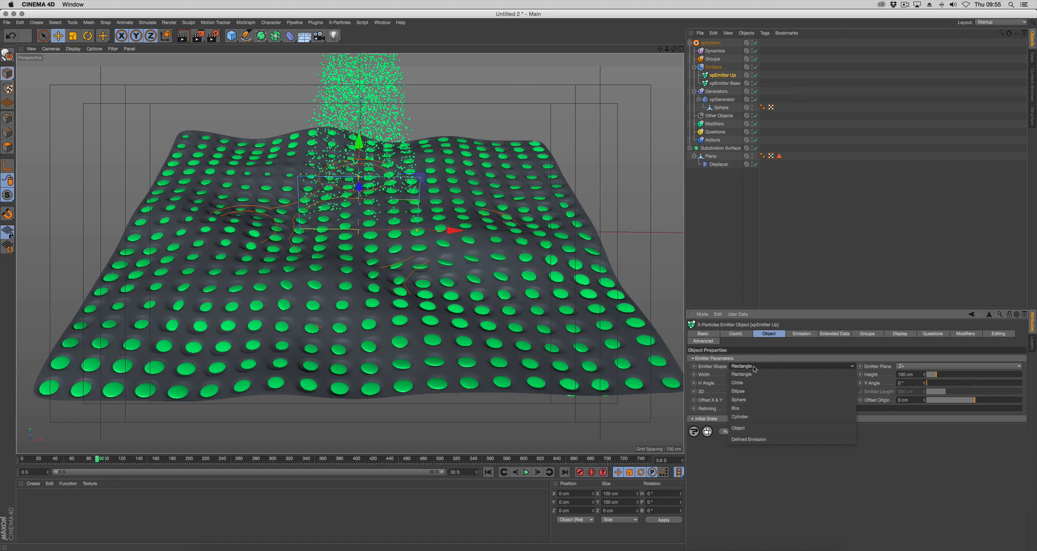
Step: Make xpEmitter Up a cylinder (radius 1.688 cm, height 0.331 cm), P 90°, on the plane
click(740, 416)
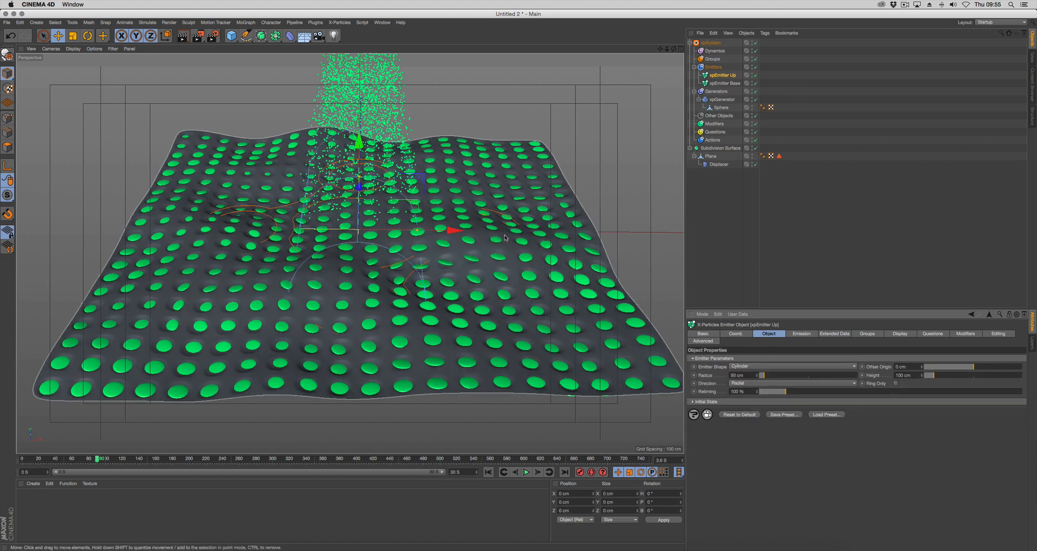
click(488, 471)
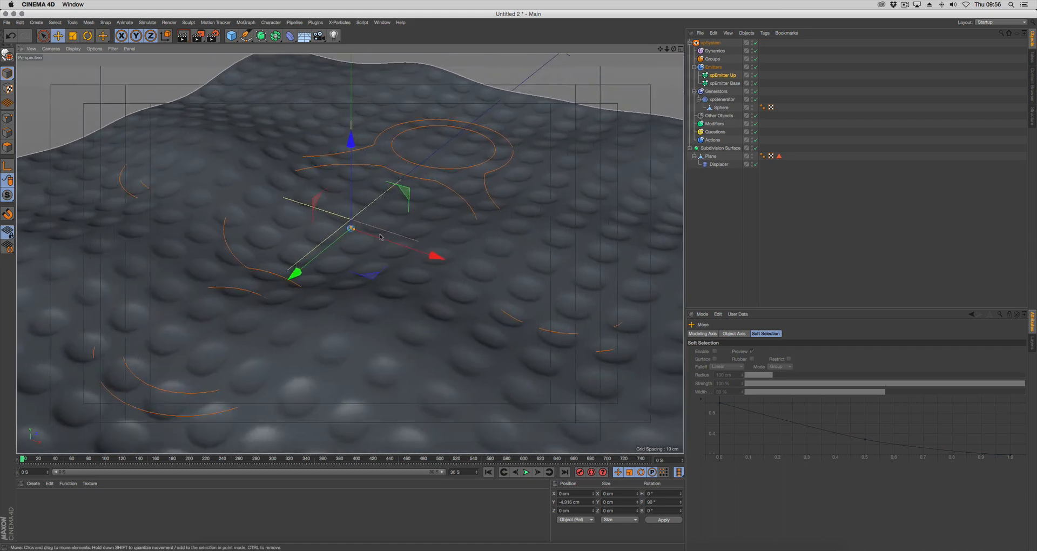
drag(380, 236, 433, 281)
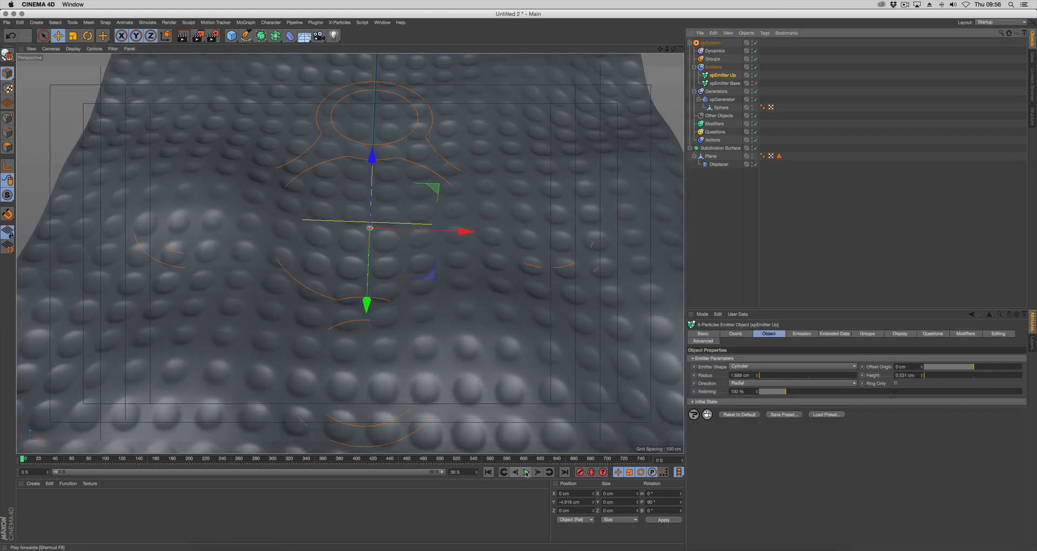
Step: Set xpEmitter Up to Shot emission with a 200-particle count, replaying to test the burst
click(526, 472)
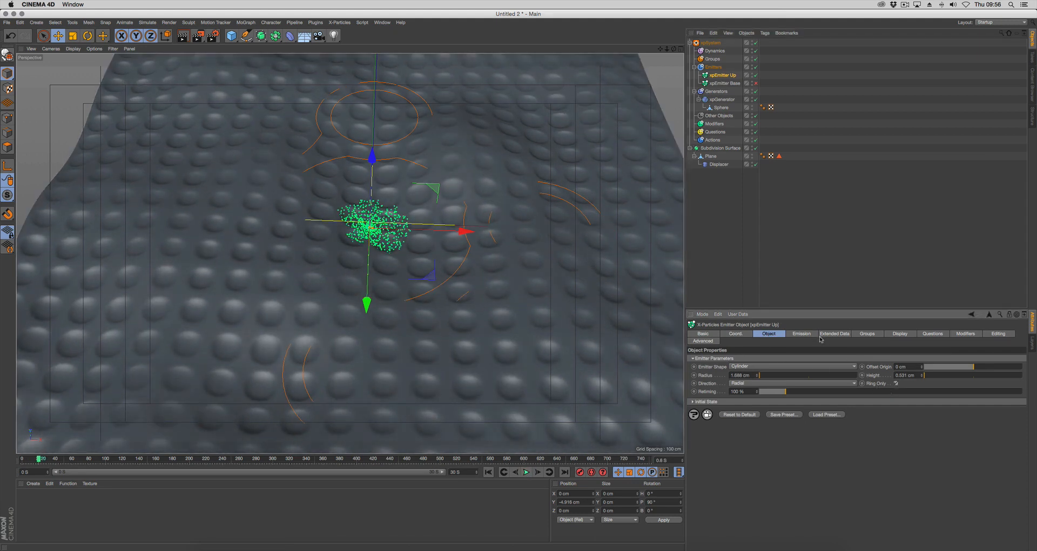
click(802, 334)
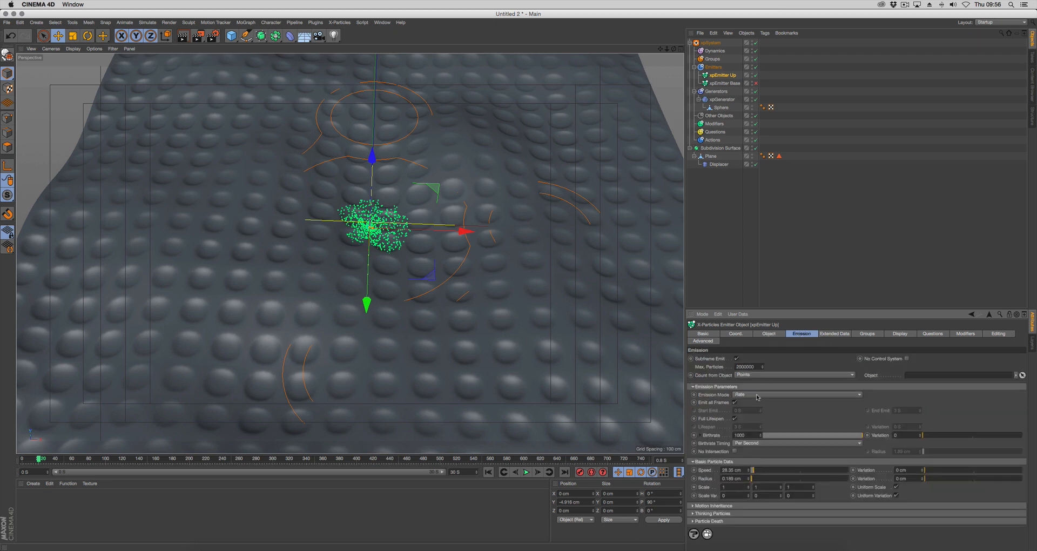
click(797, 394)
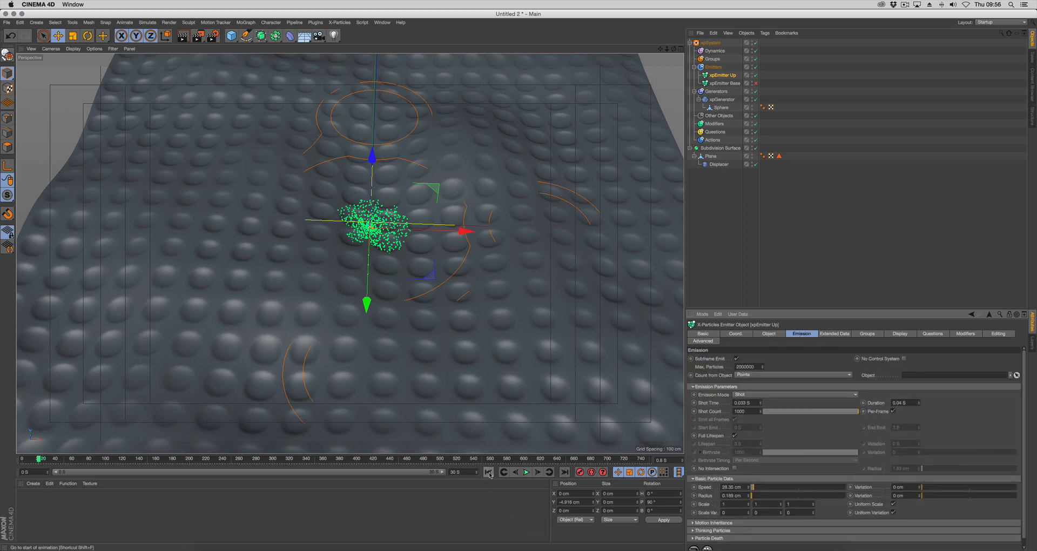
click(526, 471)
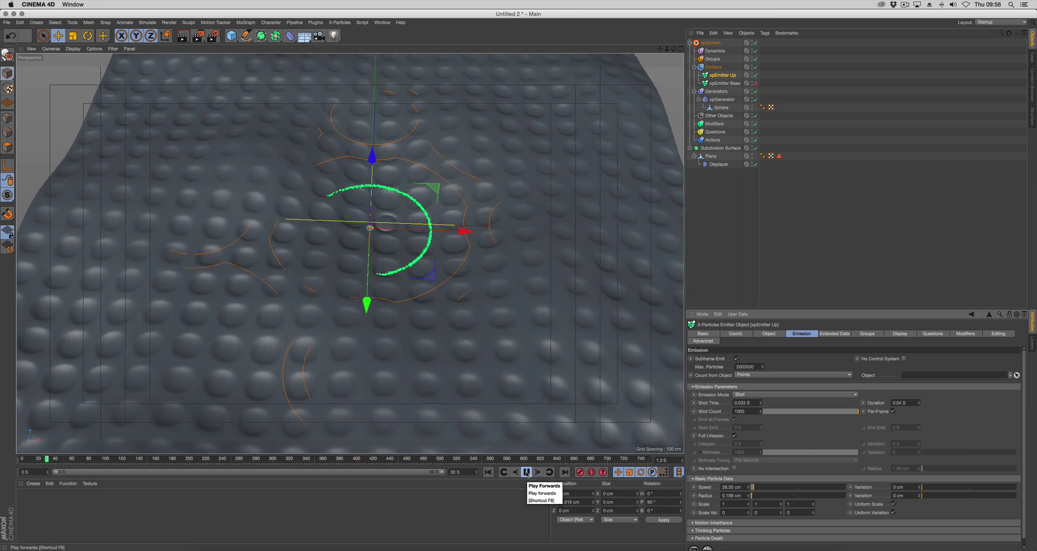
click(527, 472)
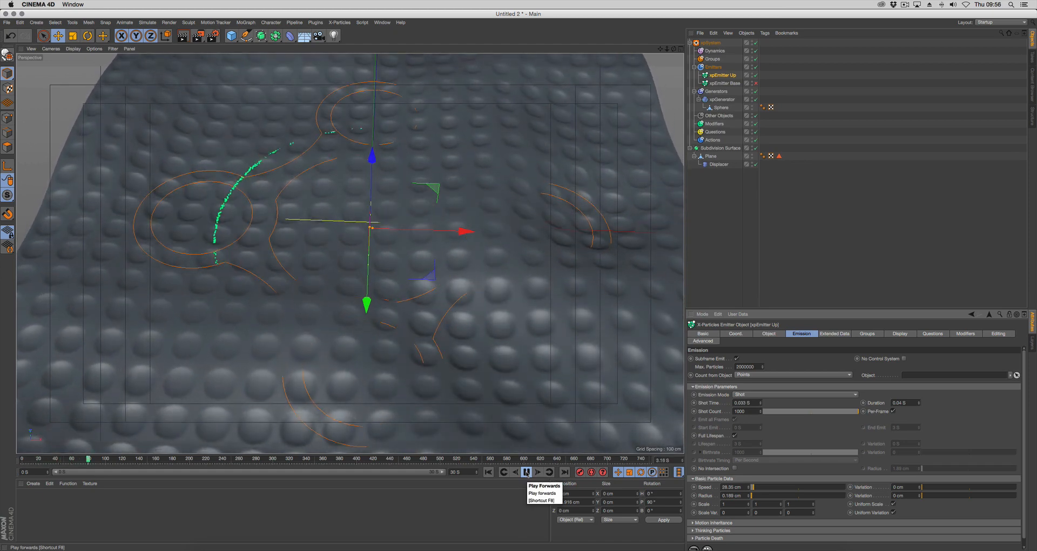
click(526, 472)
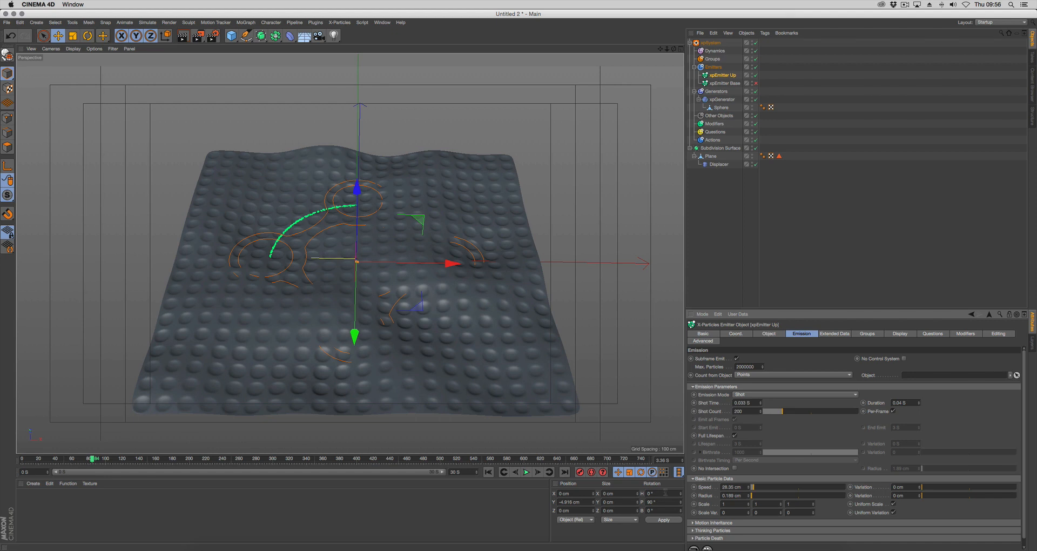
mouse_move(489, 472)
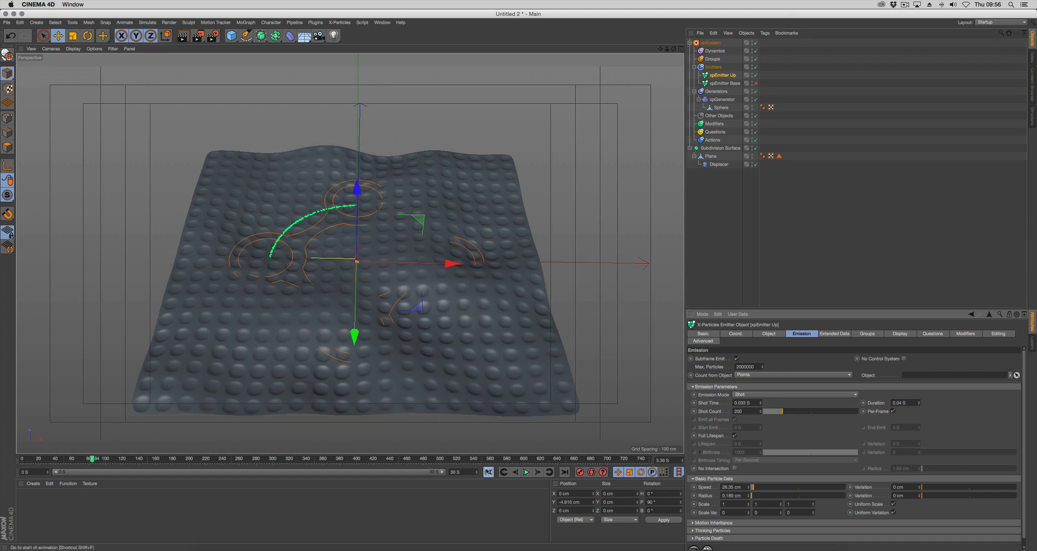
click(526, 471)
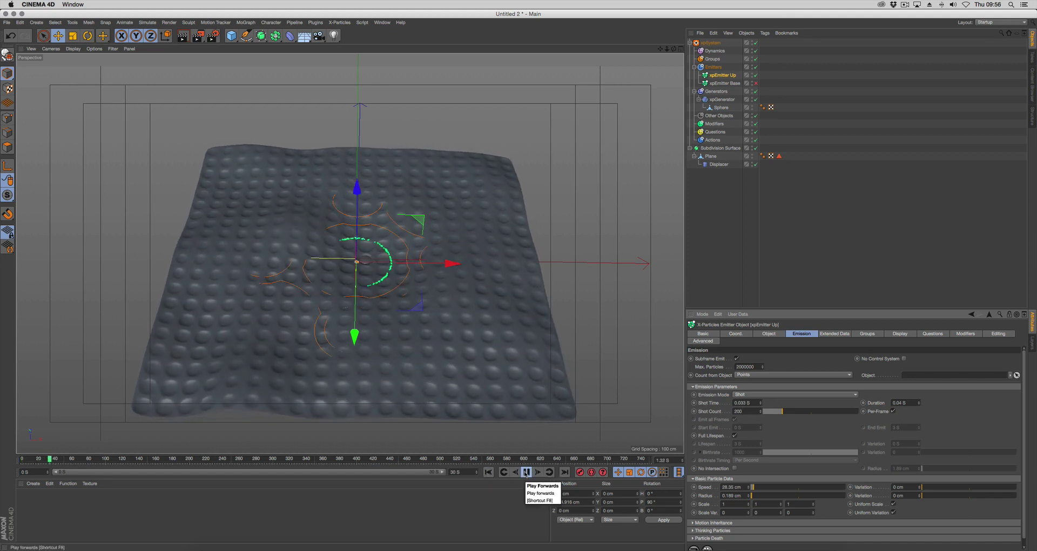
click(527, 472)
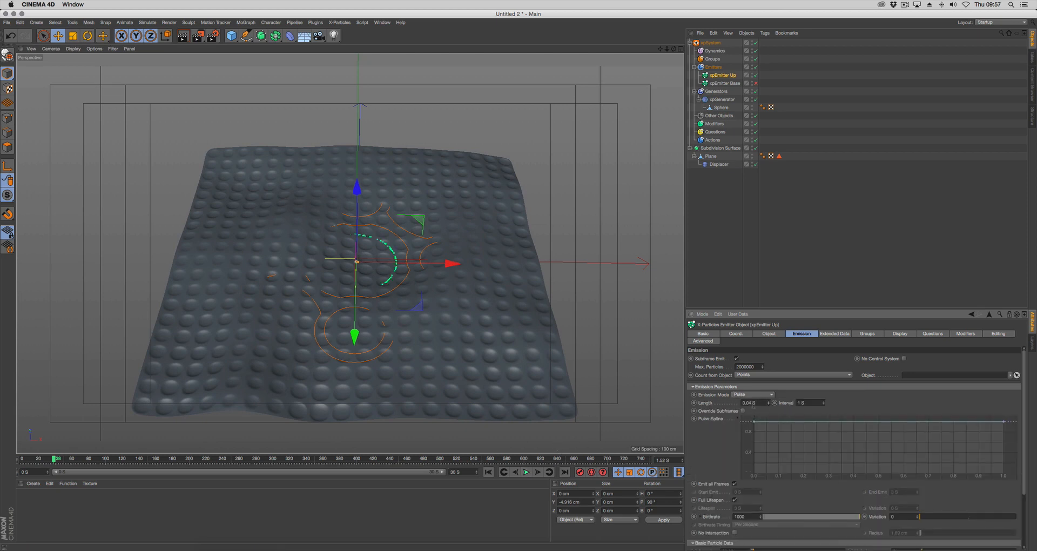
Step: Set xpEmitter Up's Emission Interval to 4.5 and preview the pulses from frame 0
click(806, 403)
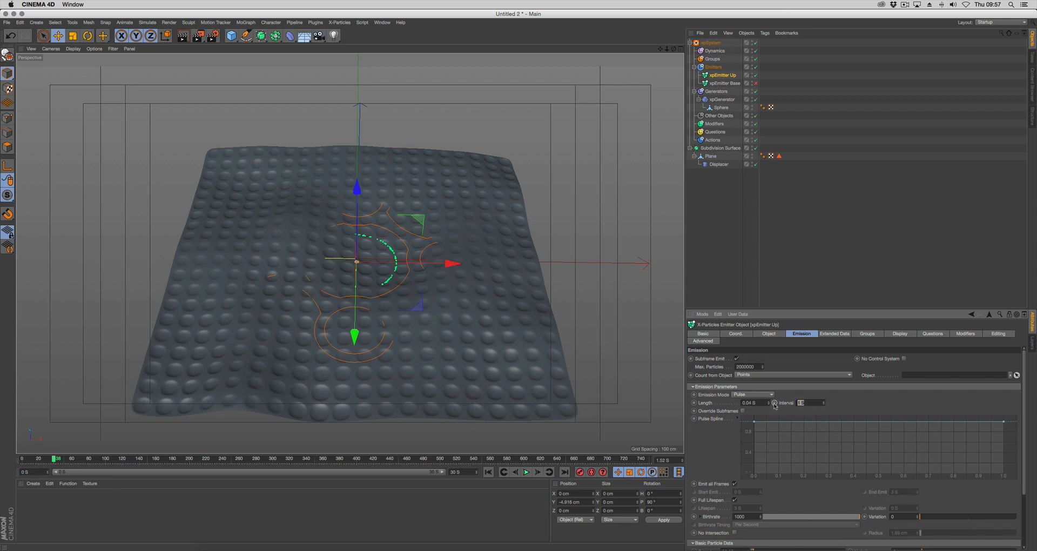
click(526, 472)
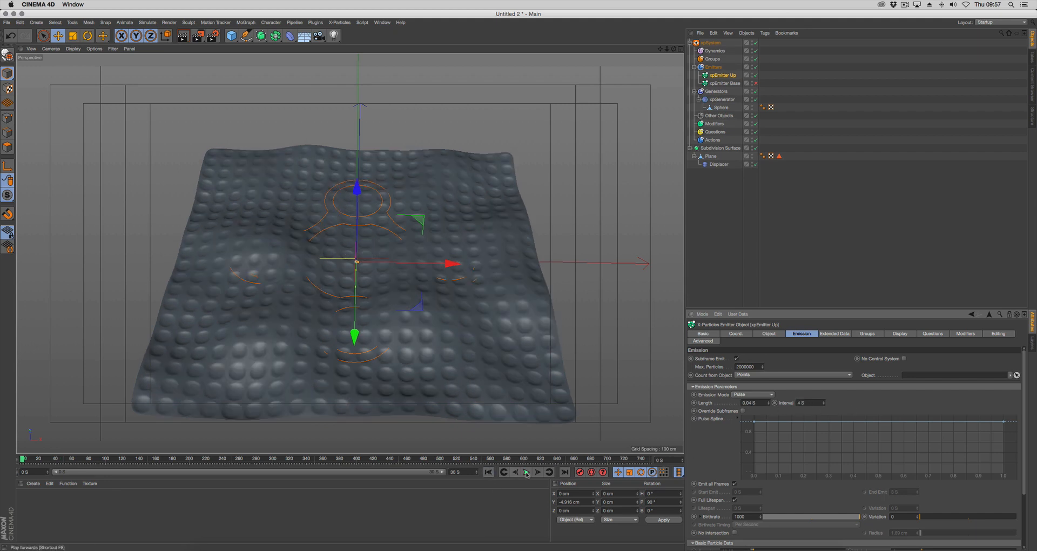
click(525, 472)
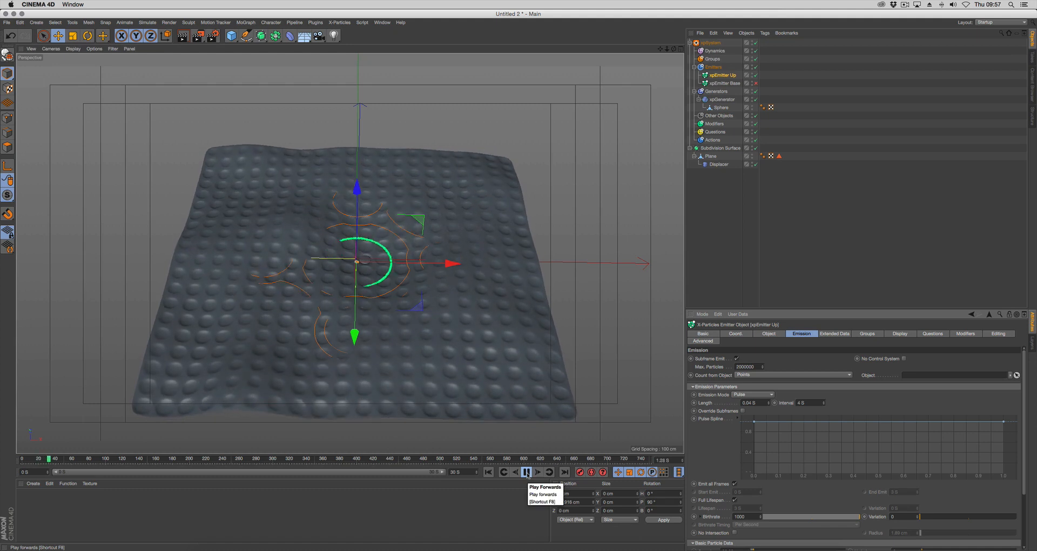
click(526, 486)
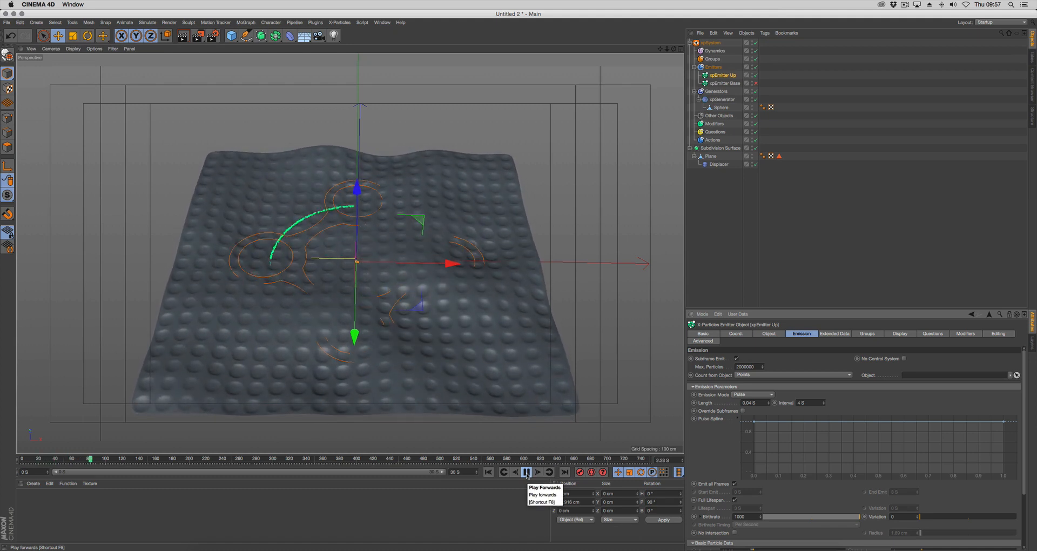
click(526, 471)
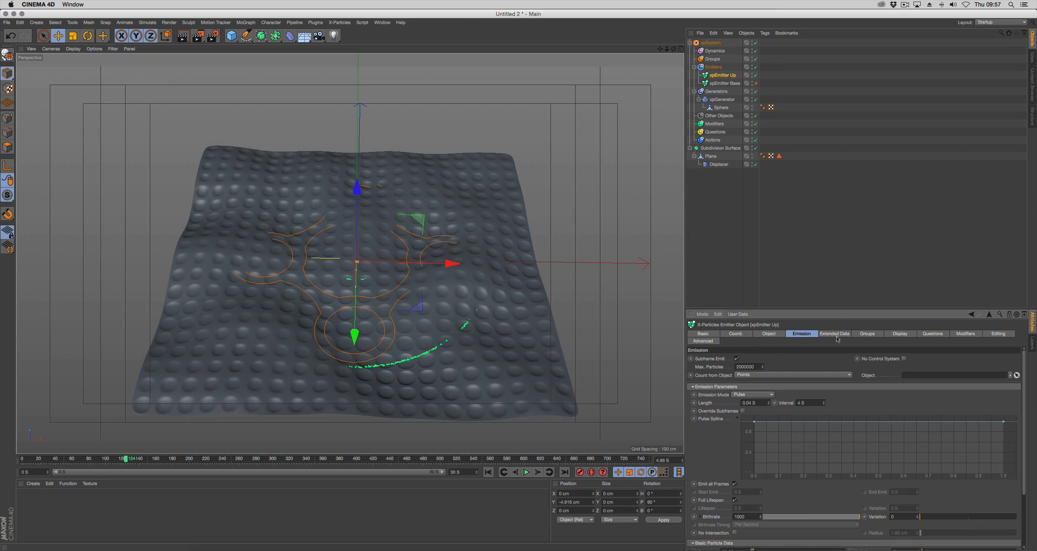
Step: Lower the Up emitter's particle speed to 70 cm and replay the simulation
scroll(down, 3)
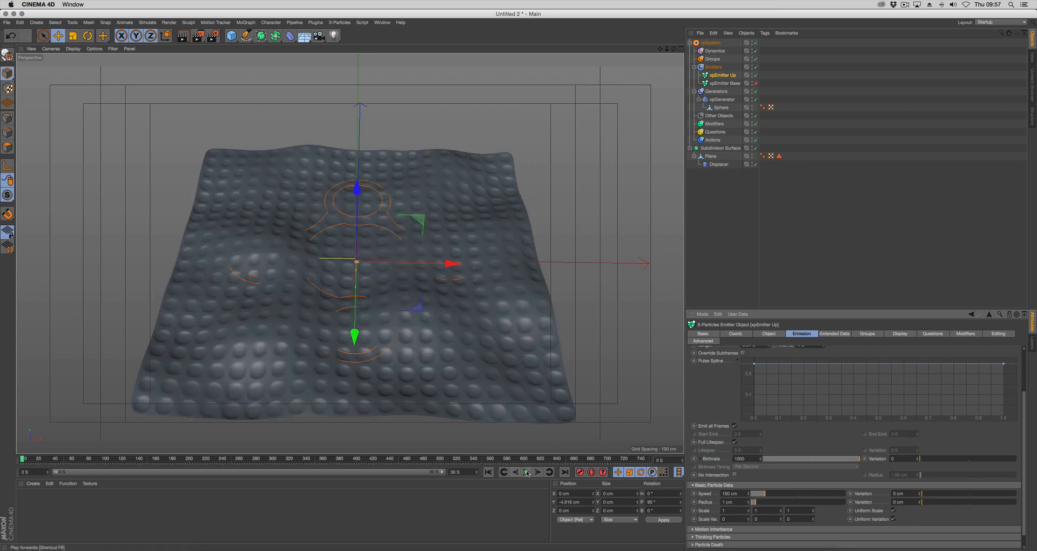
click(526, 472)
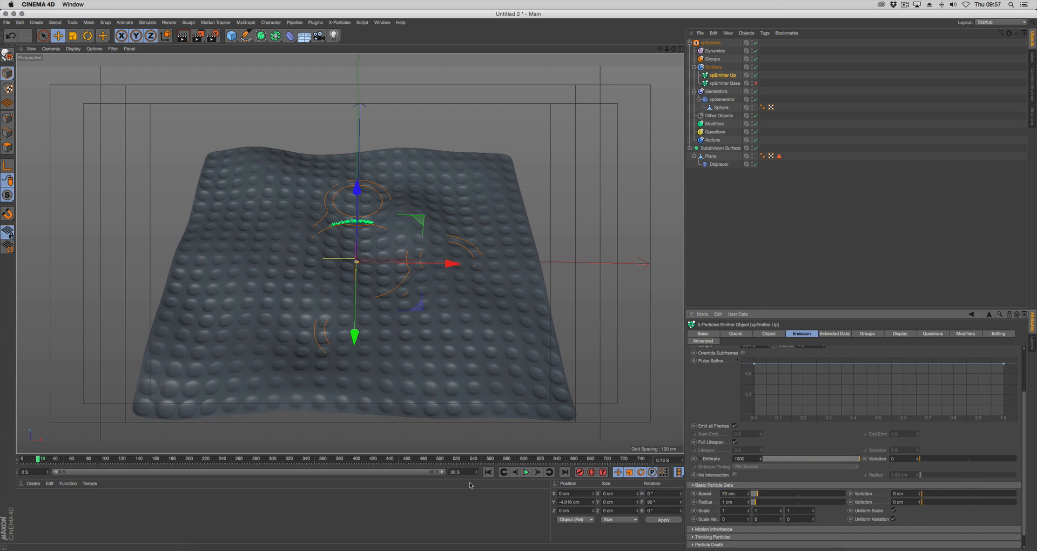
click(527, 472)
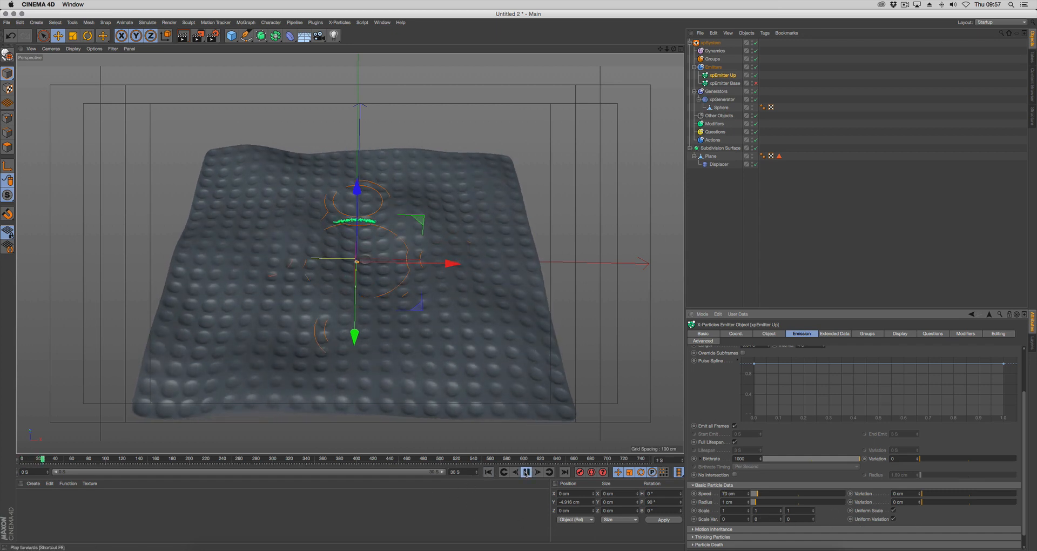
click(527, 471)
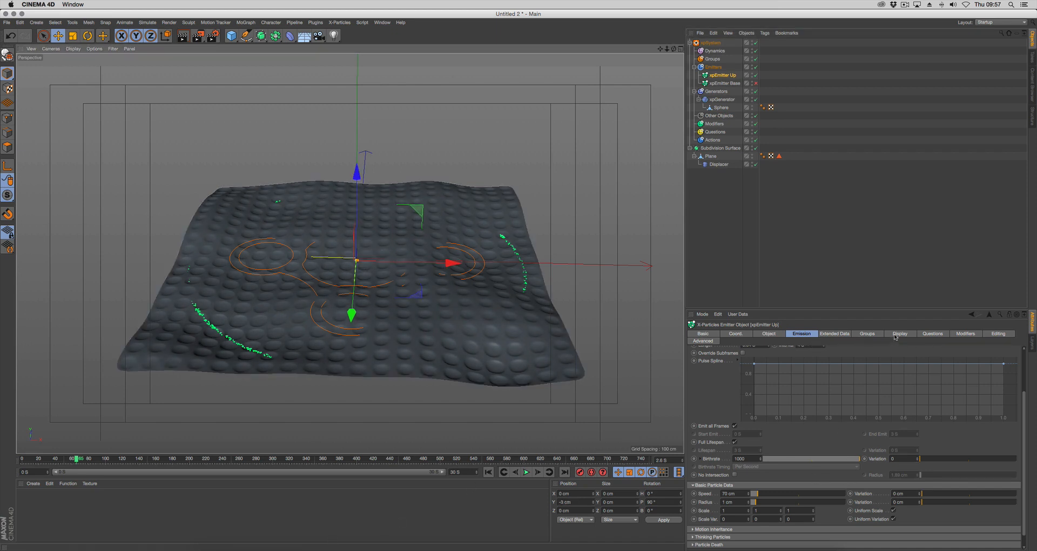
Step: Change xpEmitter Up's particle display colour from green to orange and preview it
click(899, 333)
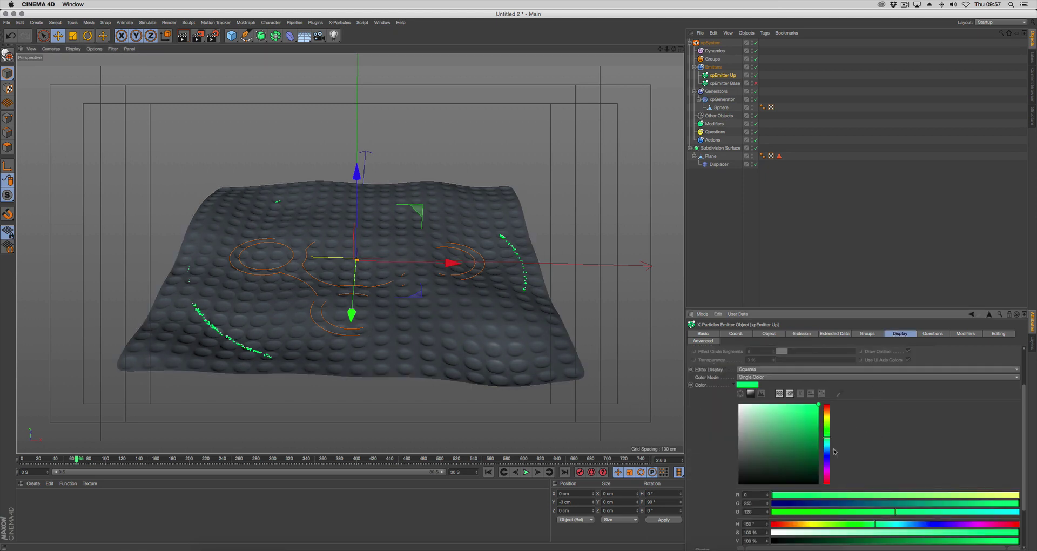
click(825, 413)
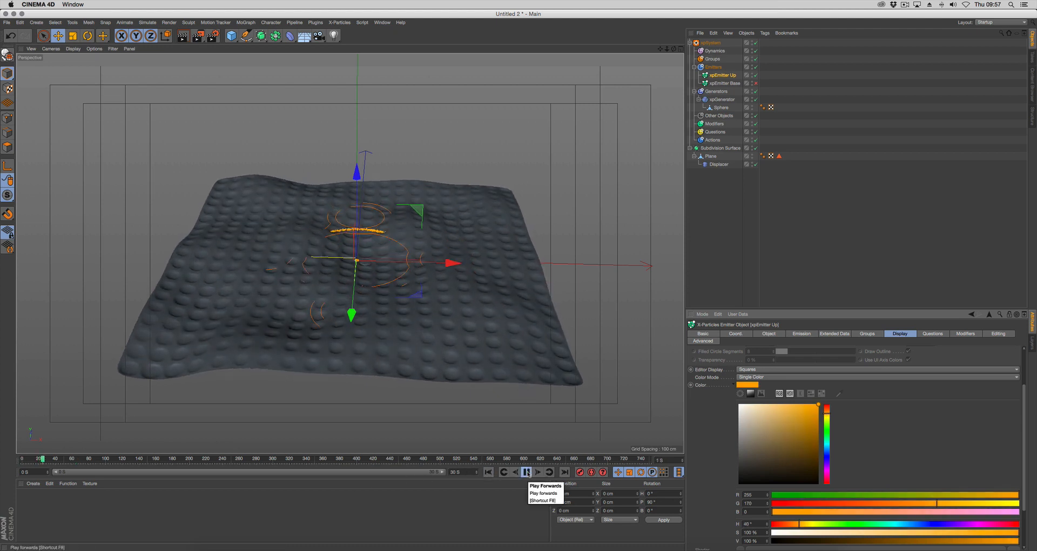
click(531, 472)
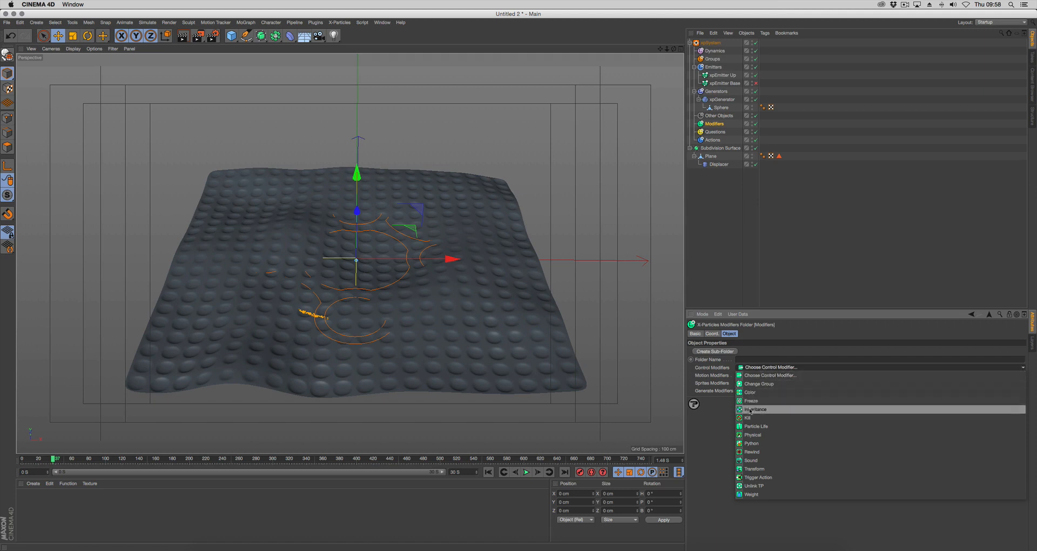
Step: Add an xpKill modifier via Control Modifiers and play the timeline
click(747, 418)
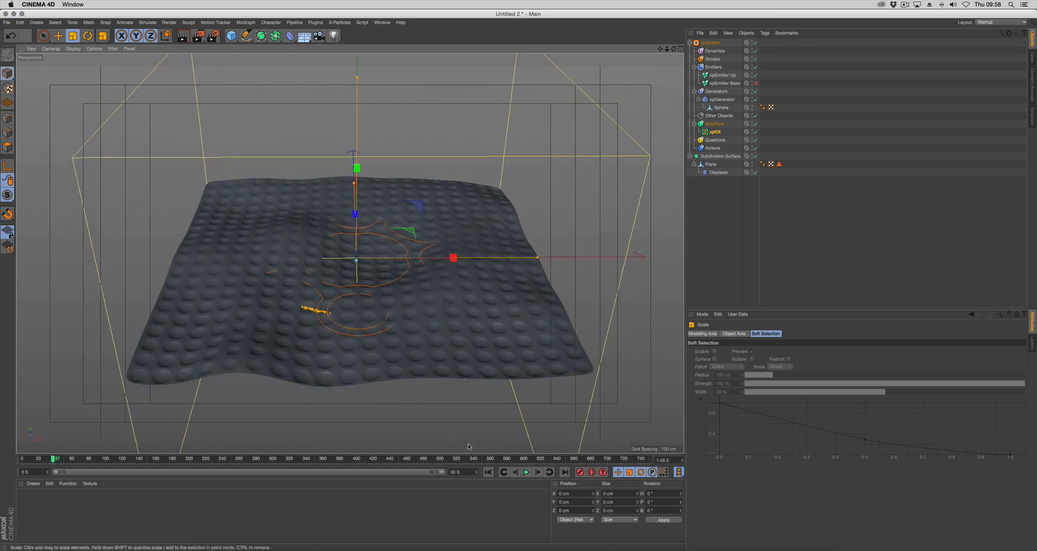
click(526, 473)
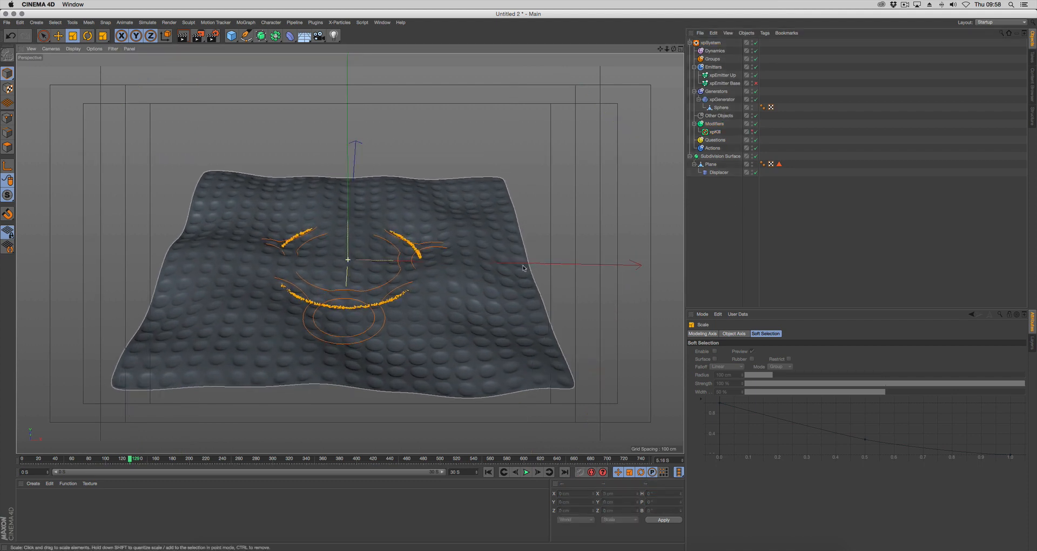
Step: Create xpEmitter Down from xpEmitter Up and set its particle colour to blue
click(721, 75)
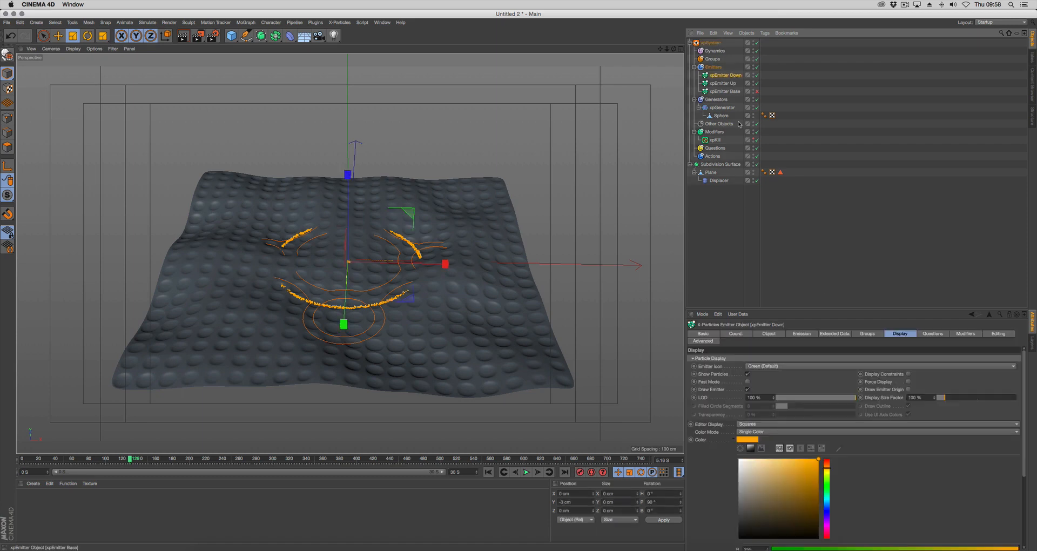
click(827, 503)
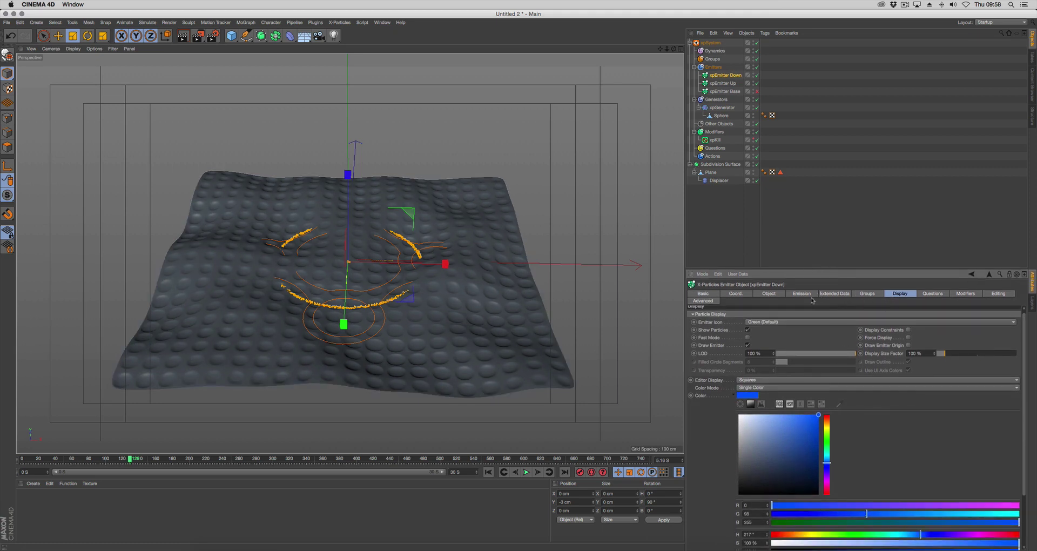
click(802, 293)
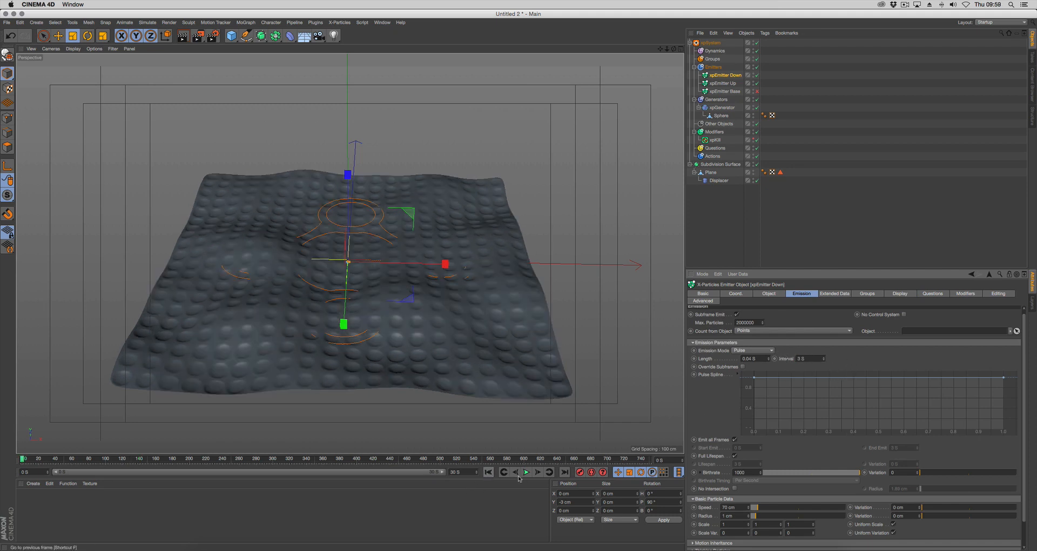
Step: Set xpEmitter Down's Emission Interval to 3.5, preview both emitters, and rewind
click(526, 472)
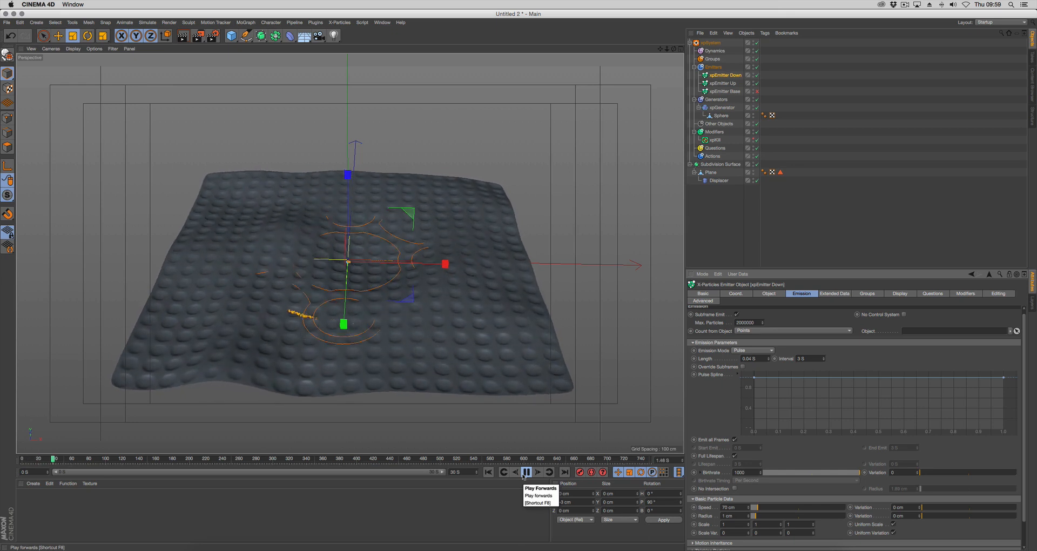
click(525, 472)
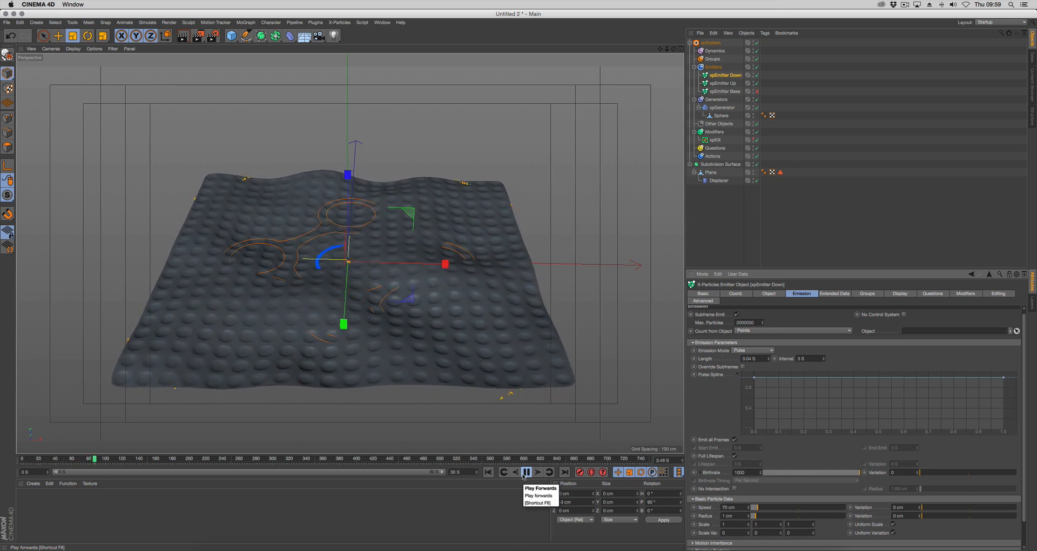
click(525, 472)
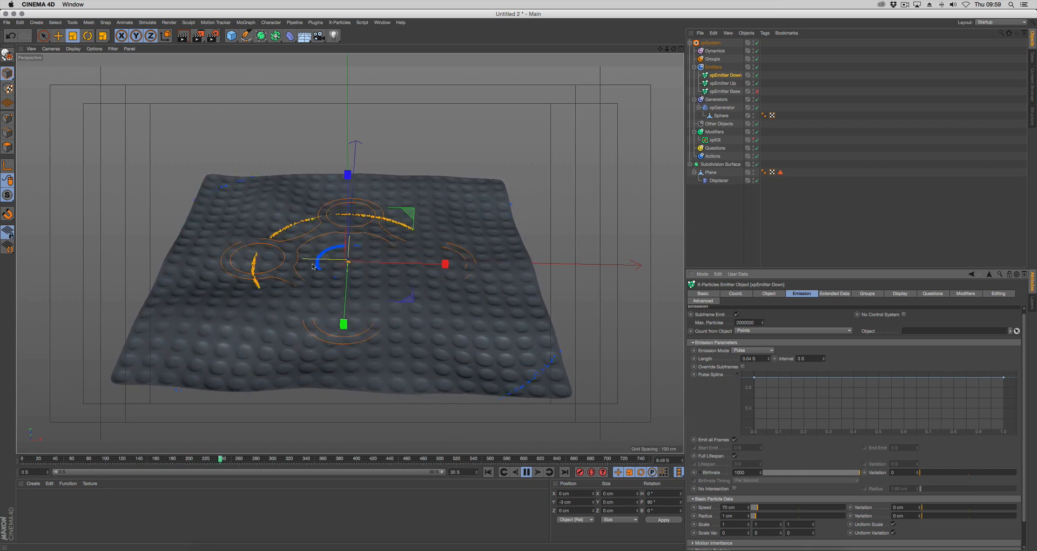
click(527, 472)
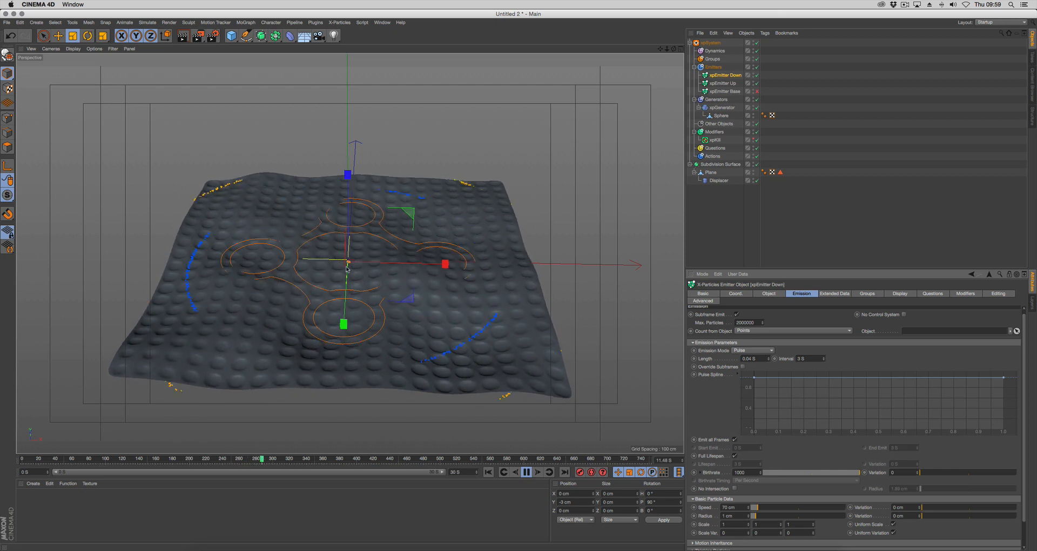
click(526, 472)
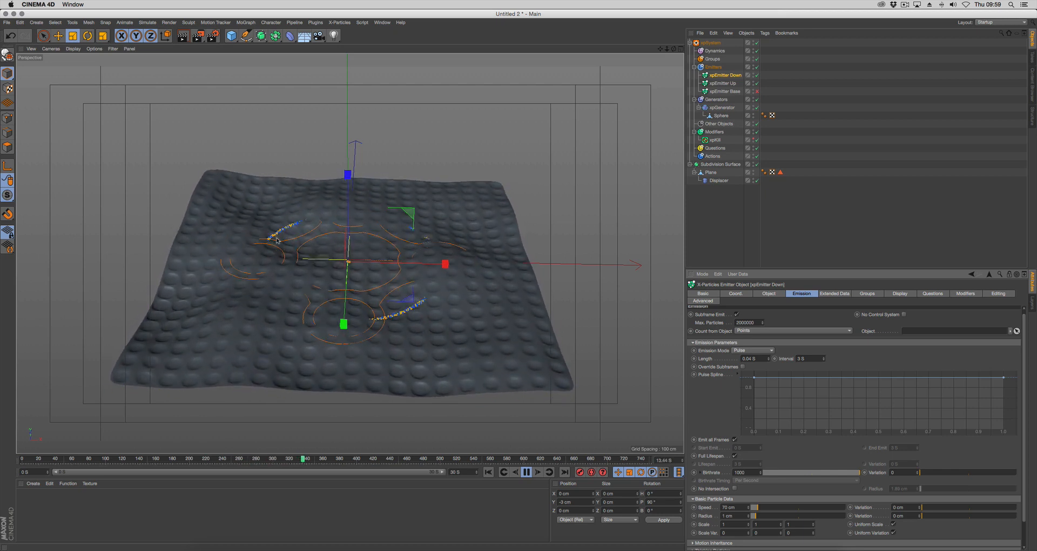
click(526, 471)
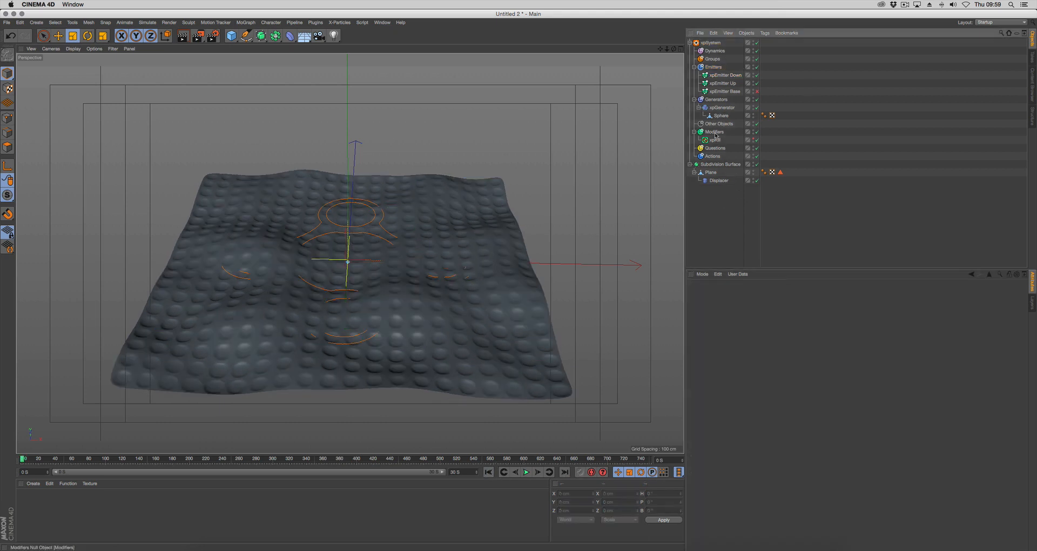
Step: Add a Scale modifier named xpScale Up to Modifiers and edit its scale change values
click(715, 131)
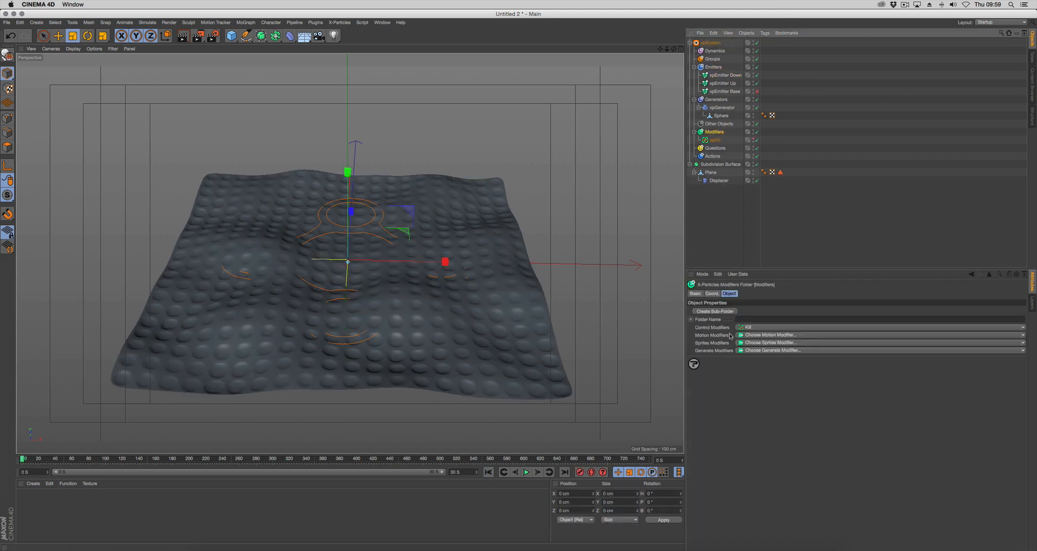
click(770, 334)
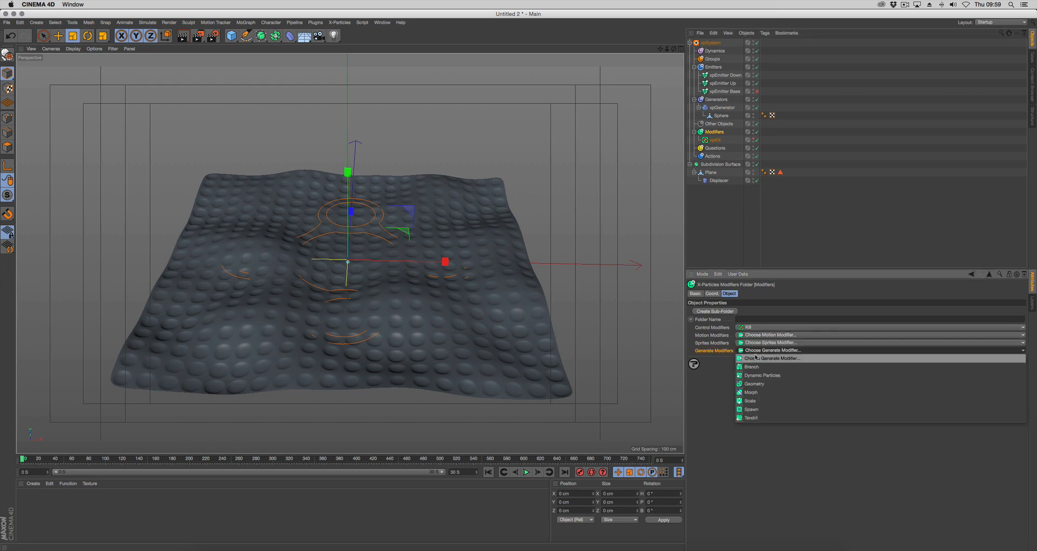
click(752, 401)
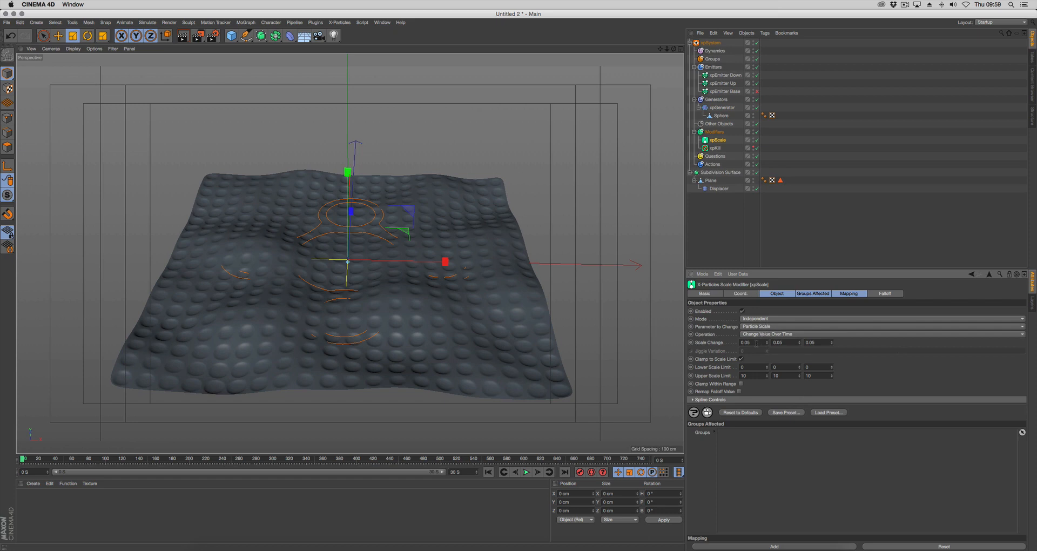
click(749, 342)
text(0)
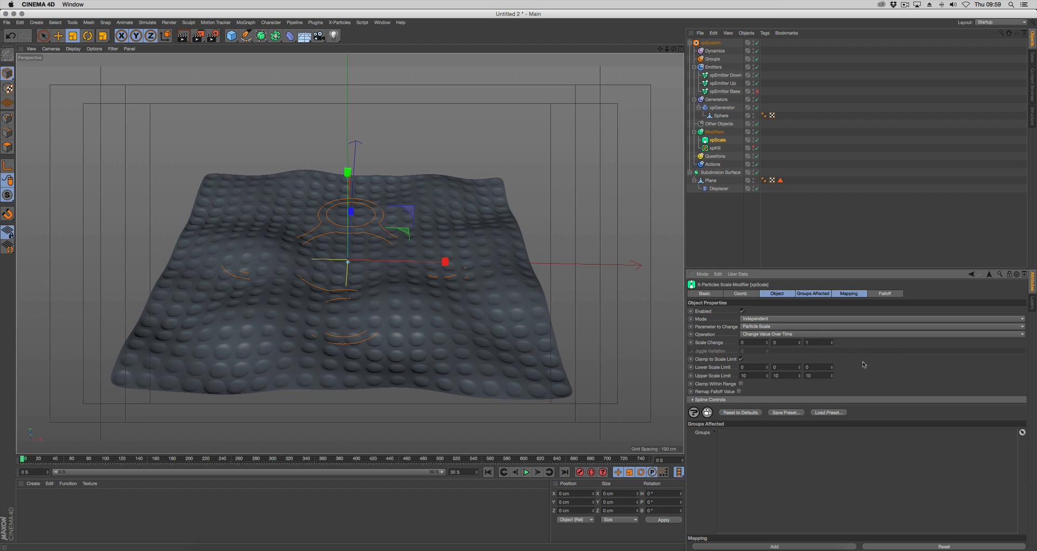
Step: Set xpScale Up's falloff shape to the particles-based option
click(885, 294)
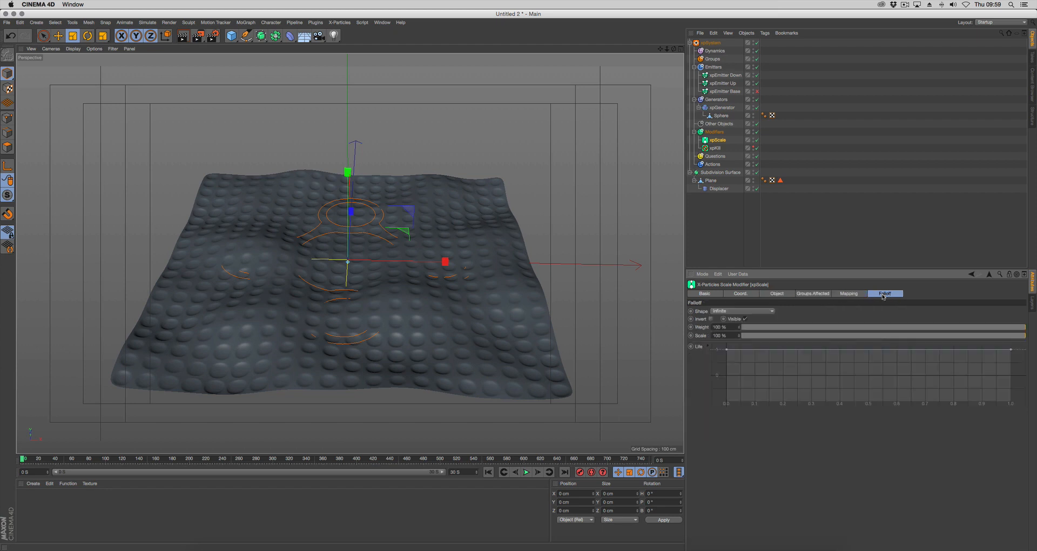
click(742, 311)
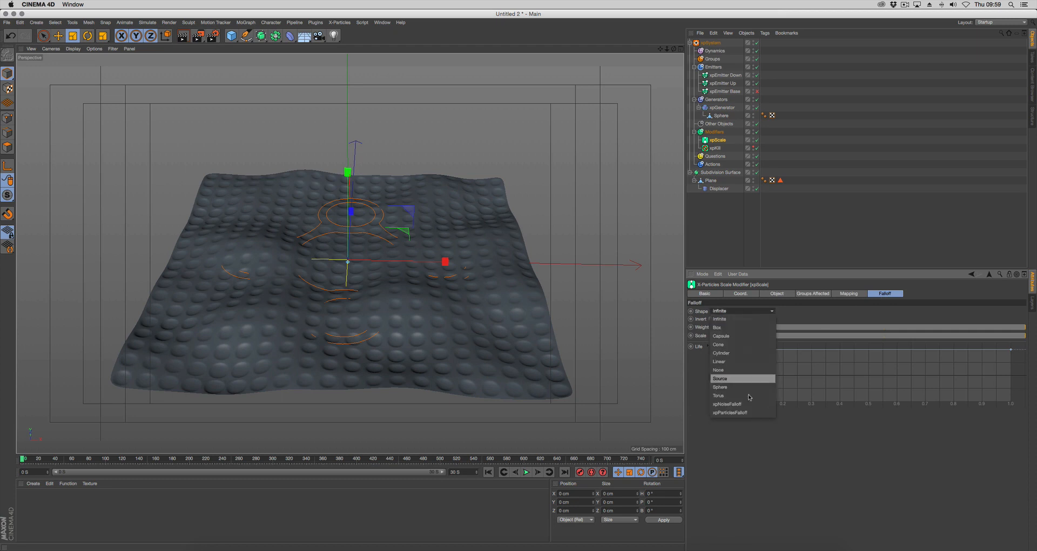
mouse_move(740, 418)
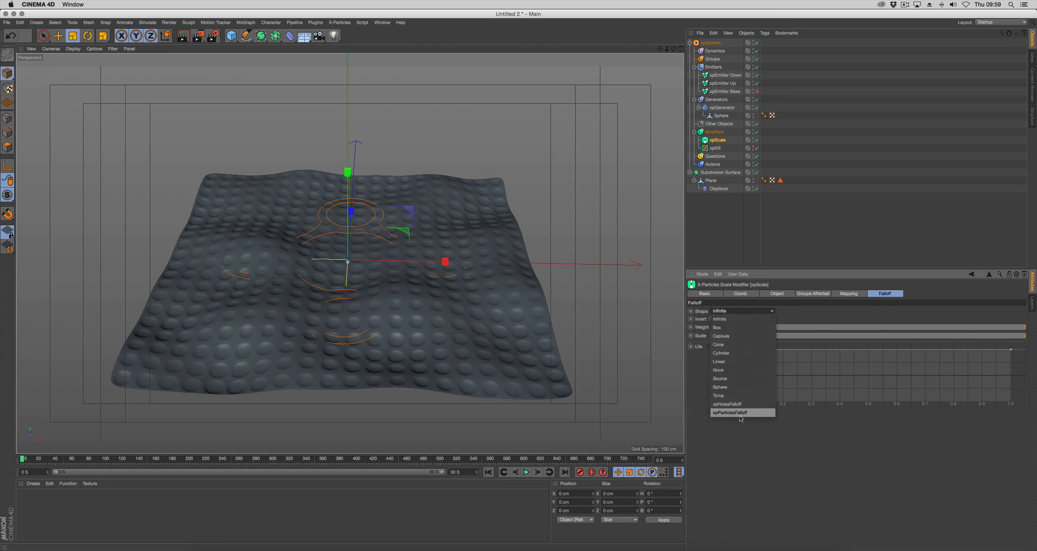
click(732, 412)
text( Up)
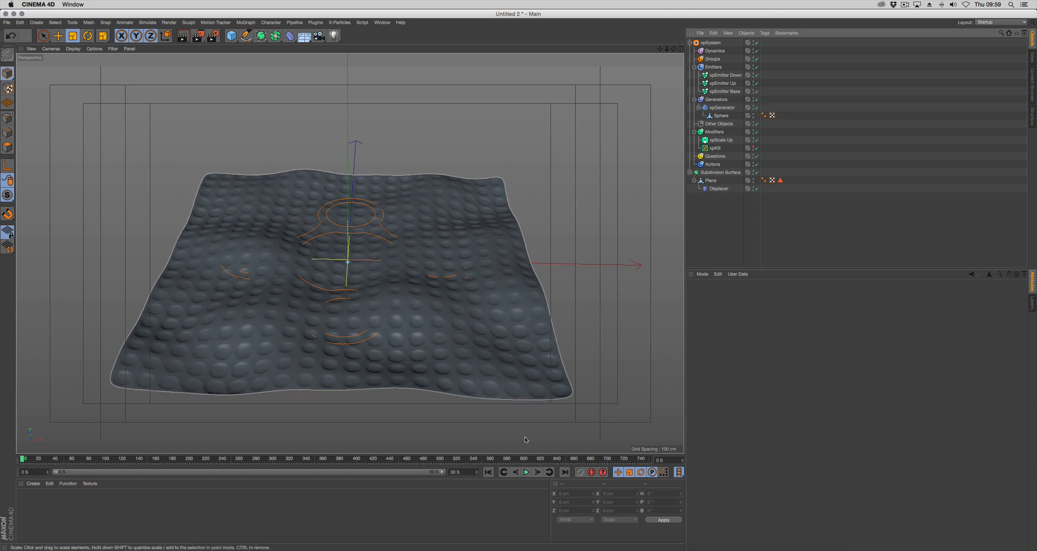
Step: Preview the discs, show xpScale Up's scale settings, then replay and rewind
click(525, 472)
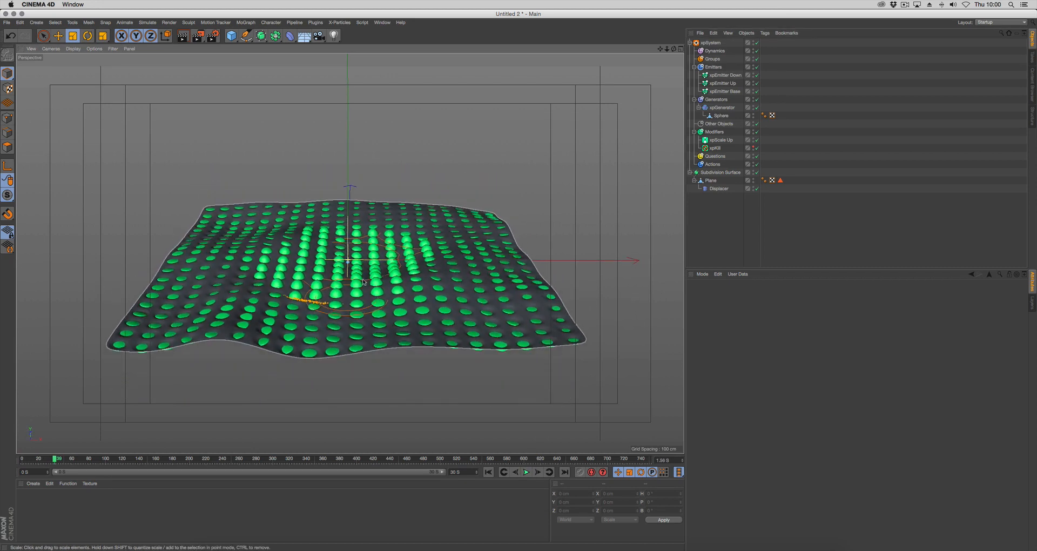
click(720, 139)
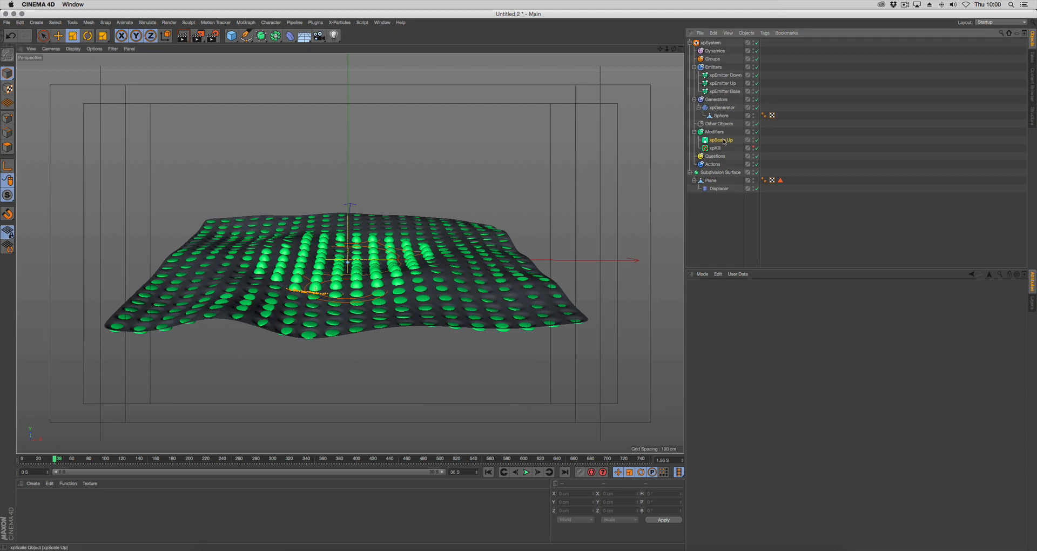
click(720, 140)
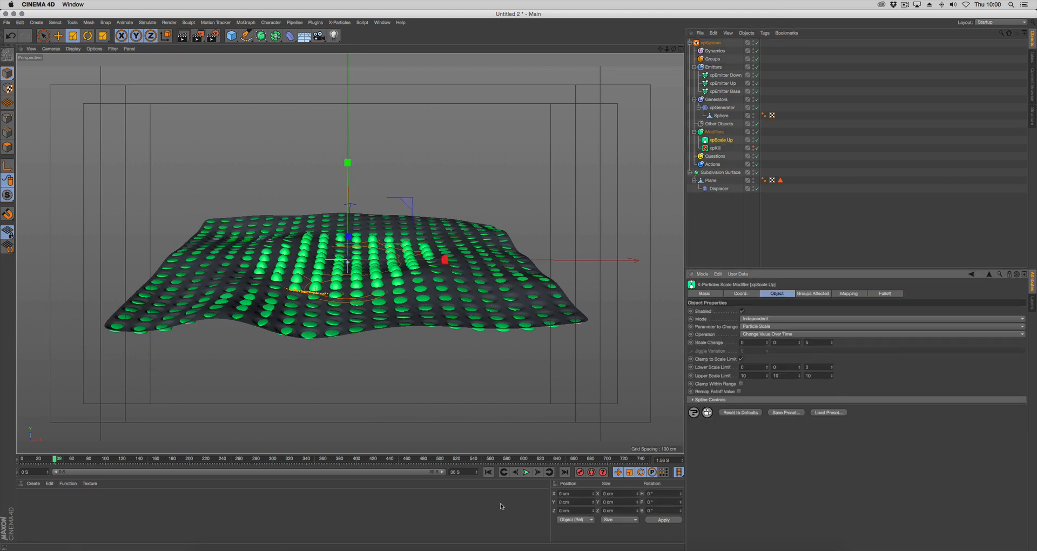
click(525, 473)
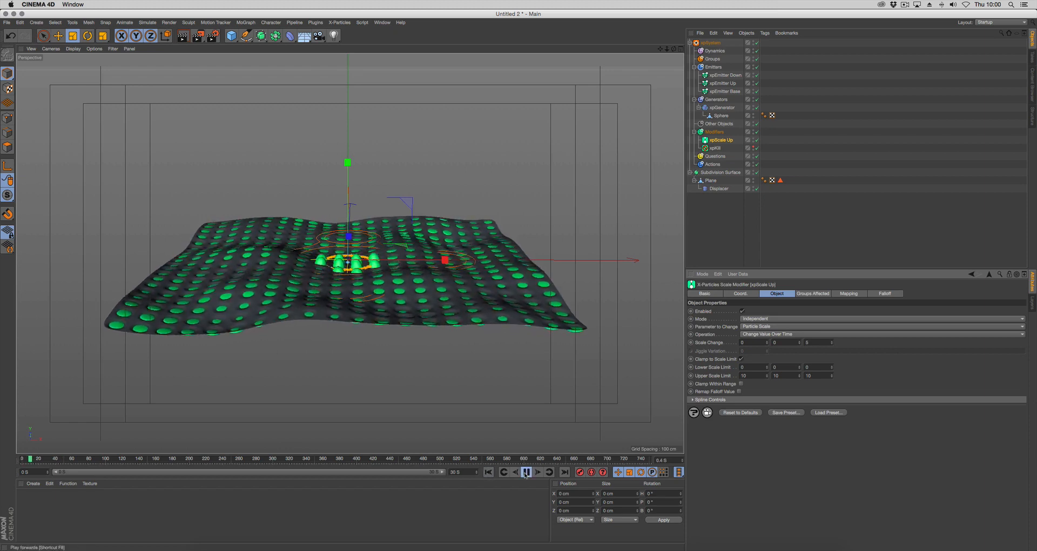
click(526, 473)
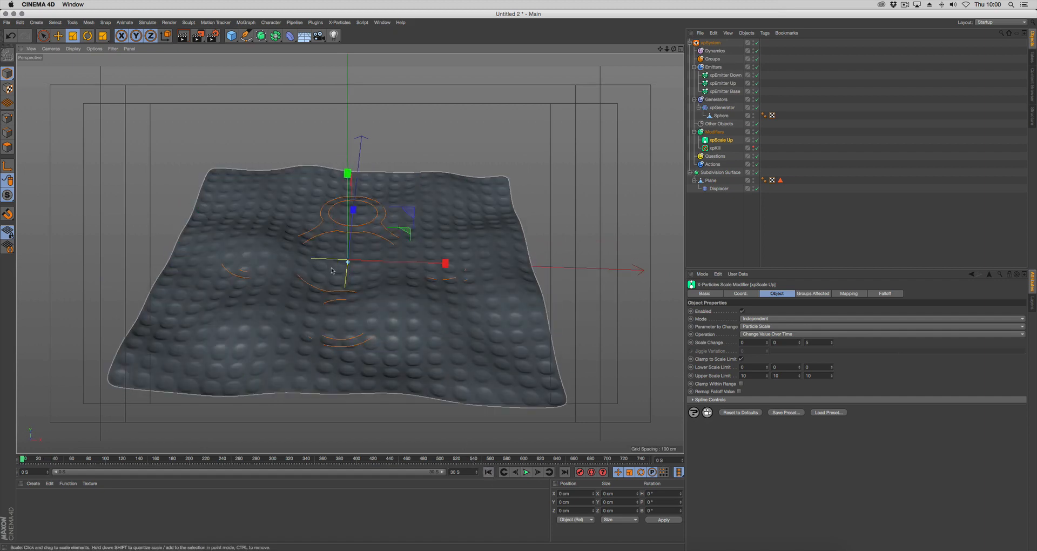
Step: Select the generator's Sphere and drag it down to about -12.3 cm on Y
click(721, 115)
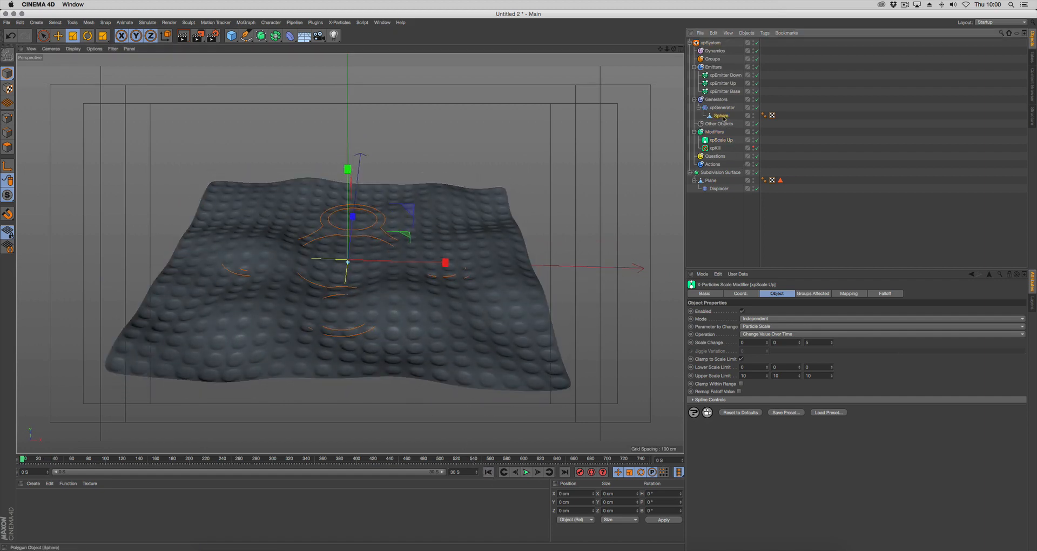
click(721, 115)
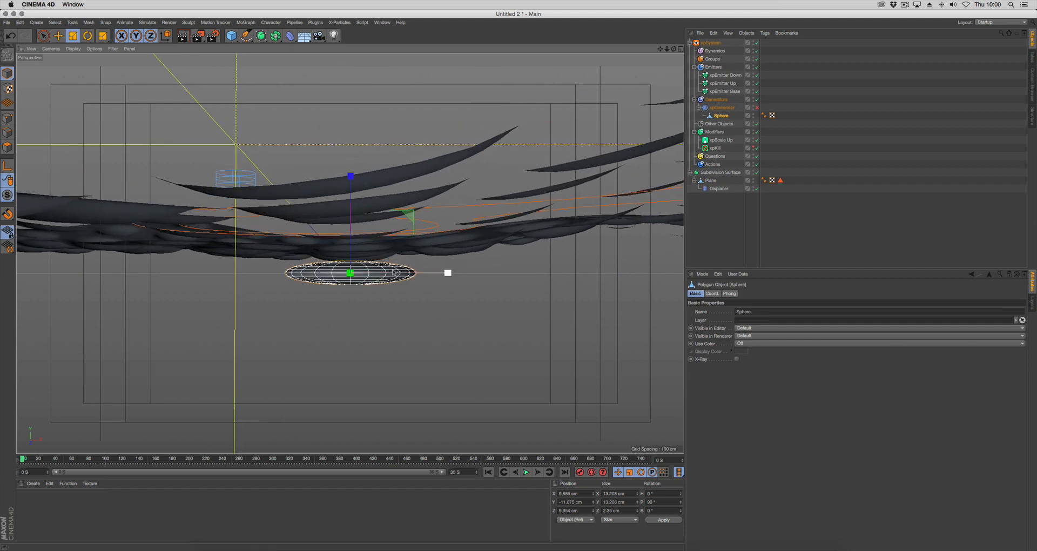
click(56, 35)
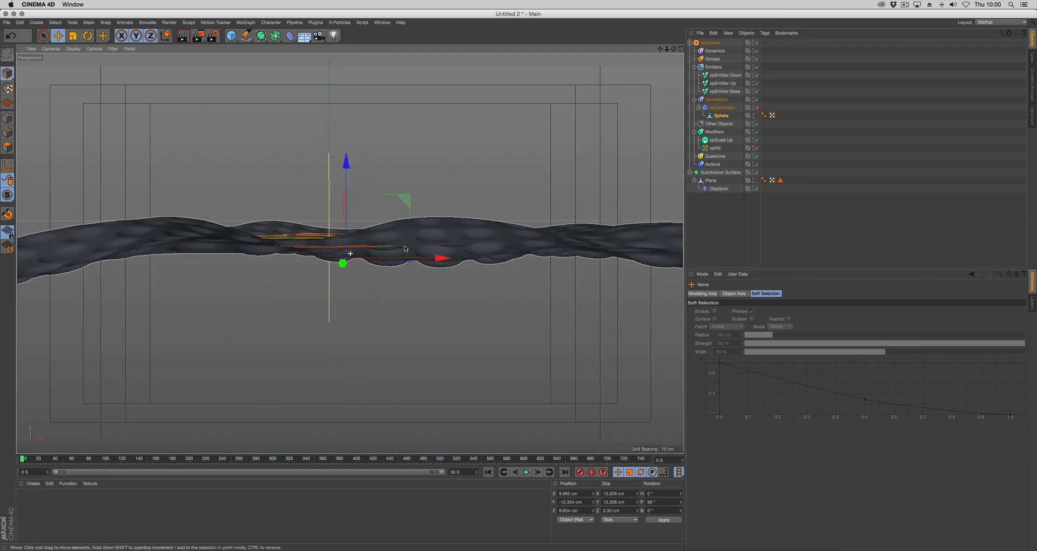
drag(404, 248, 473, 262)
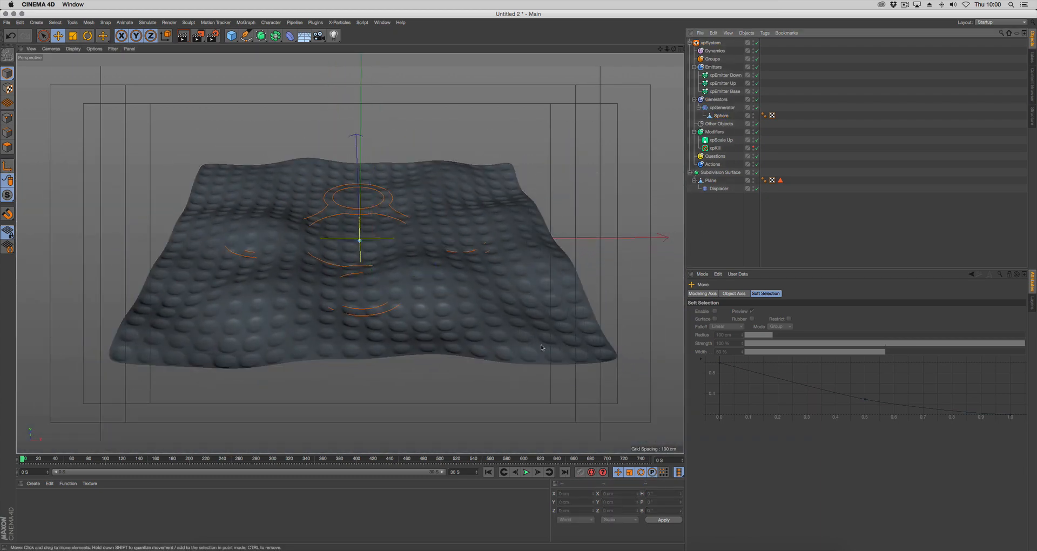
Step: Play and pause the simulation to check the swollen discs, adding xpScale Down
click(525, 471)
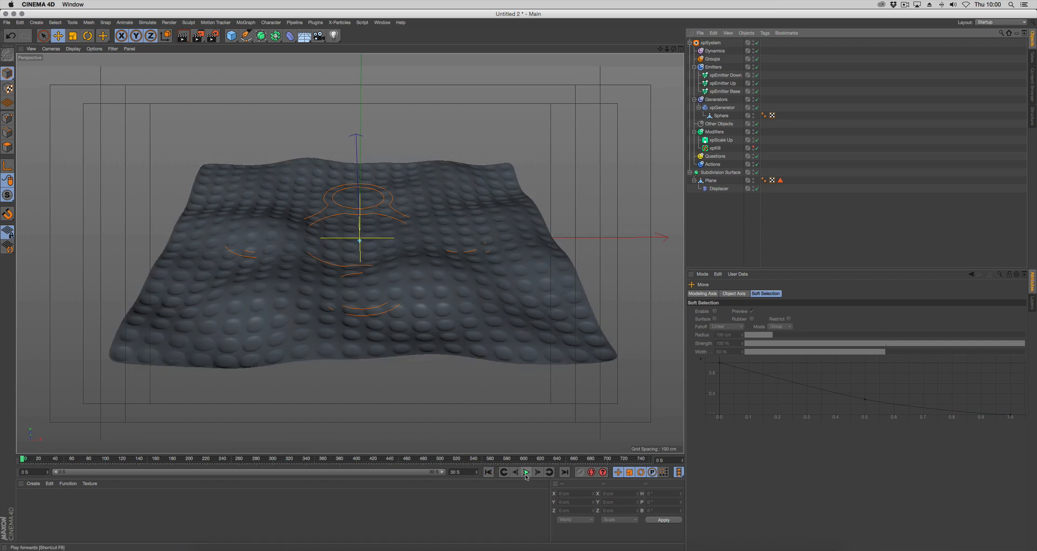
click(524, 472)
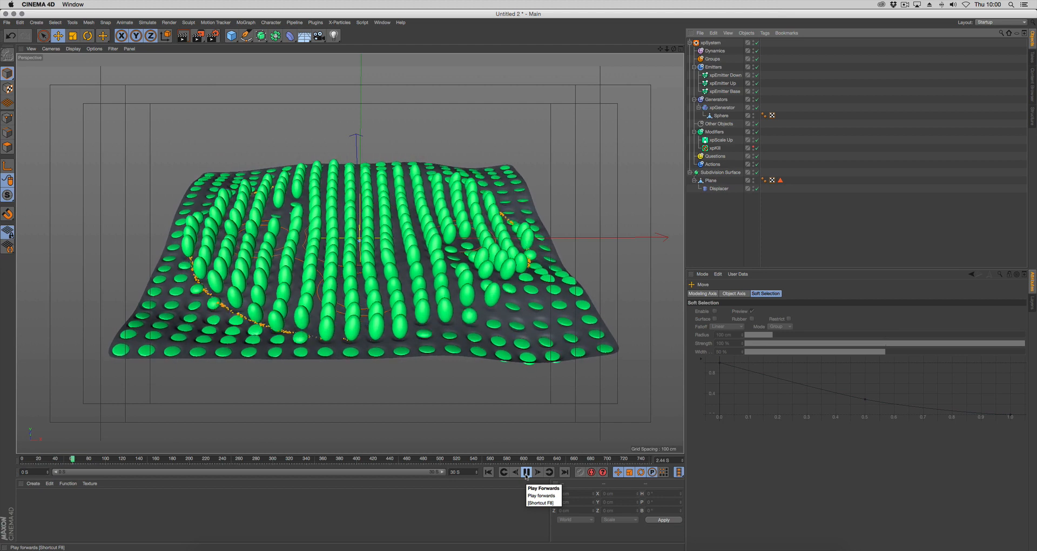
click(525, 472)
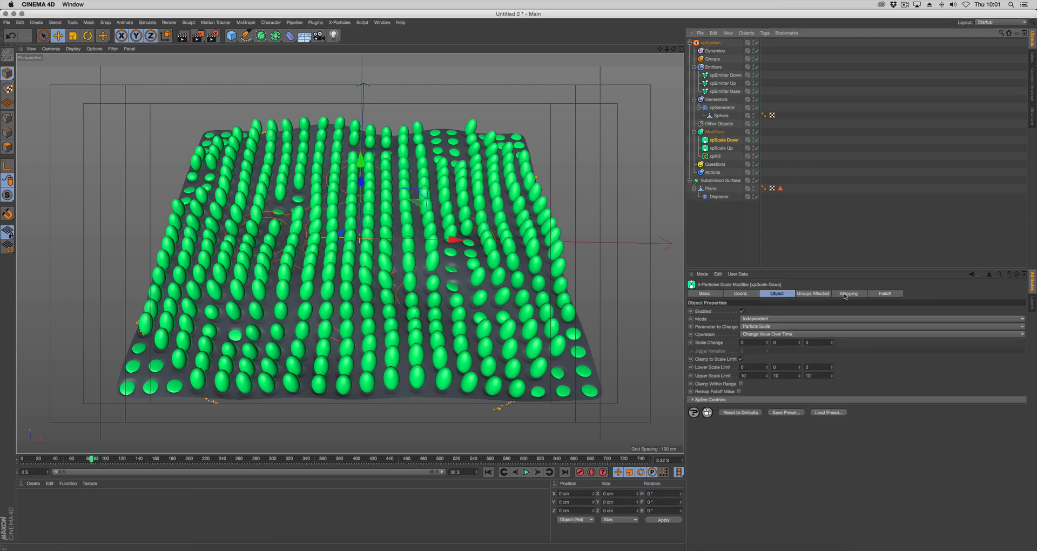
Step: Point xpScale Down's falloff at xpEmitter Down and set Scale Change Z to -1
click(885, 293)
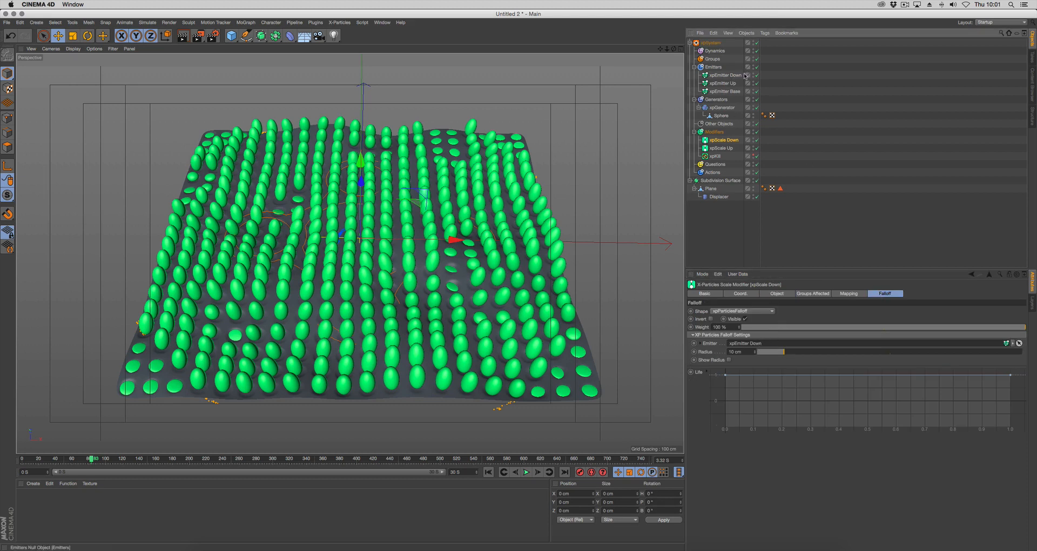
click(776, 293)
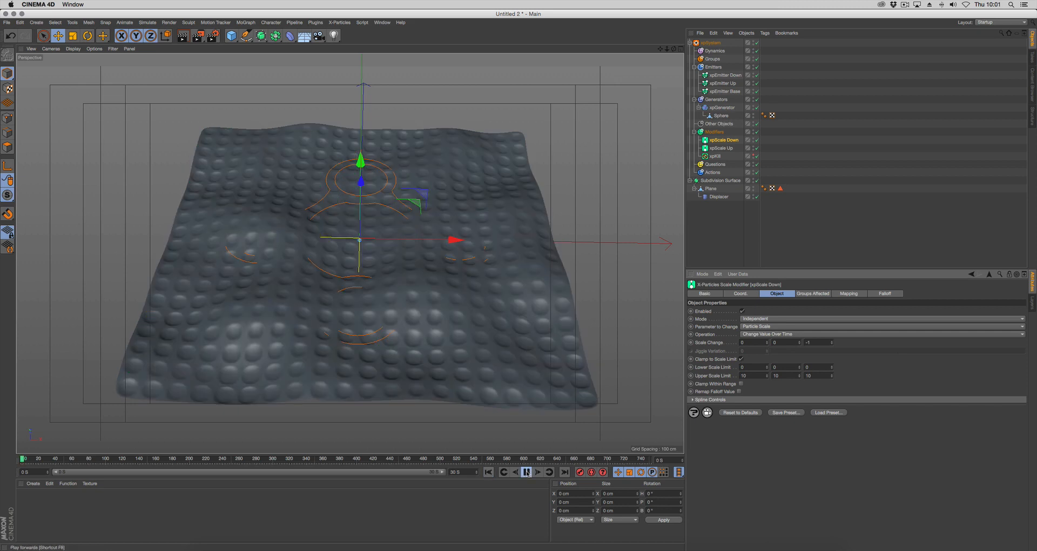
Step: Preview the simulation with both scale modifiers, then stop, rewind and pause it
click(537, 472)
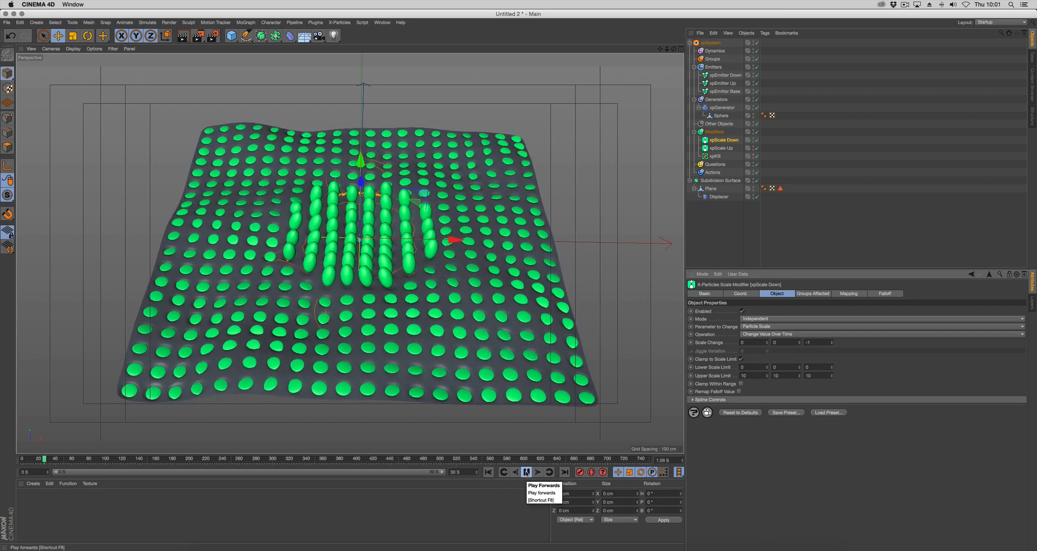
click(539, 471)
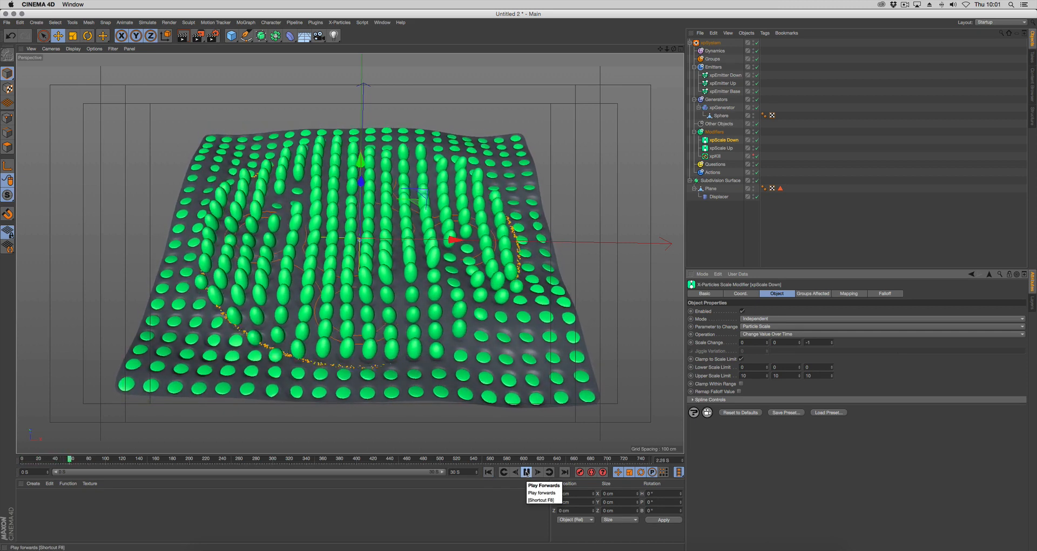
click(527, 472)
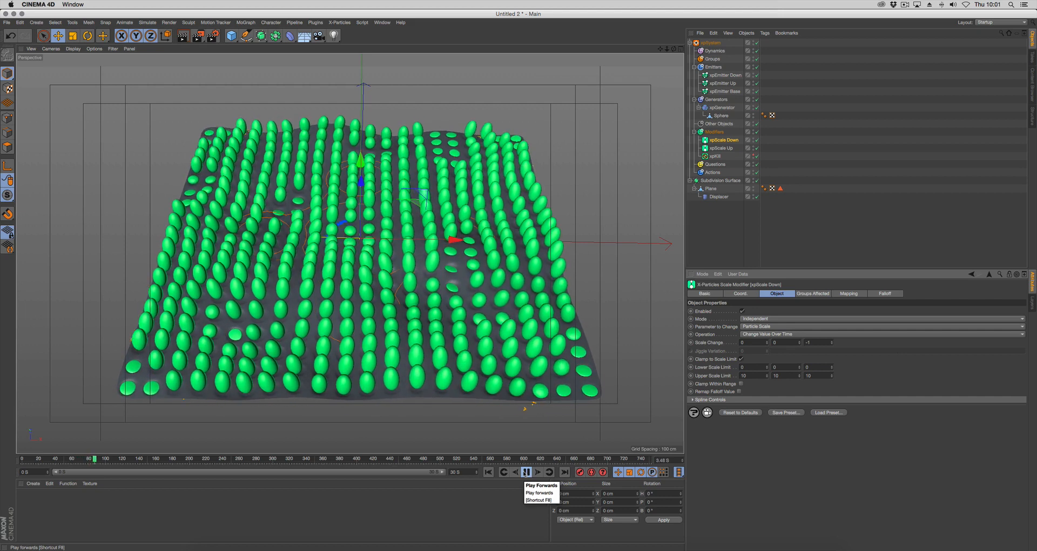
click(523, 472)
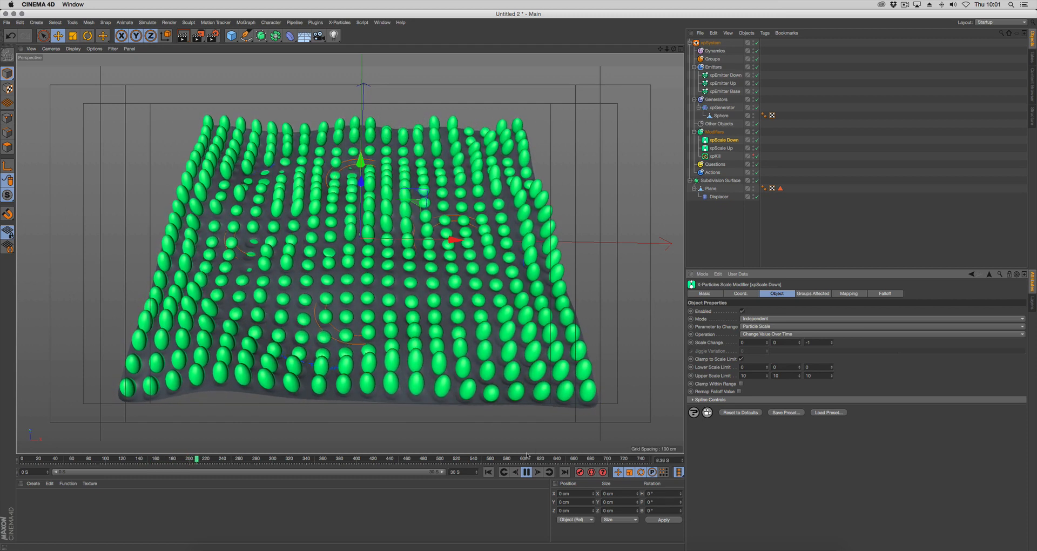
click(526, 471)
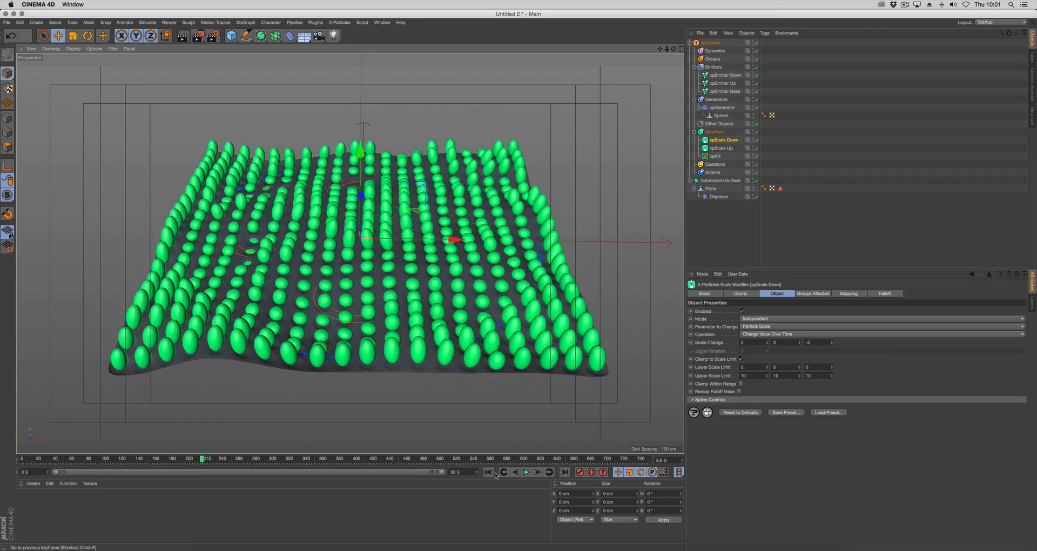
click(526, 472)
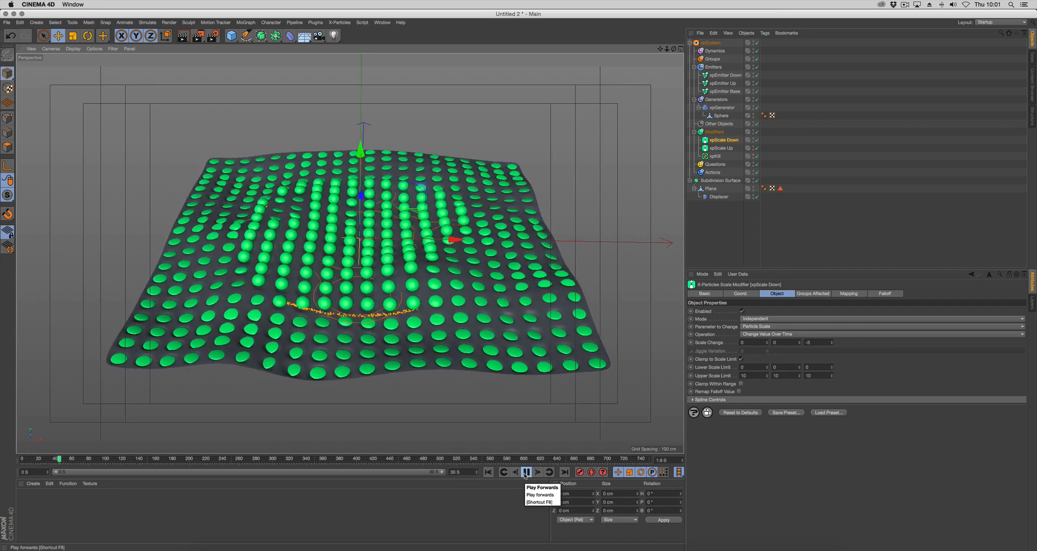
click(530, 486)
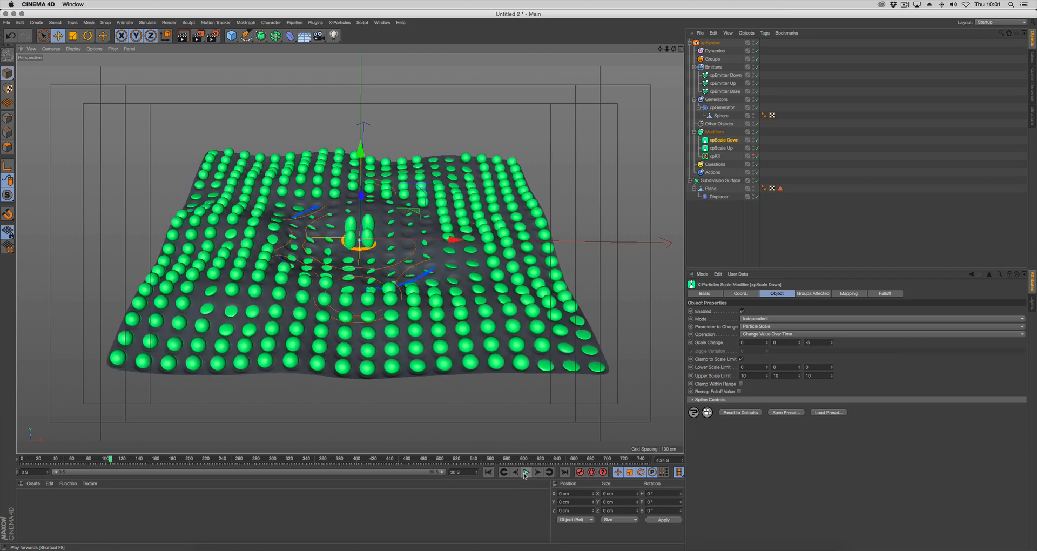
Step: Select xpScale Up and replay to watch discs stretch into capsules and flatten back
click(720, 148)
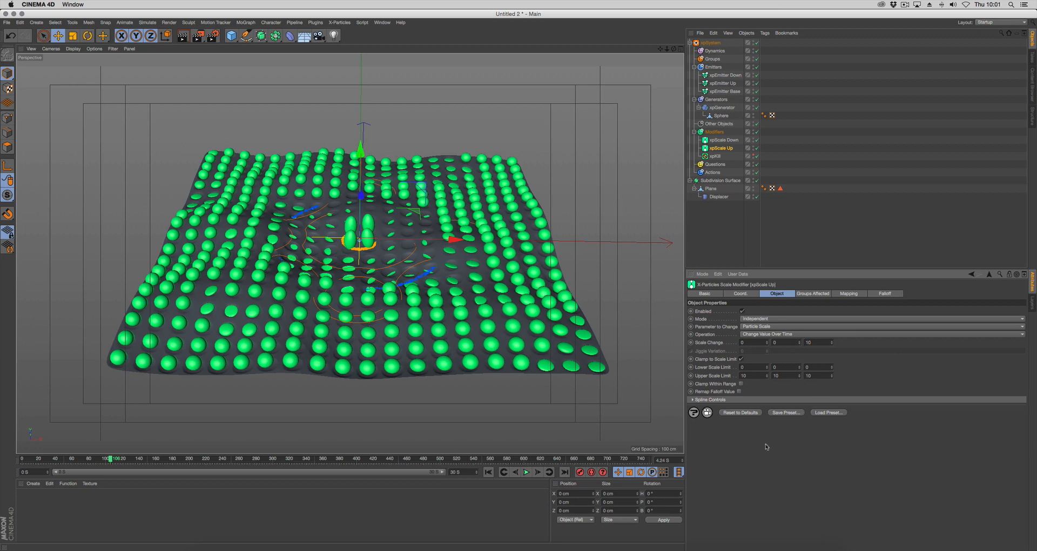
click(526, 471)
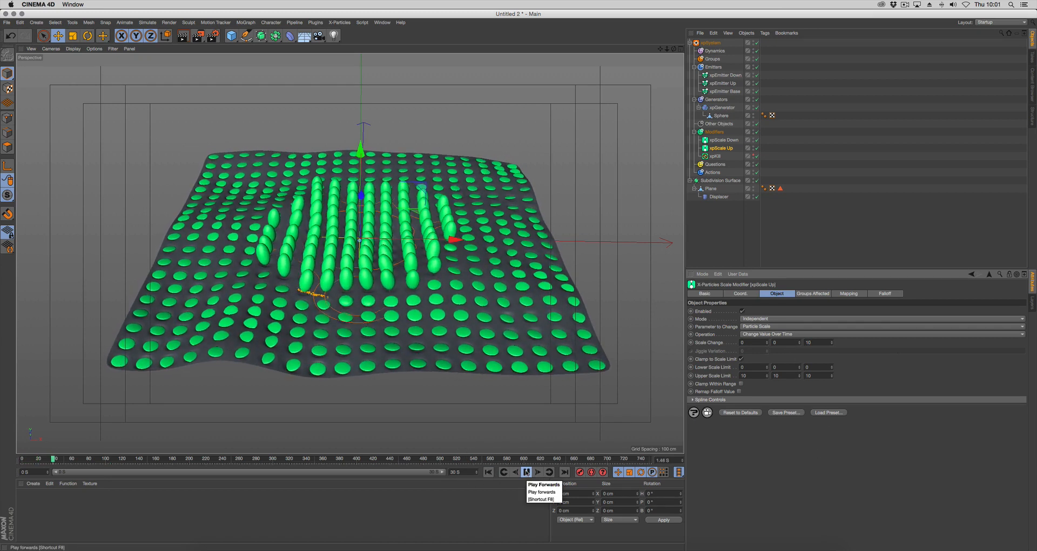
click(527, 472)
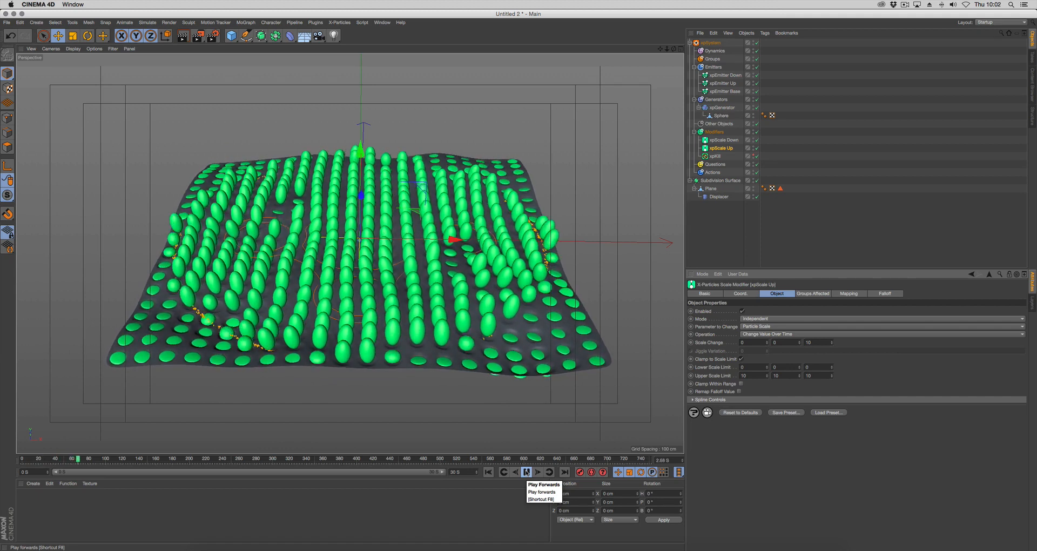
click(538, 472)
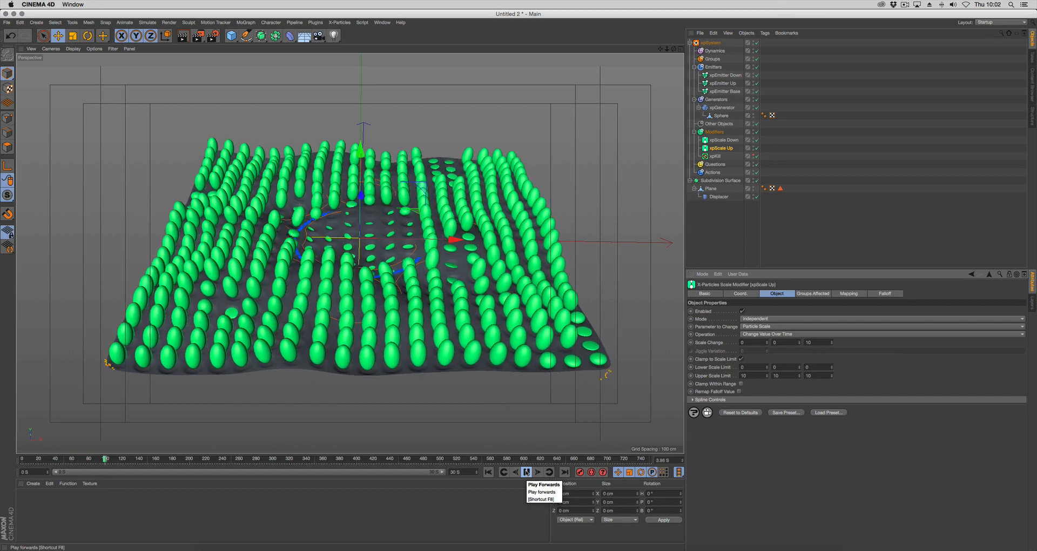
click(527, 472)
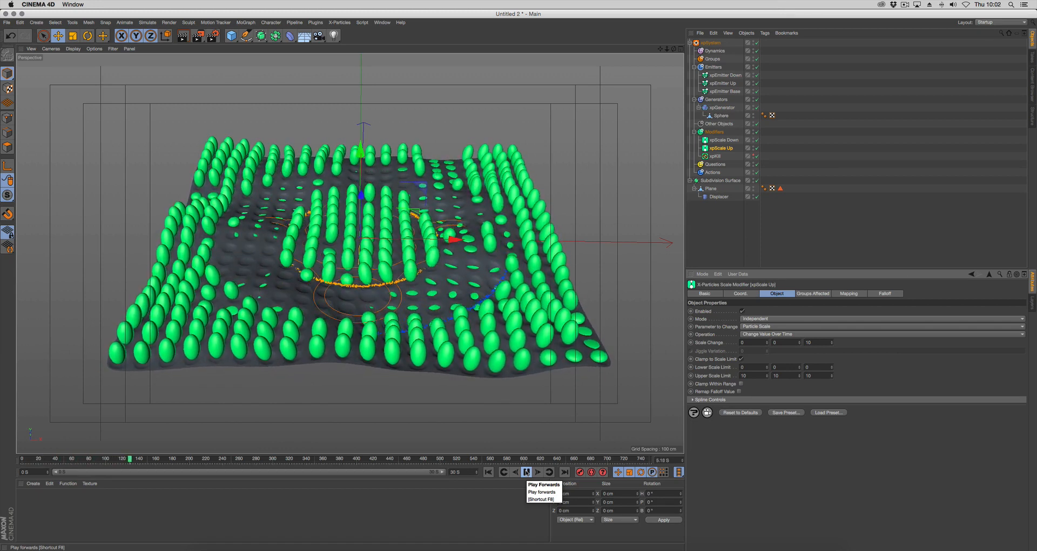
click(526, 472)
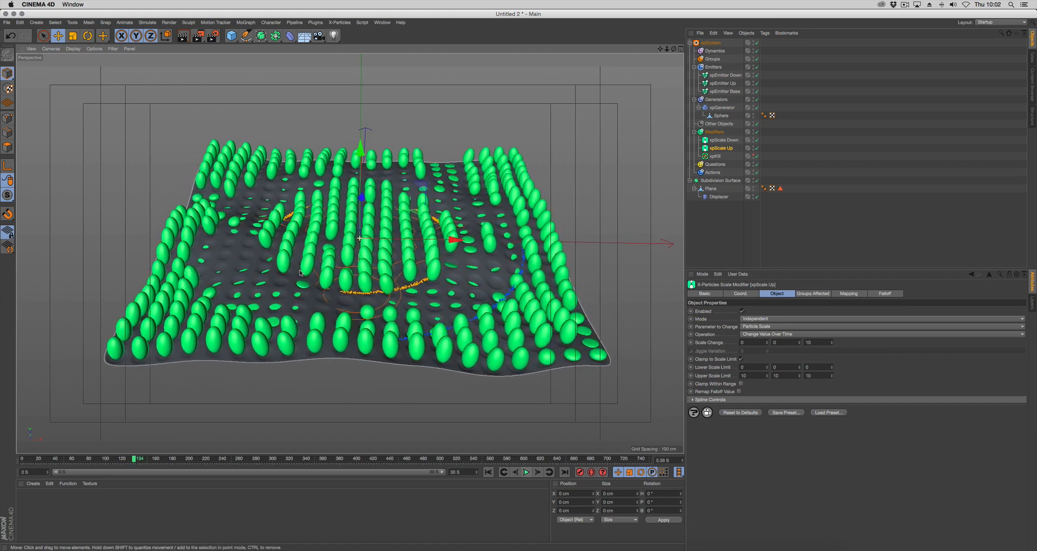
Step: Select both scale modifiers and widen their shared falloff radius to 16 cm
click(720, 148)
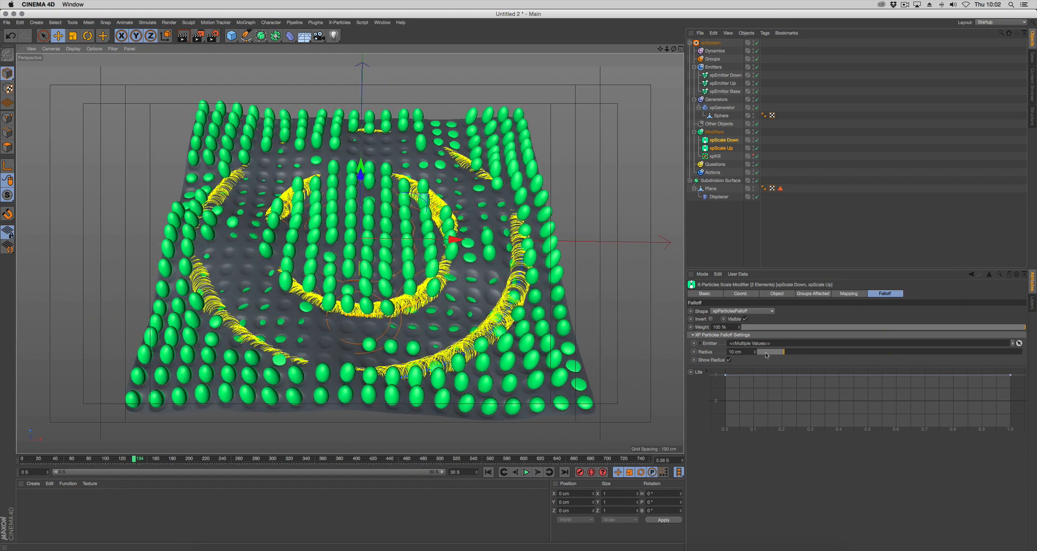
drag(767, 351, 792, 352)
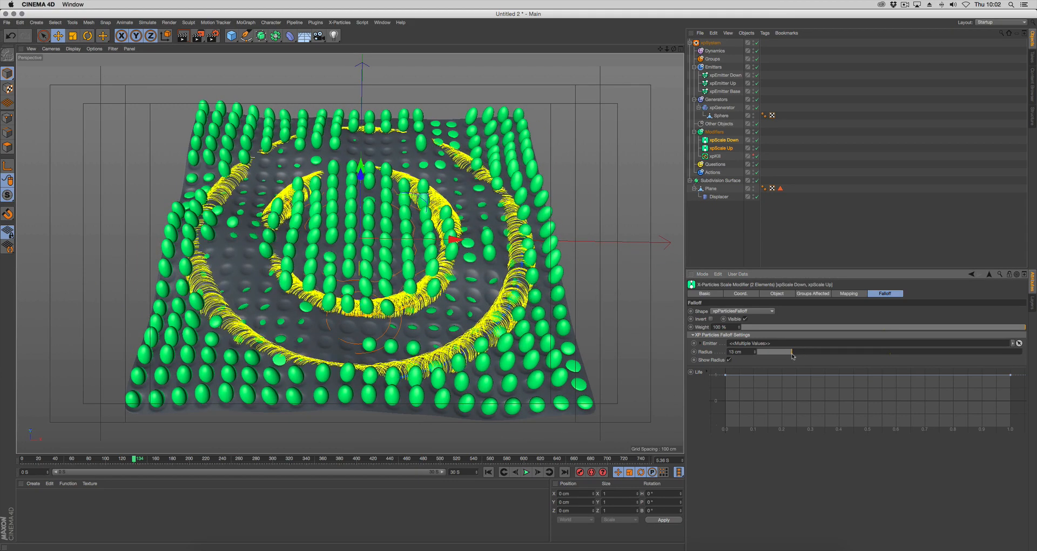
drag(792, 356, 799, 356)
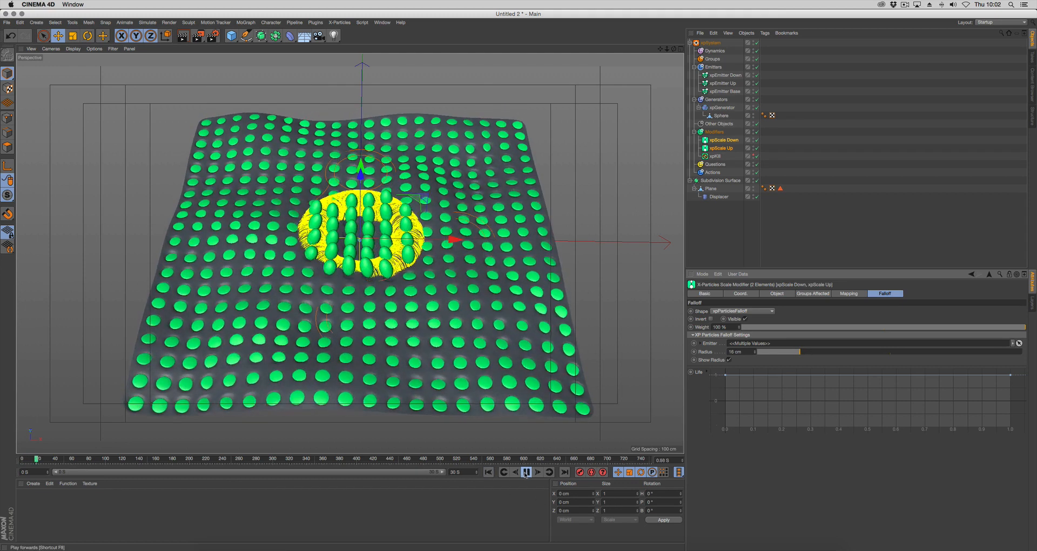
Step: Play the simulation to see the wider rings reshape the discs, then pause
click(526, 472)
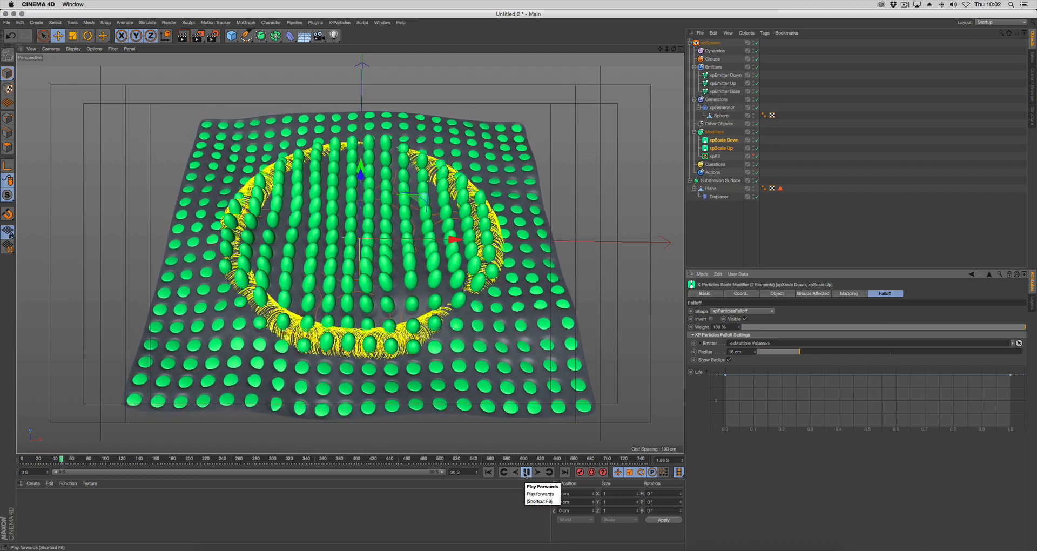
click(526, 471)
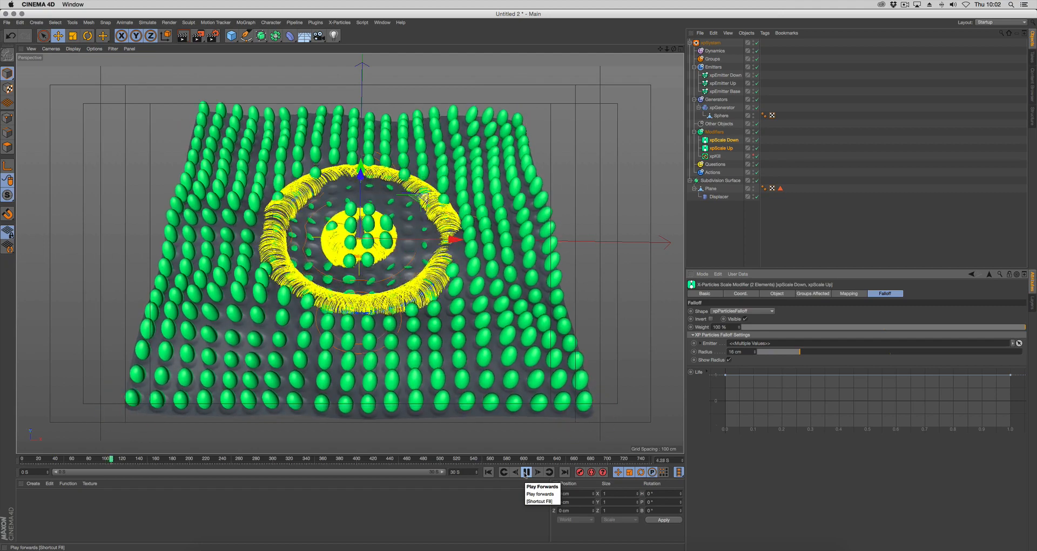
click(528, 471)
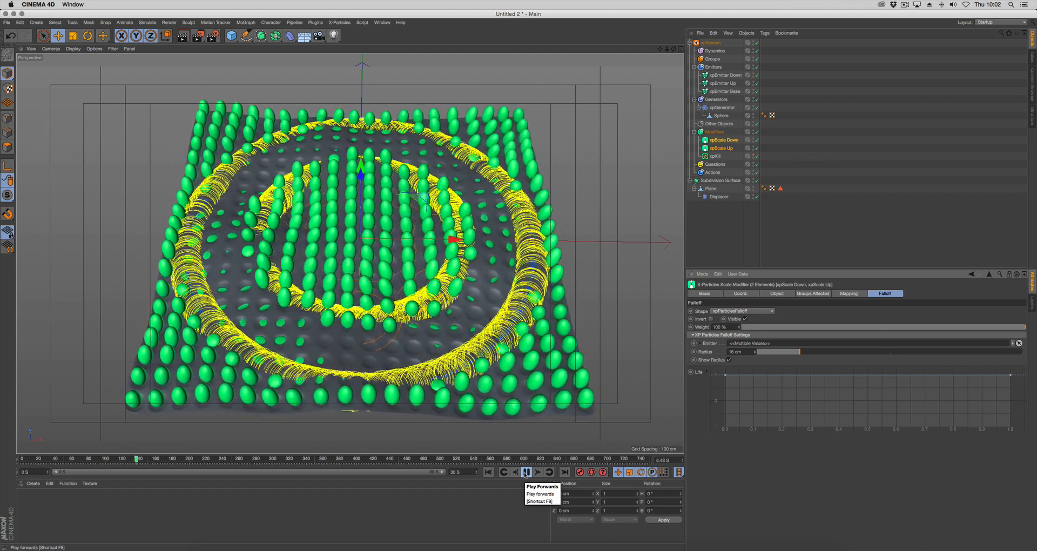
click(528, 472)
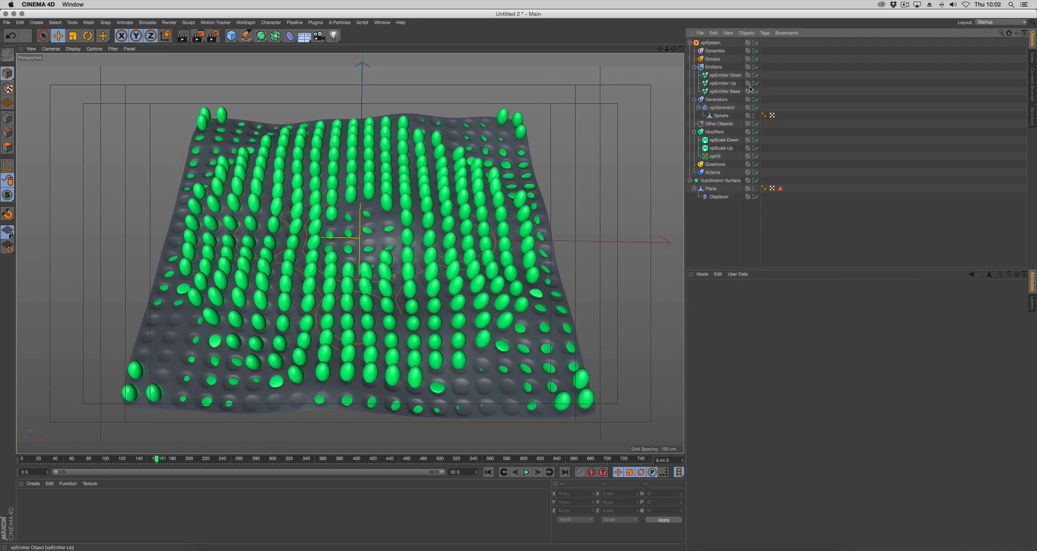
Step: Rewind and replay the simulation to watch green capsules rise from the centre, then pause
click(709, 43)
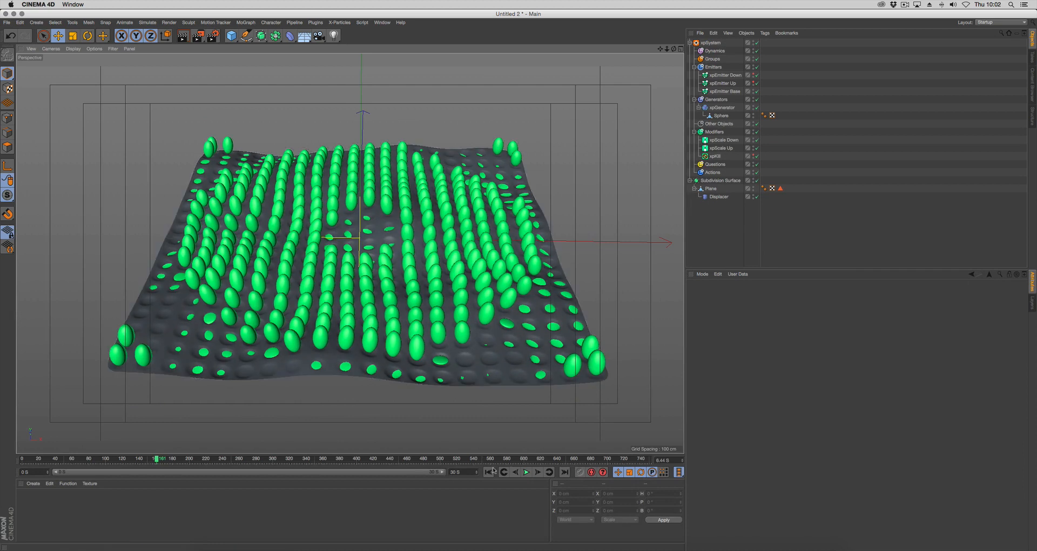
click(526, 472)
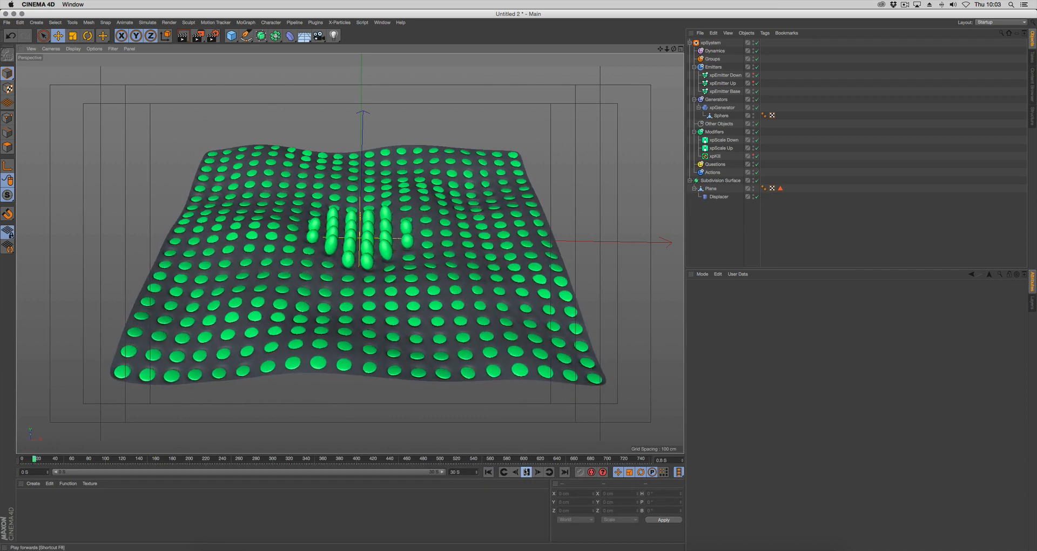
click(528, 473)
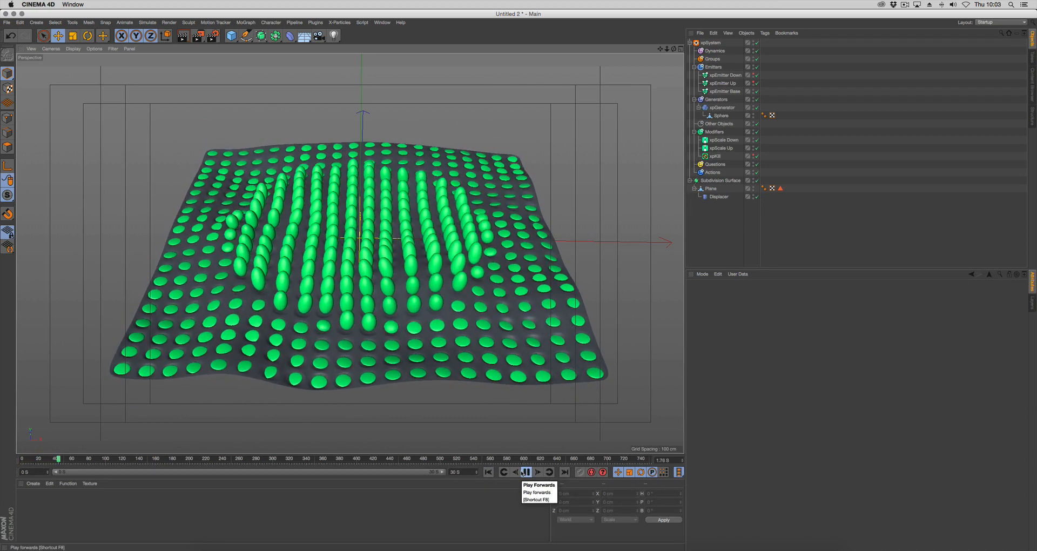
click(534, 472)
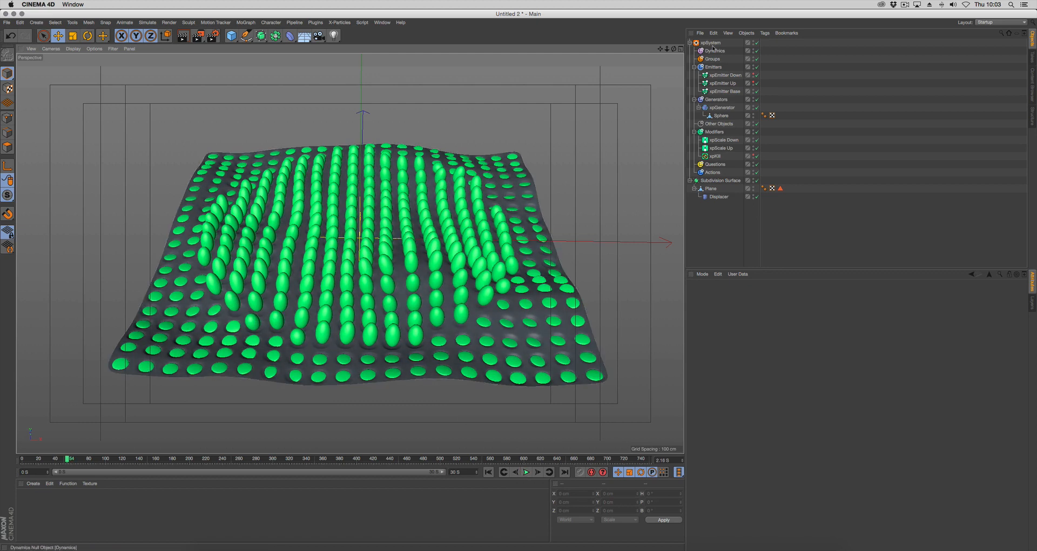
mouse_move(728, 79)
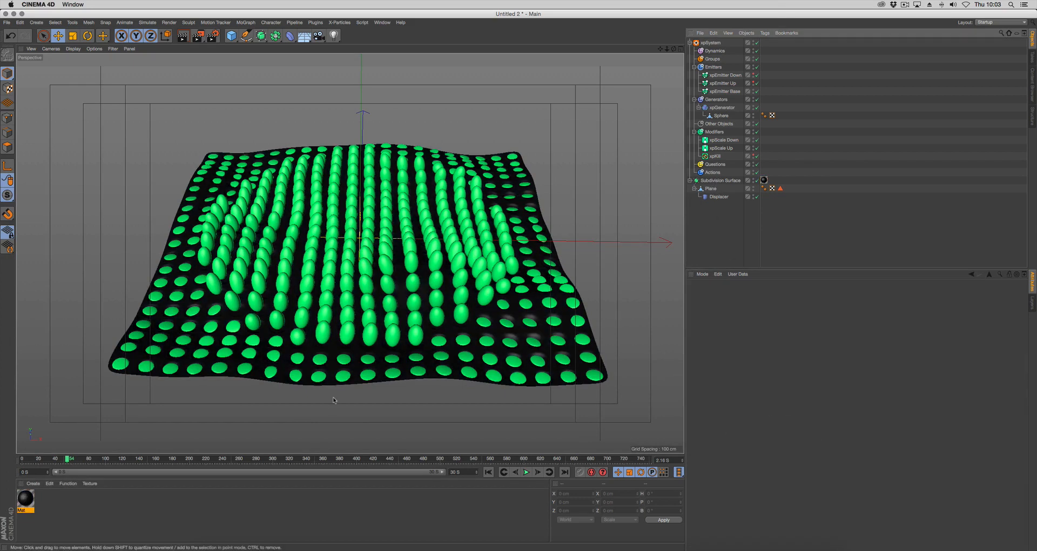
Step: Give xpEmitter Base a near-black RGB 12,12,12 particle display colour, then select Modifiers
click(725, 91)
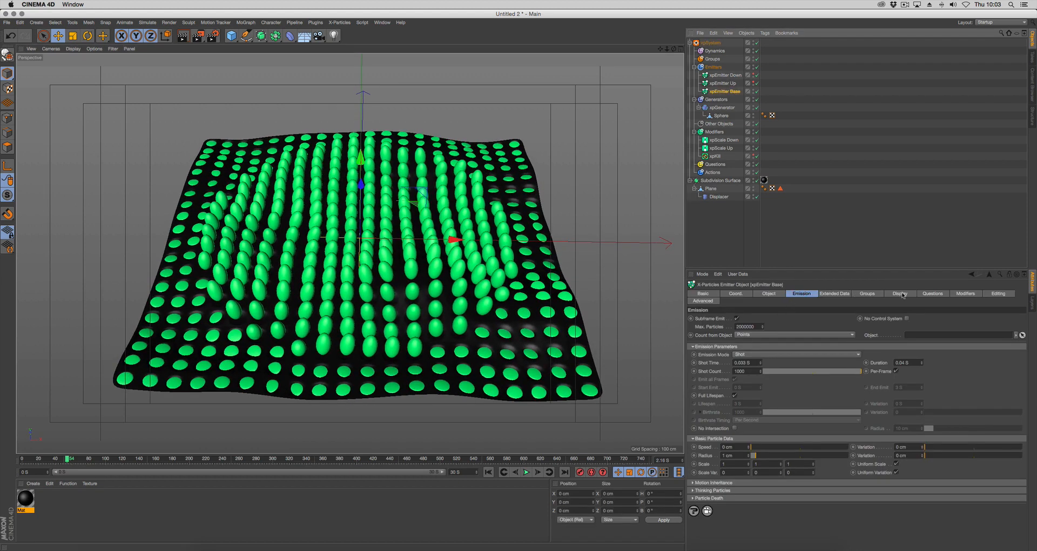
click(899, 293)
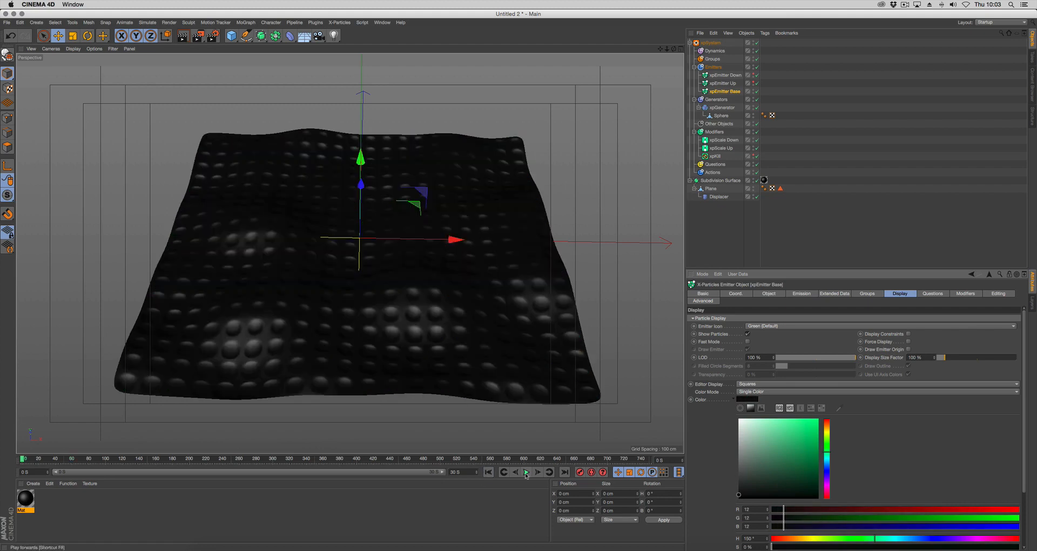
click(525, 472)
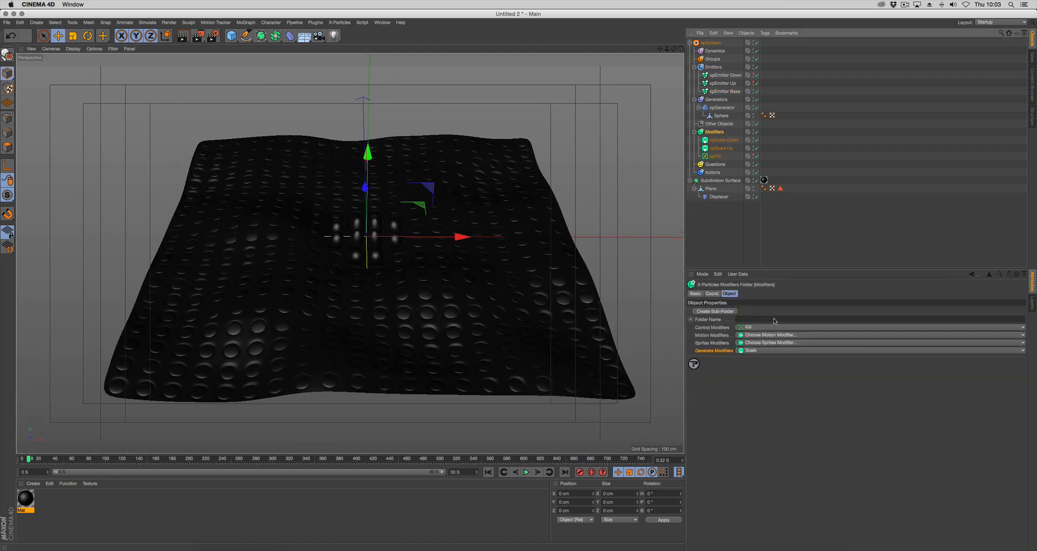
Step: Add an orange xpColor modifier using xpParticlesFalloff that follows xpEmitter Up
click(789, 327)
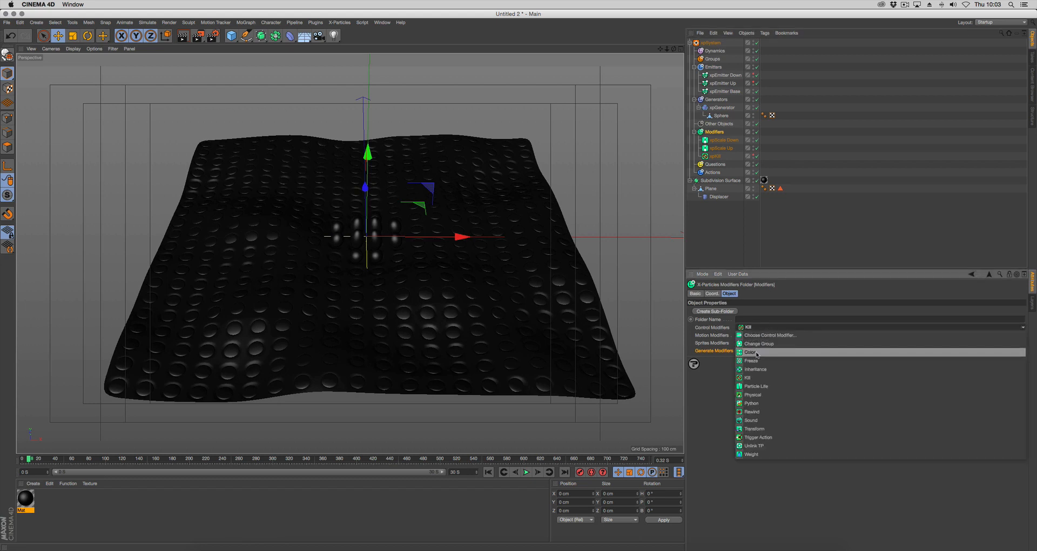
click(749, 352)
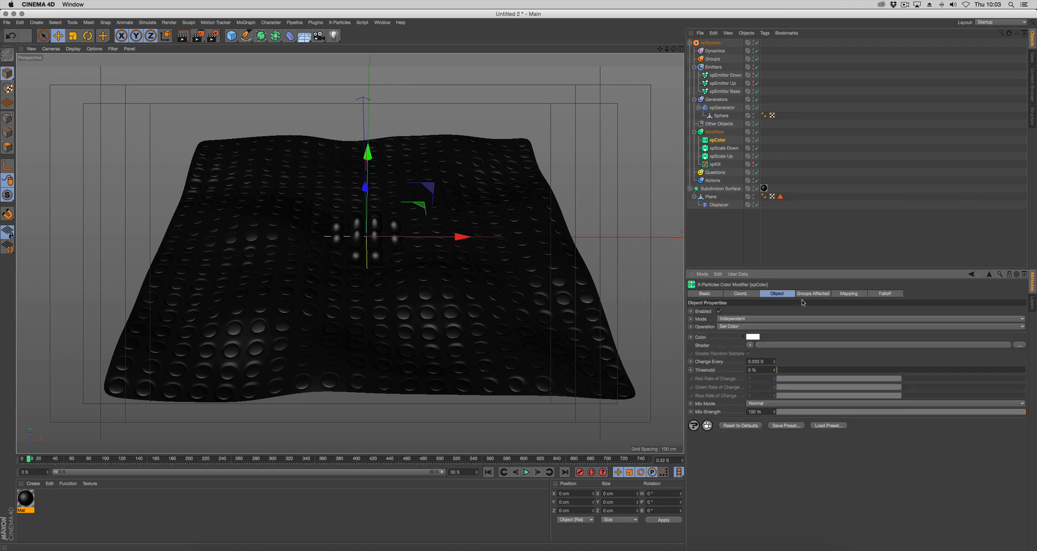
click(753, 337)
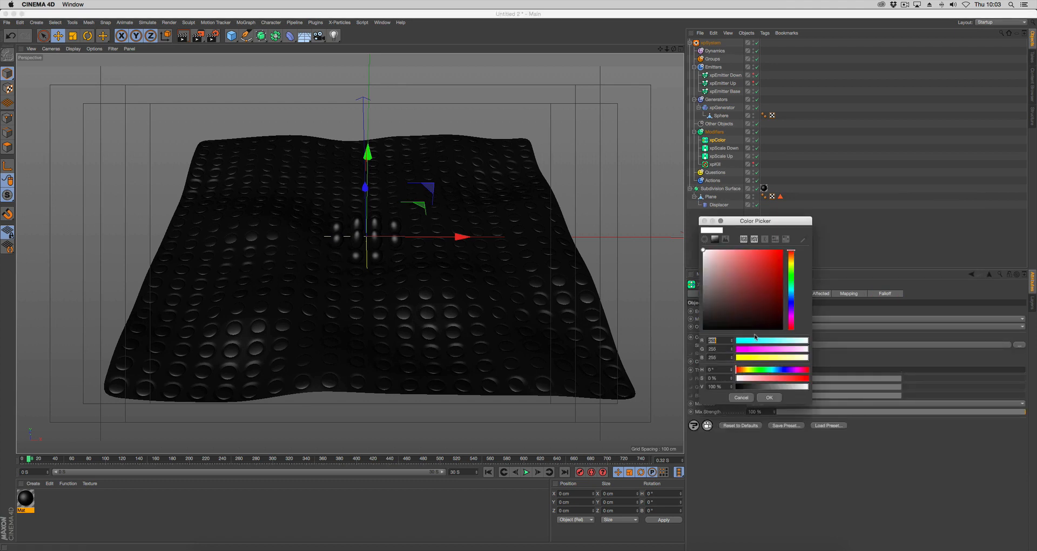
click(783, 250)
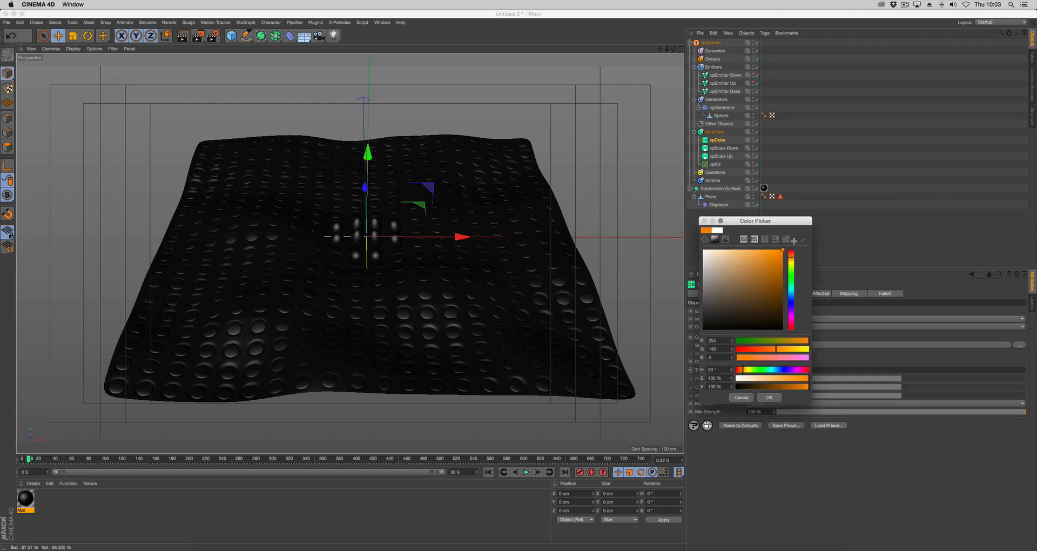
click(769, 398)
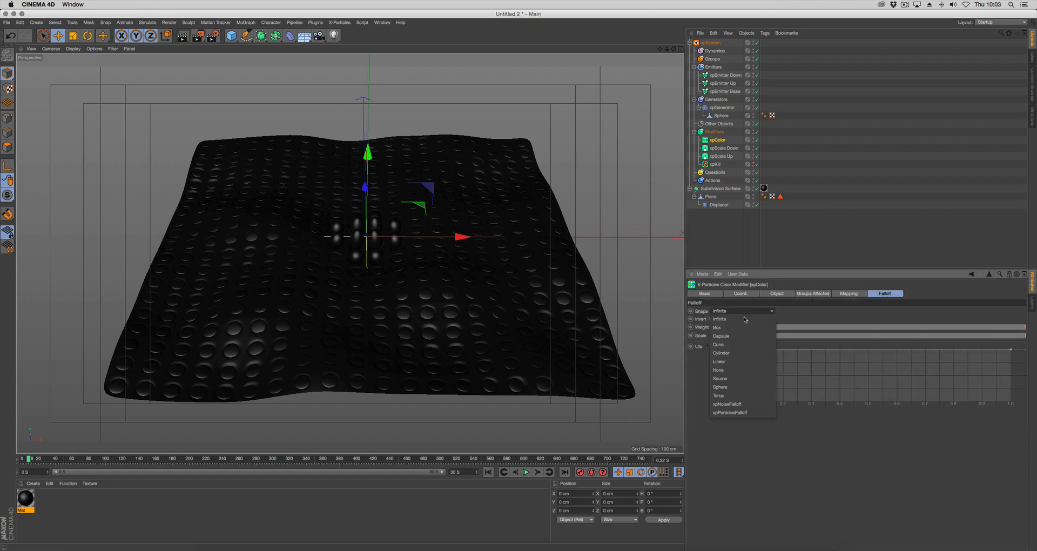
click(730, 412)
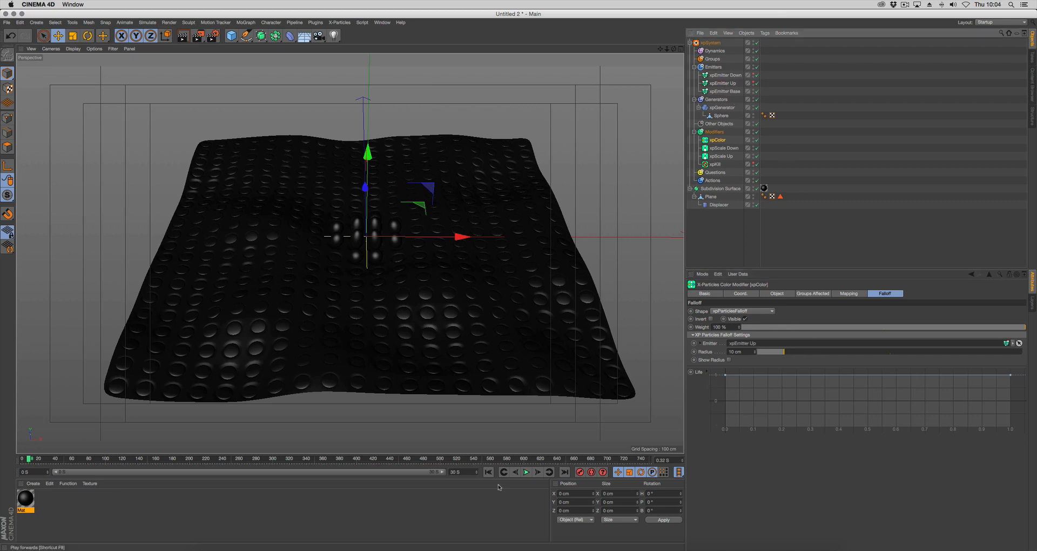
click(777, 294)
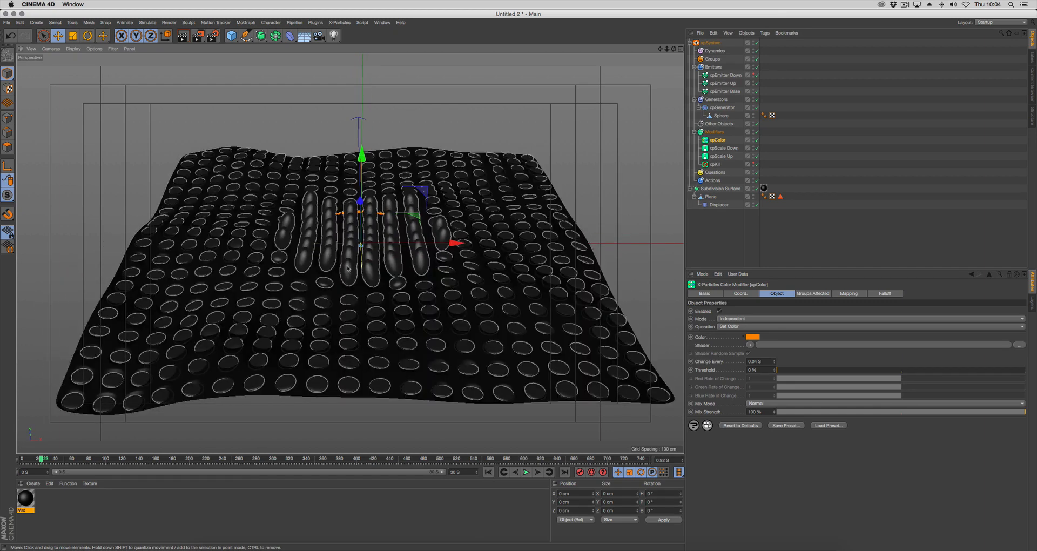
Step: Replay the simulation to check the orange growing discs, then rename the modifier xpColor Up
click(719, 107)
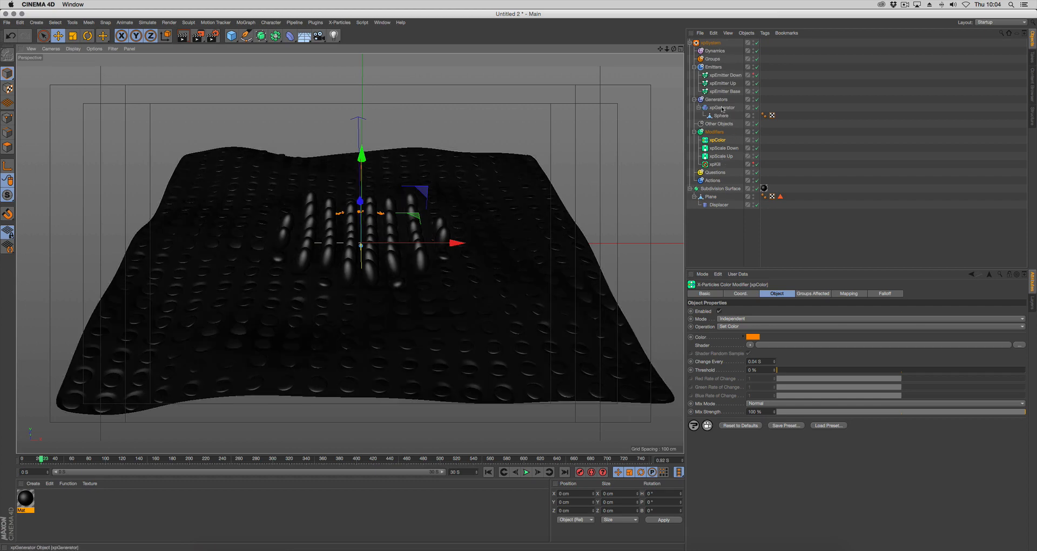
click(721, 107)
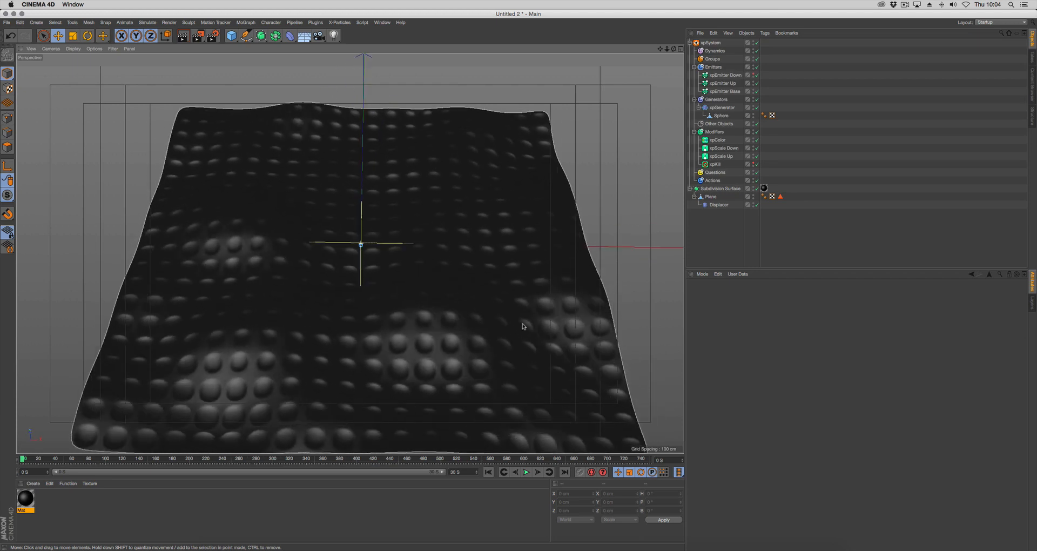
click(525, 472)
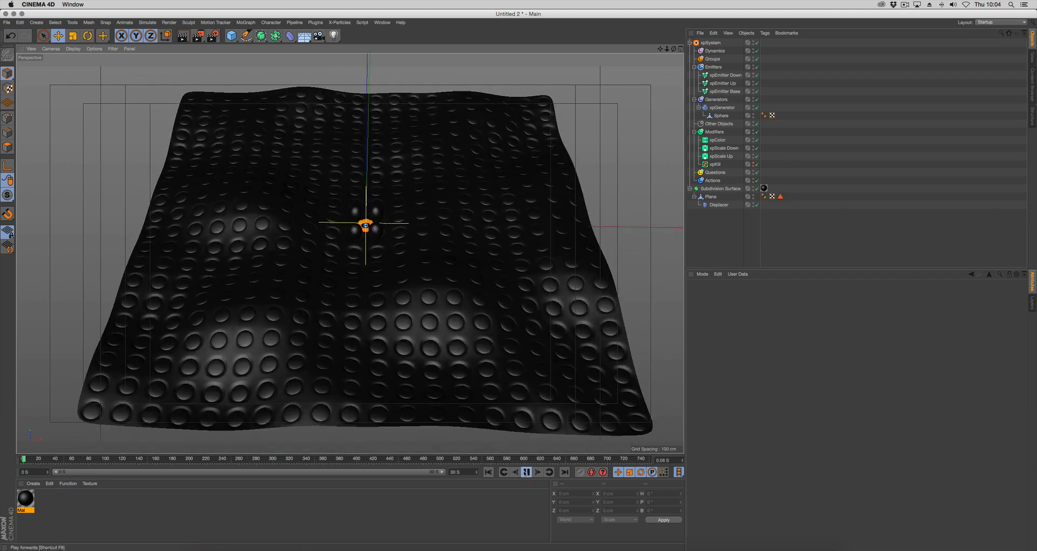
click(525, 473)
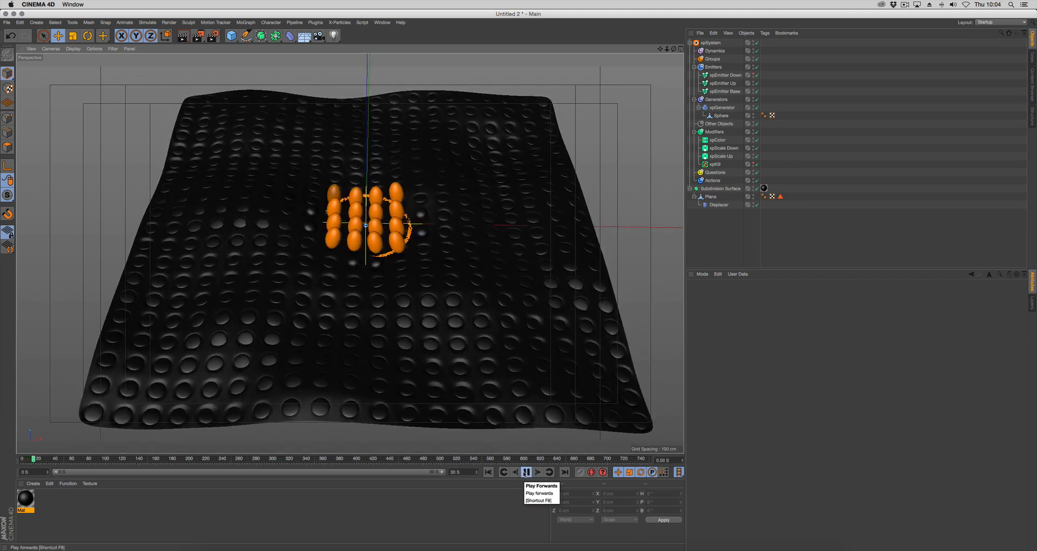
click(527, 473)
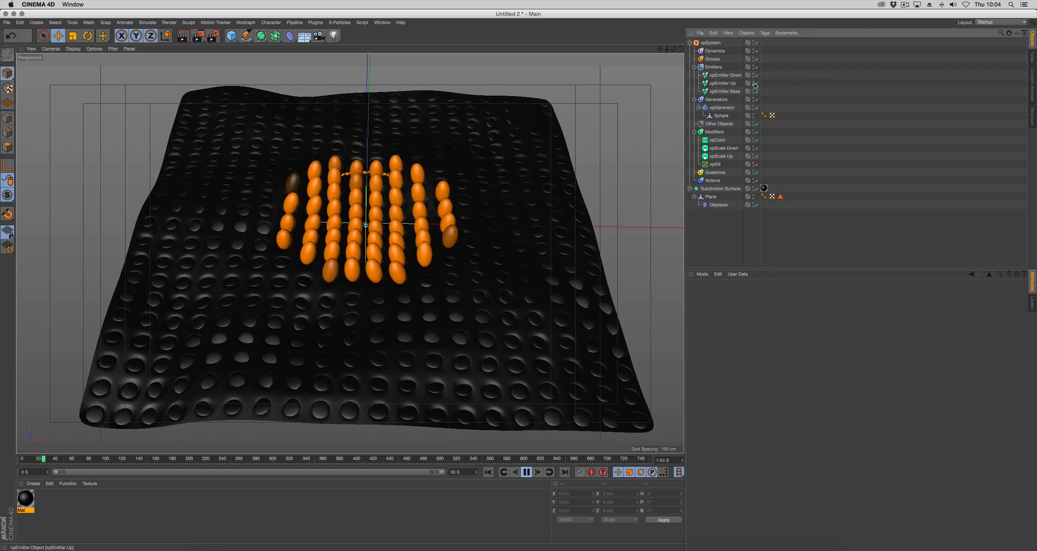
click(522, 472)
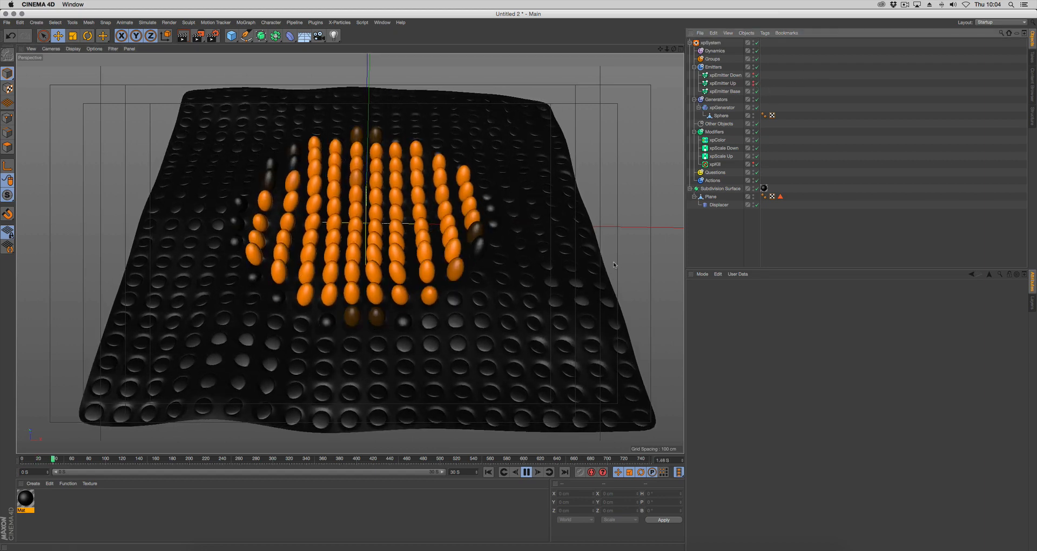
click(524, 487)
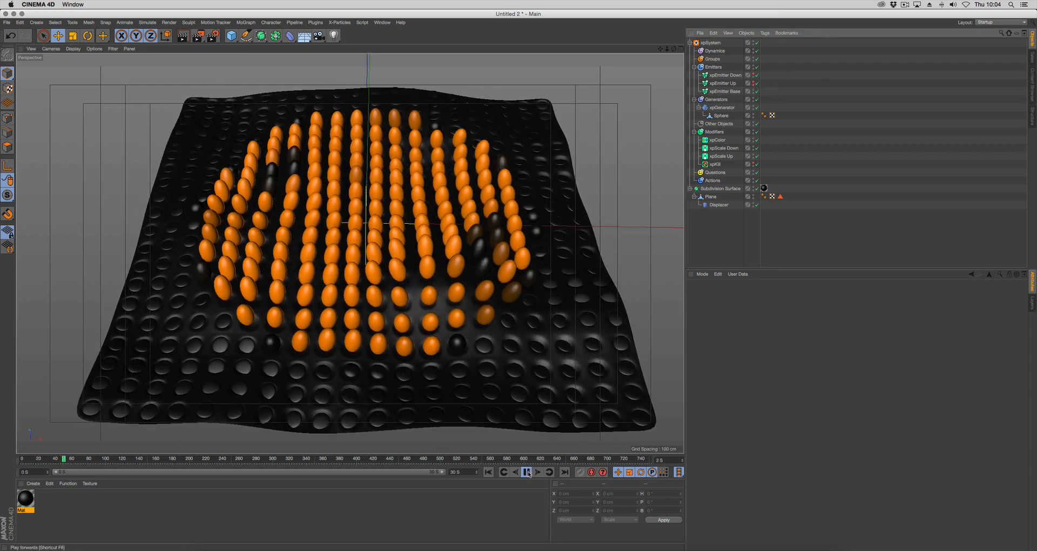
click(526, 472)
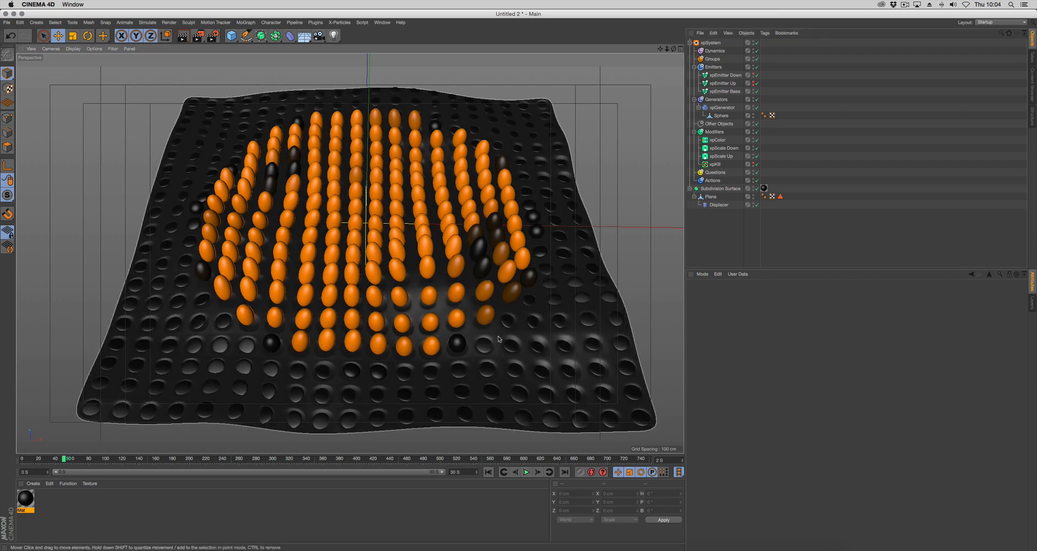
click(717, 140)
text( Up)
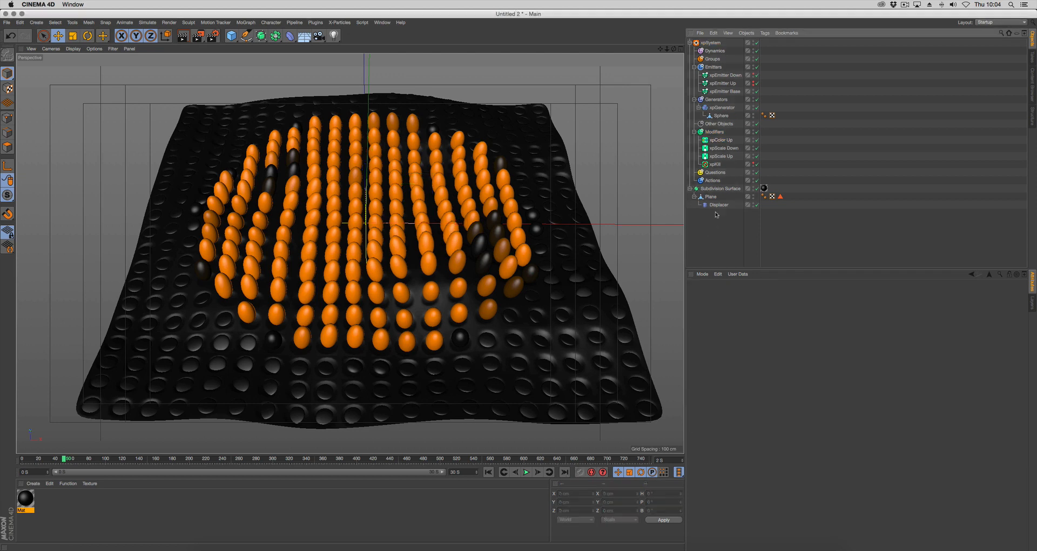
Step: Duplicate xpColor Up as xpColor Down and set its colour to blue
click(720, 140)
text(xpColor Do)
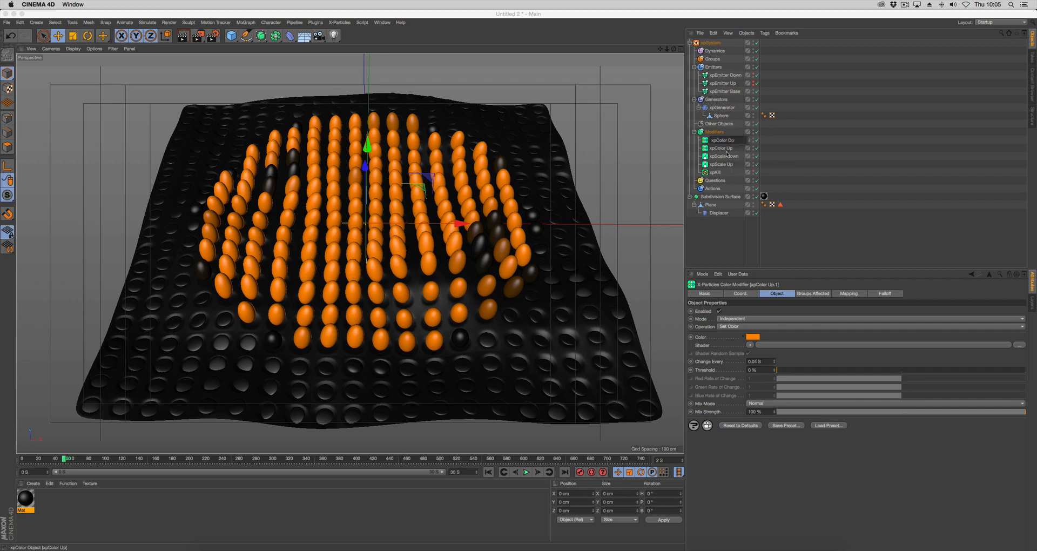
click(723, 140)
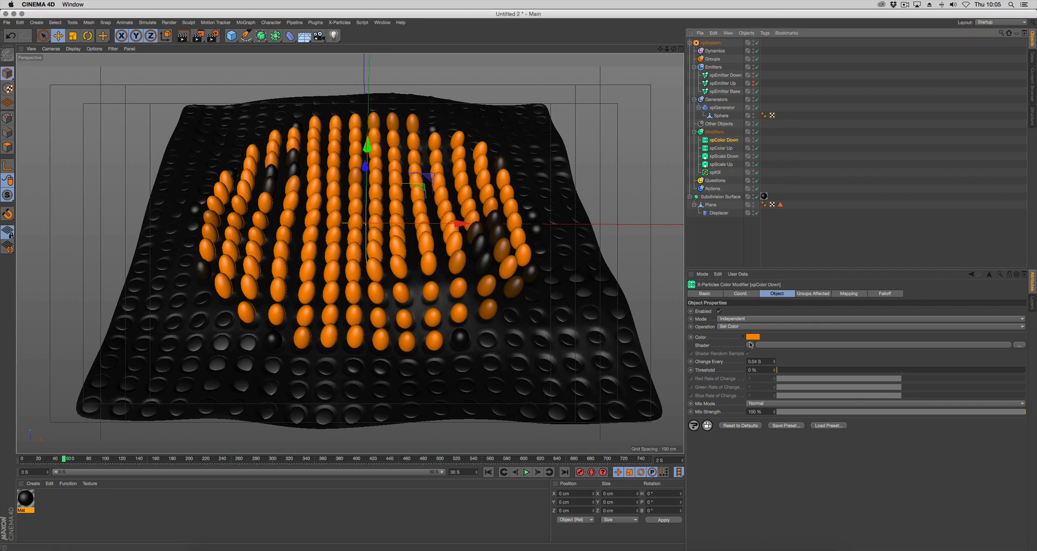
click(752, 336)
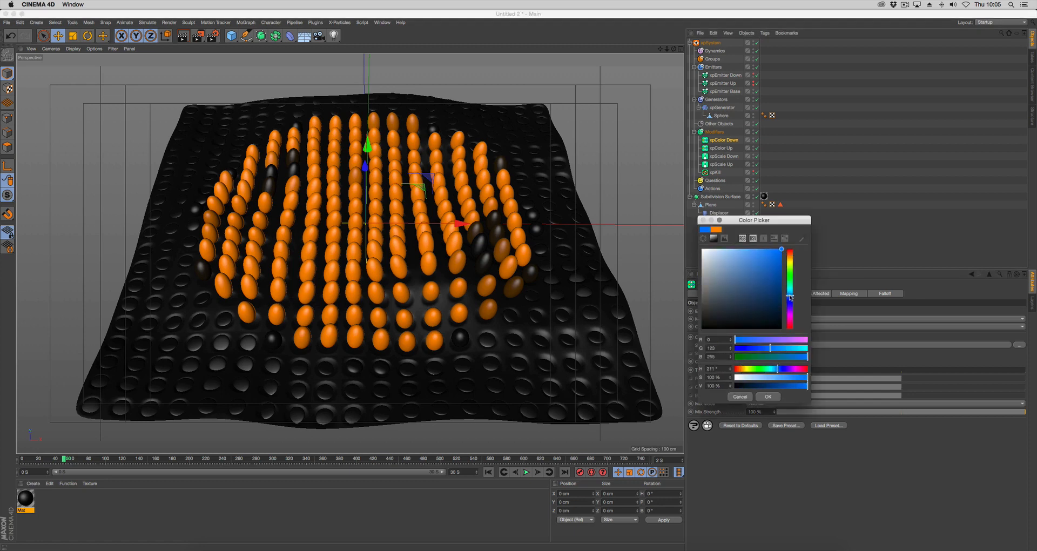
click(768, 396)
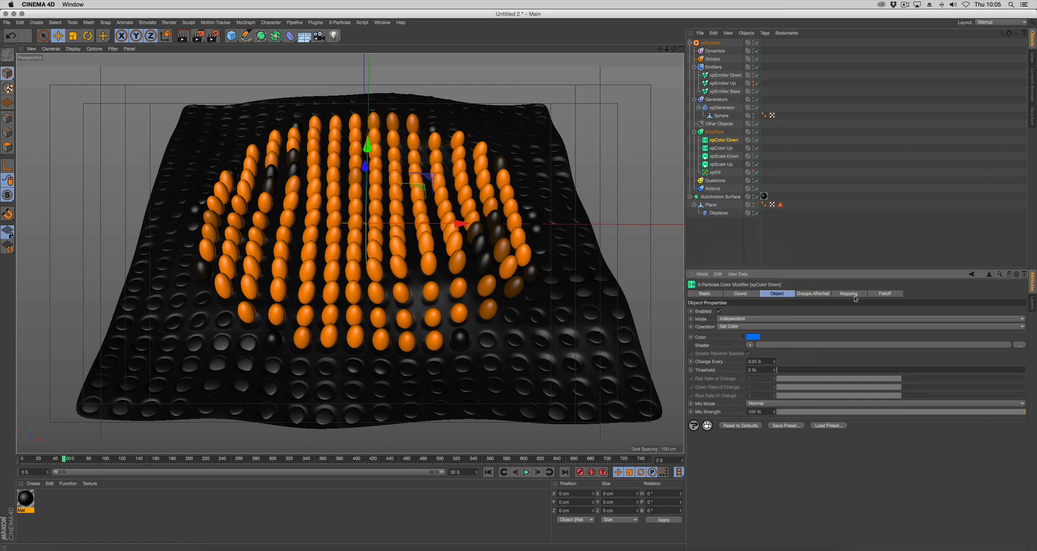
click(884, 293)
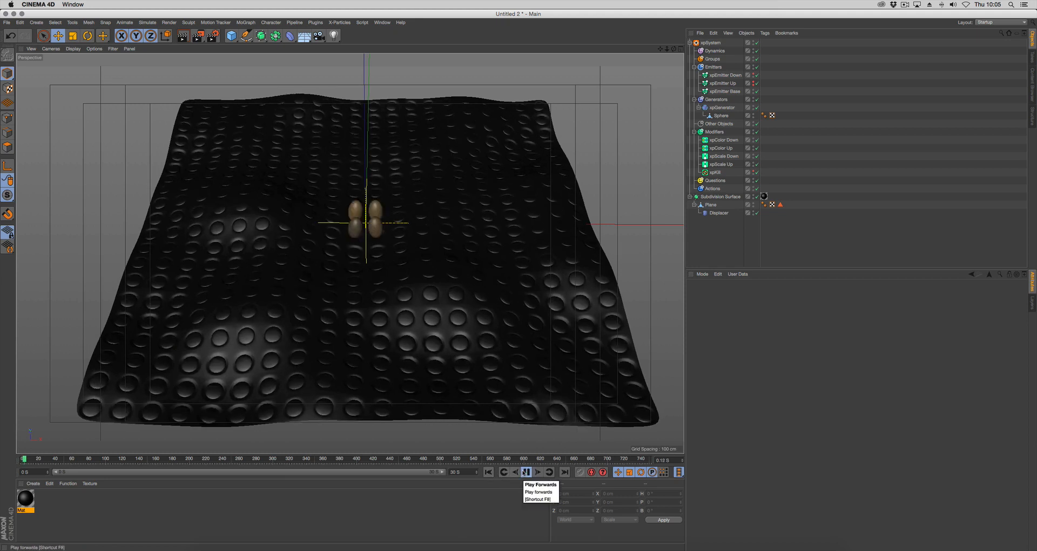
Step: Play through to see orange capsules swelling centrally and blue particles shrinking in rings, then stop
click(527, 472)
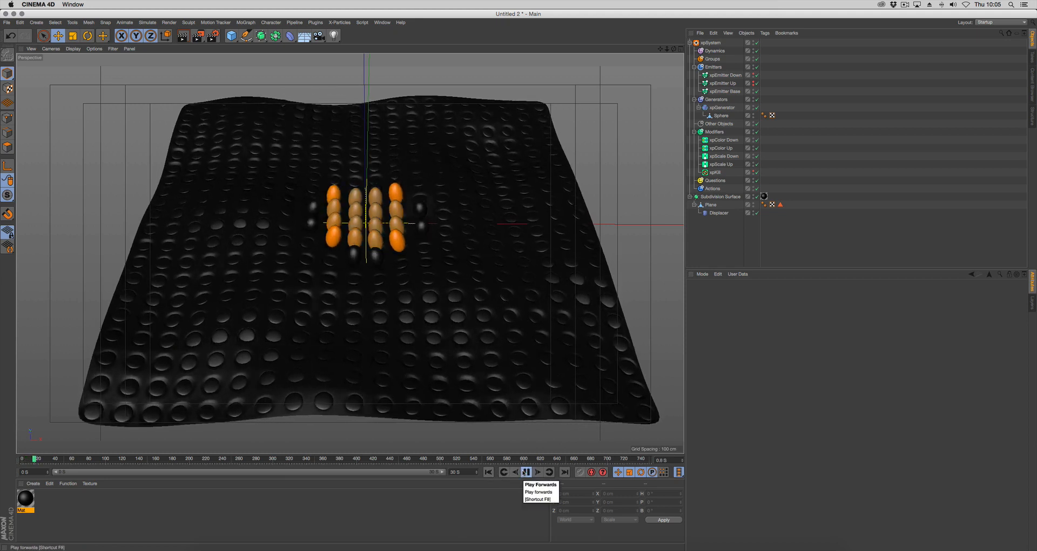
click(528, 471)
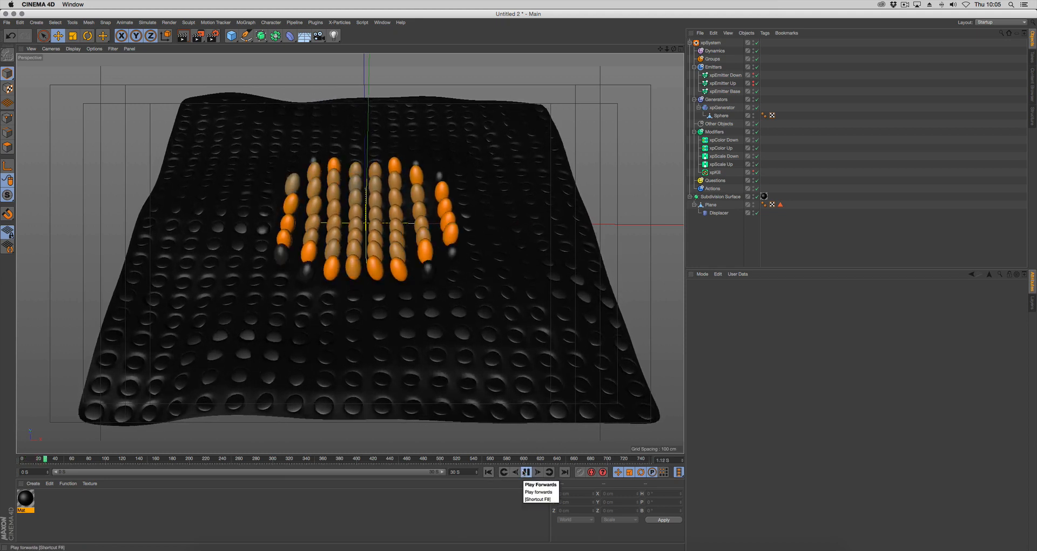
click(530, 472)
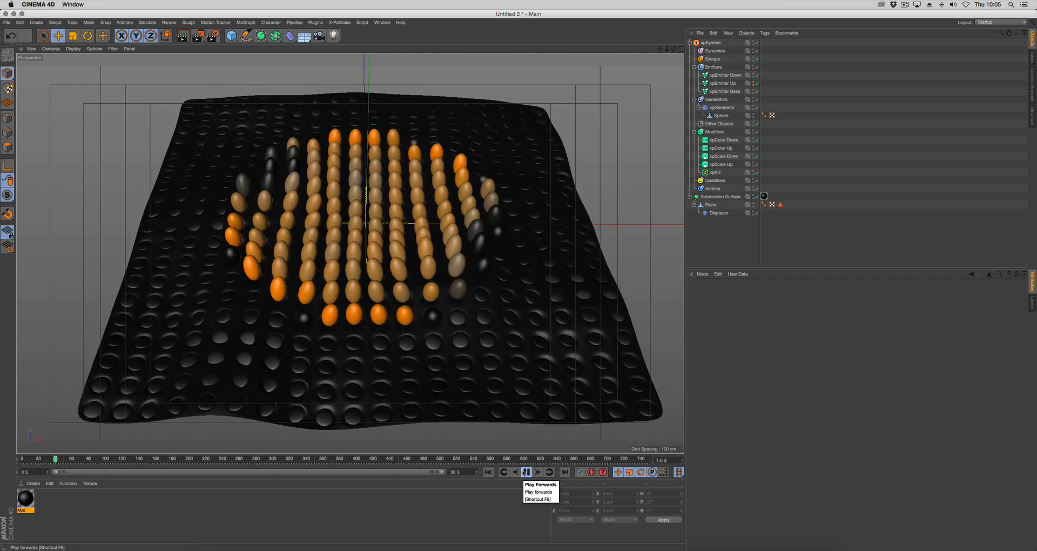
click(529, 473)
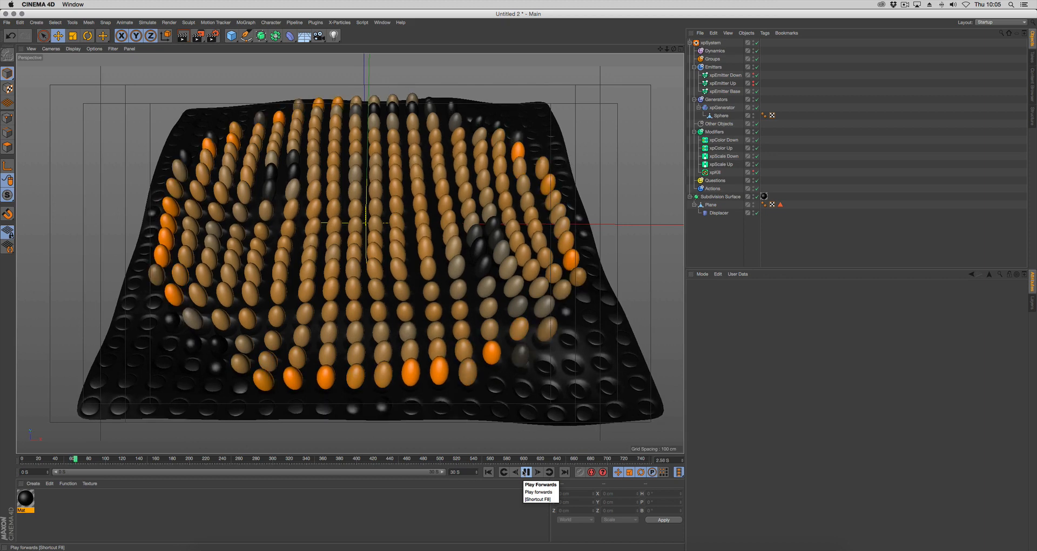
click(530, 472)
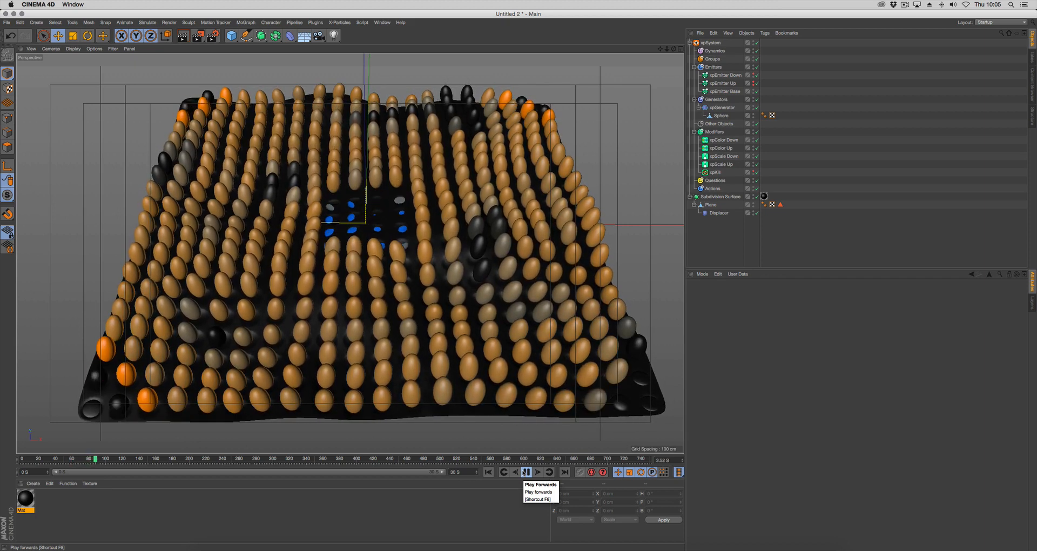
click(524, 472)
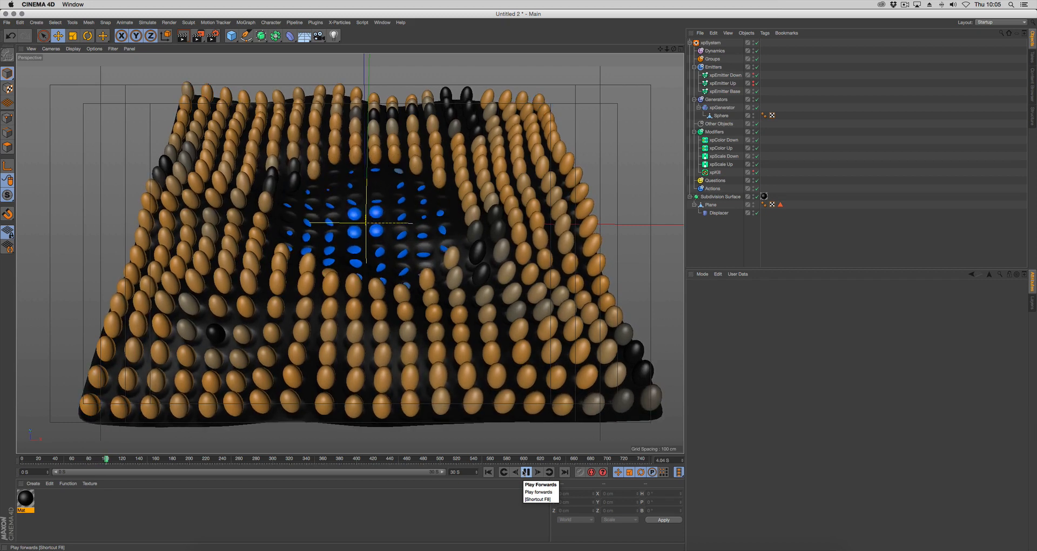
click(530, 473)
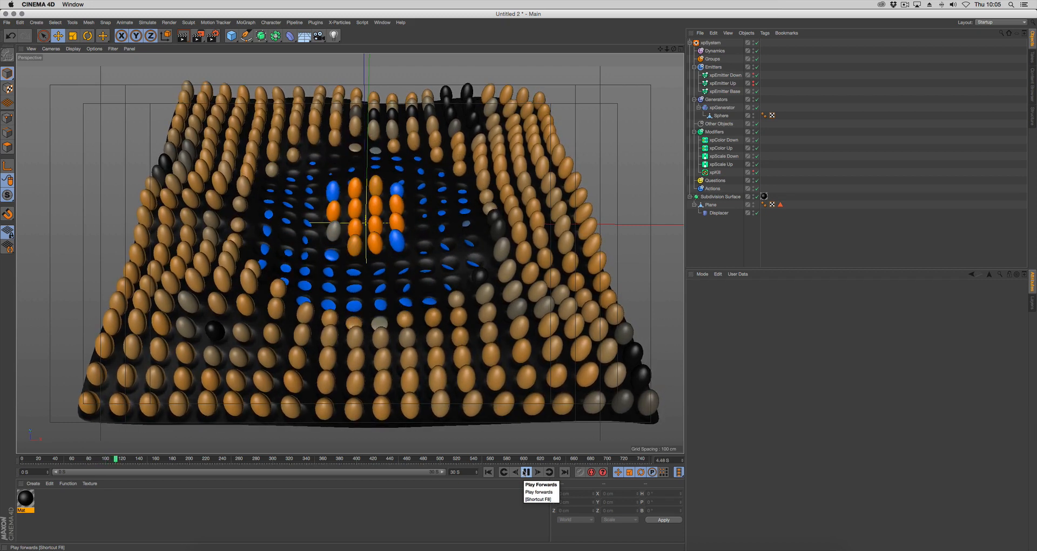
click(535, 472)
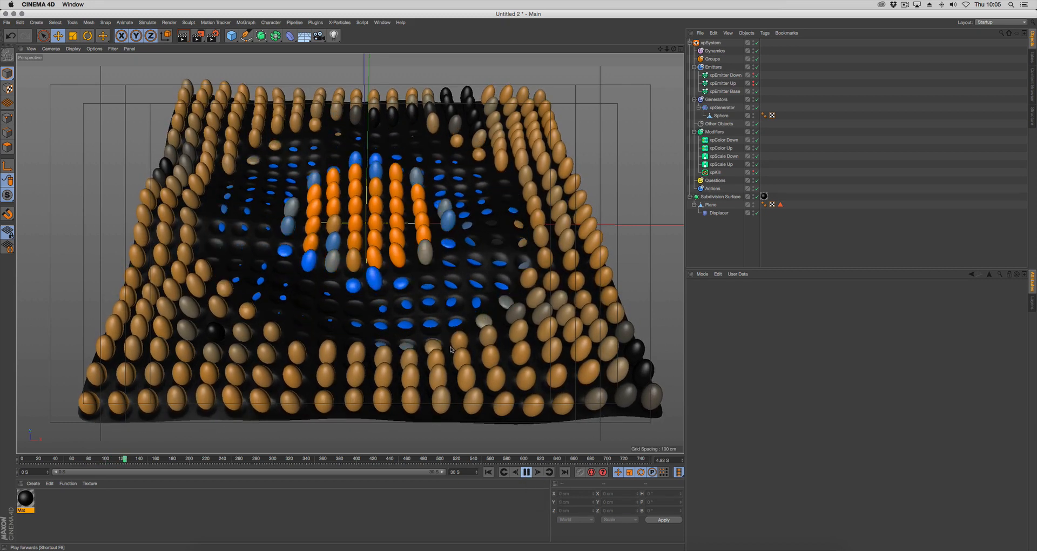
click(530, 472)
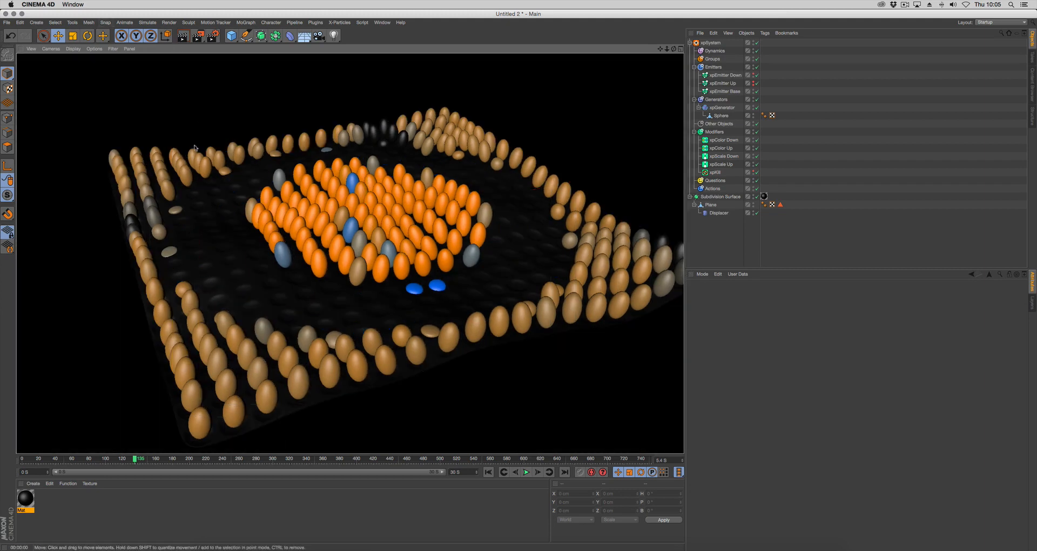
mouse_move(362, 240)
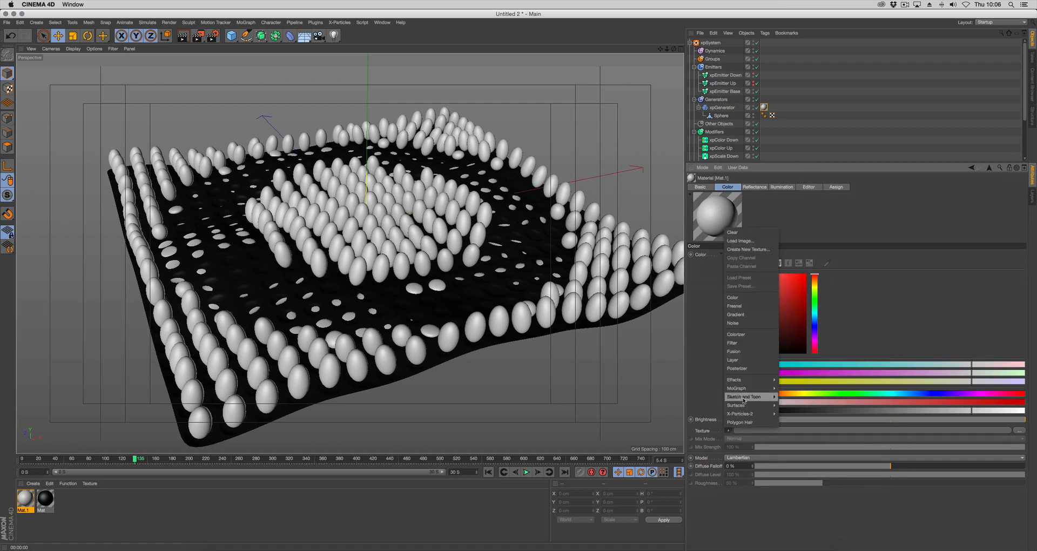
mouse_move(738, 388)
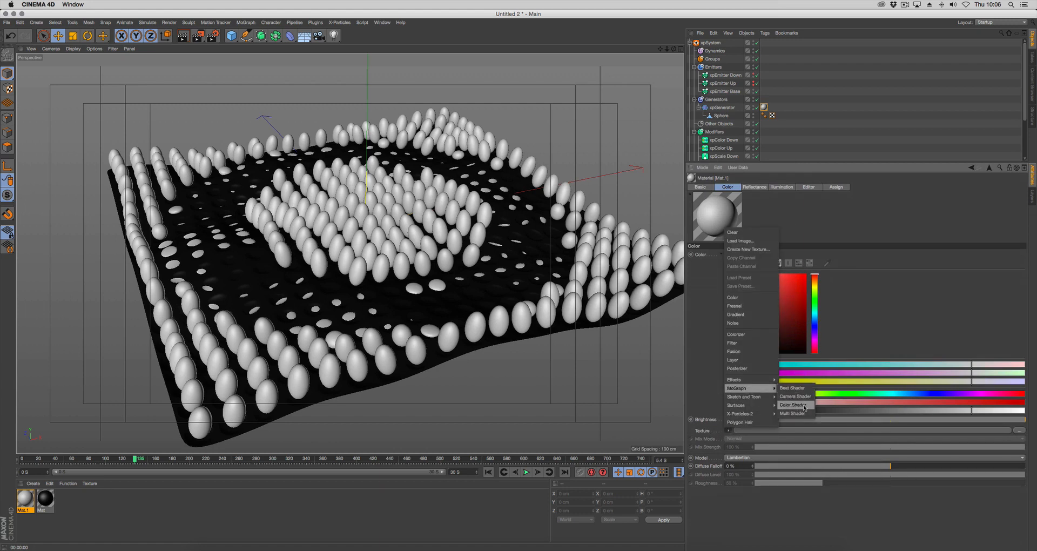
Step: Load the MoGraph Color Shader into Mat.1's colour channel texture
click(792, 404)
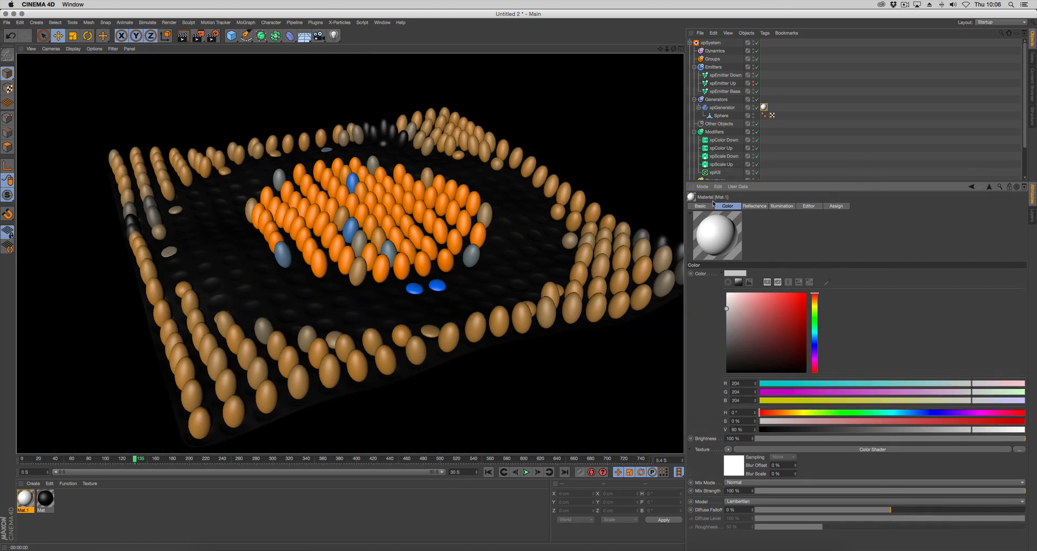
Step: Enable Mat.1's Luminance channel with a Color Shader texture and lower its brightness
click(700, 205)
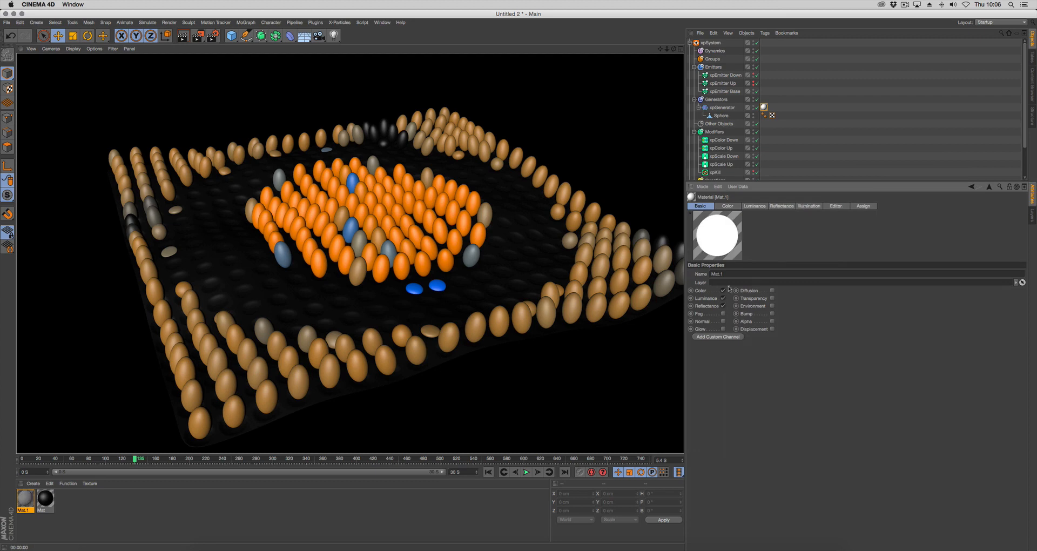
click(727, 206)
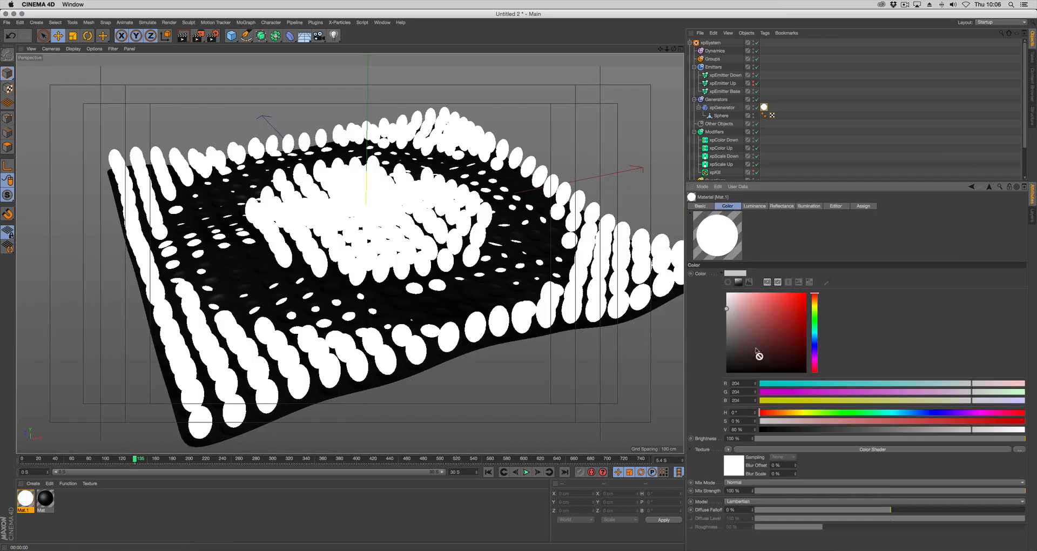
click(754, 206)
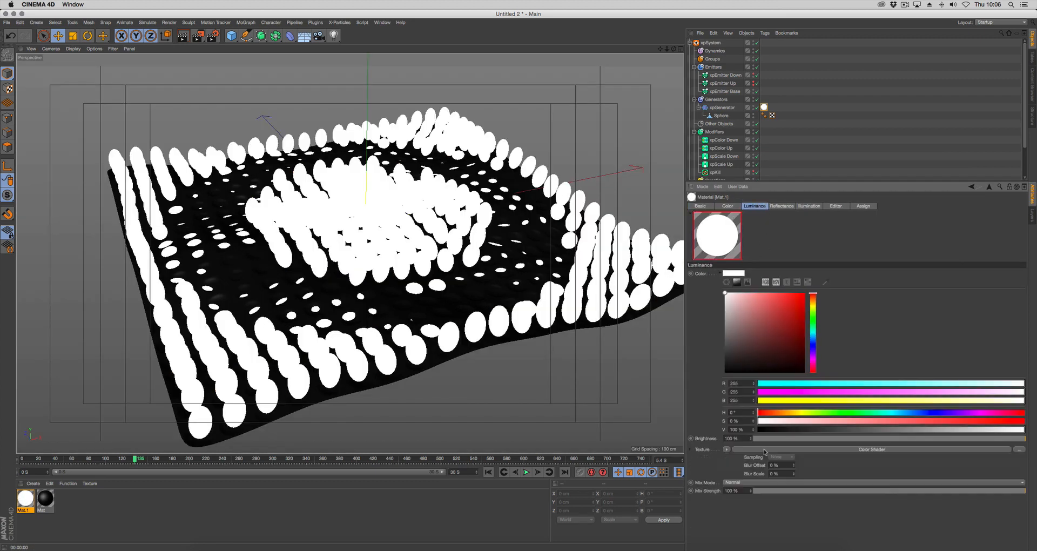
drag(1029, 490, 985, 490)
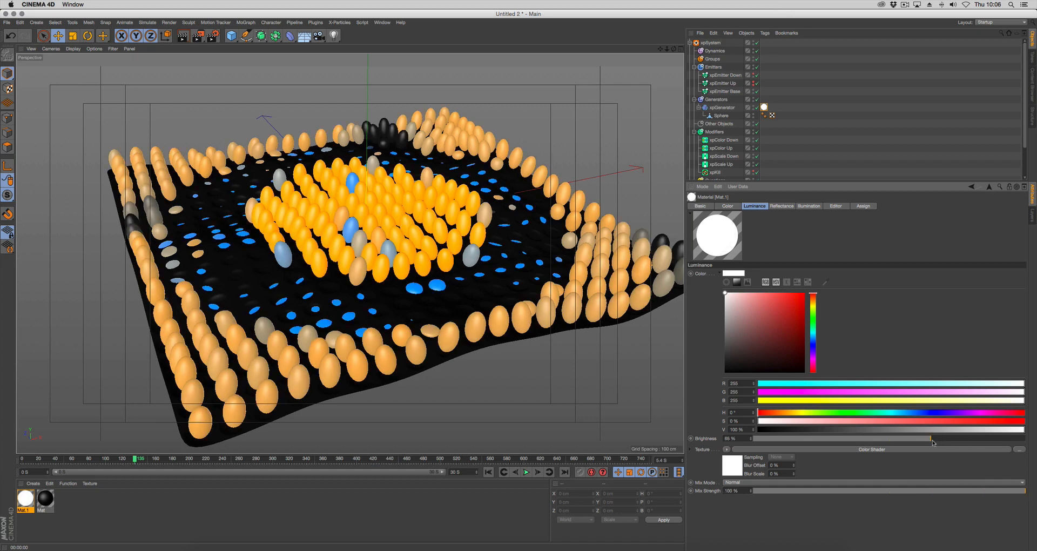
drag(933, 438, 926, 439)
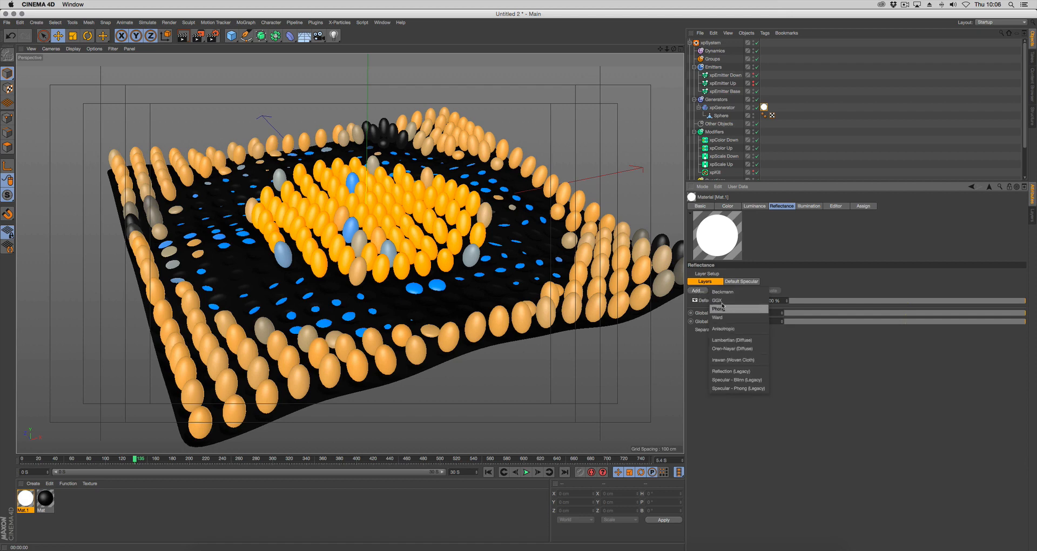
Step: Add a GGX reflectance layer to Mat.1 and load Fresnel into its layer mask
click(716, 300)
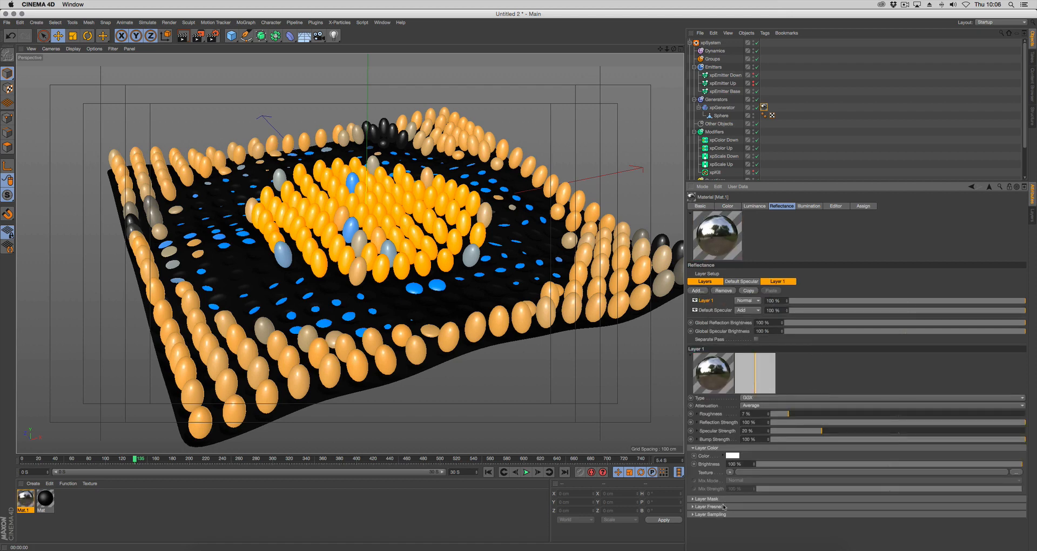
click(694, 499)
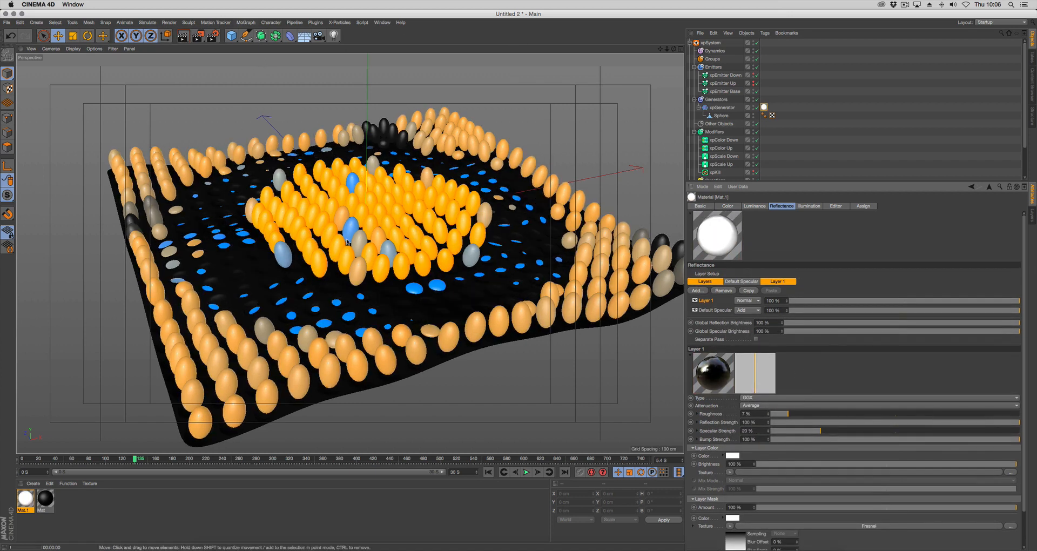
click(525, 472)
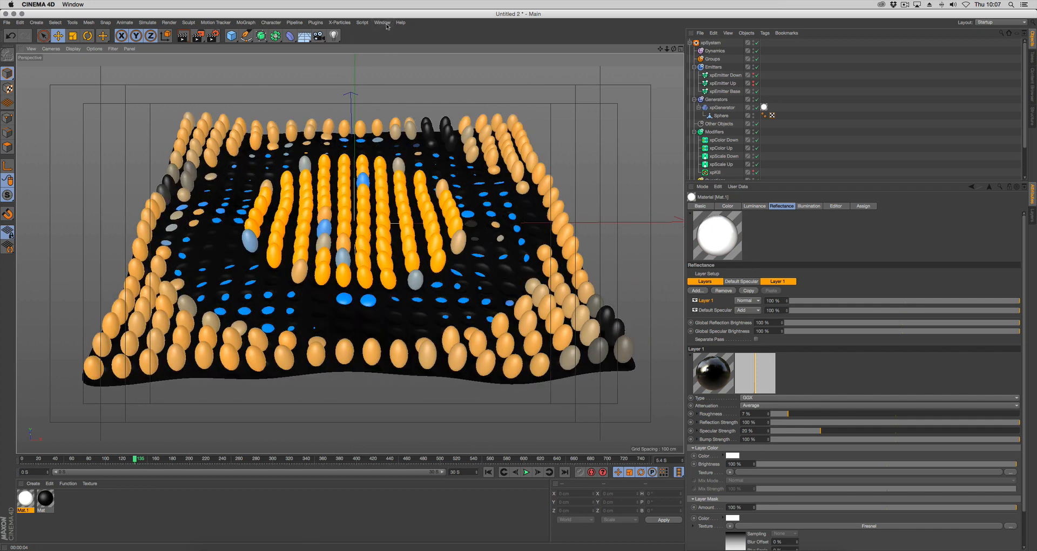
Step: Switch to the Utorvarig.c4d document and play its torus particle simulation
click(382, 22)
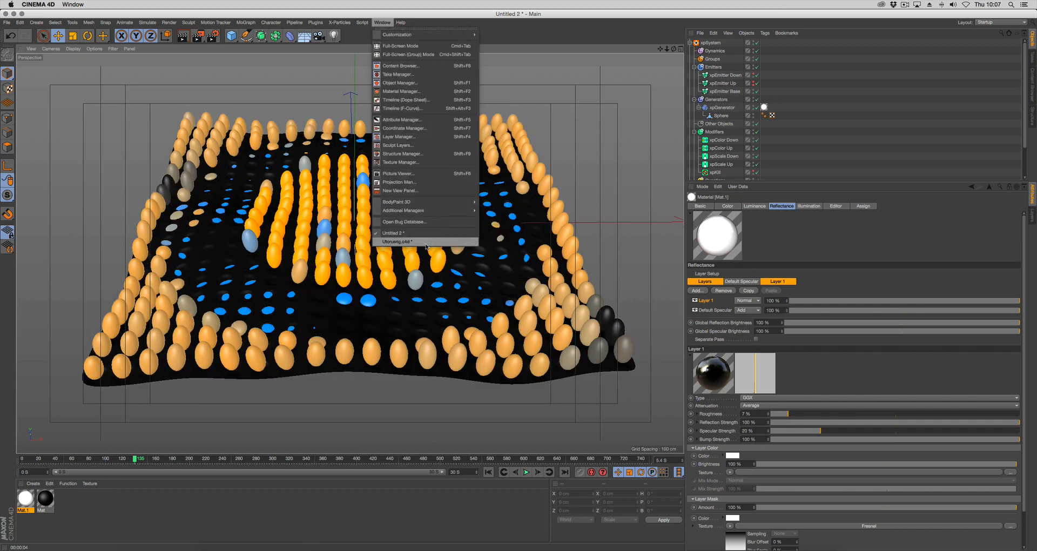
click(399, 241)
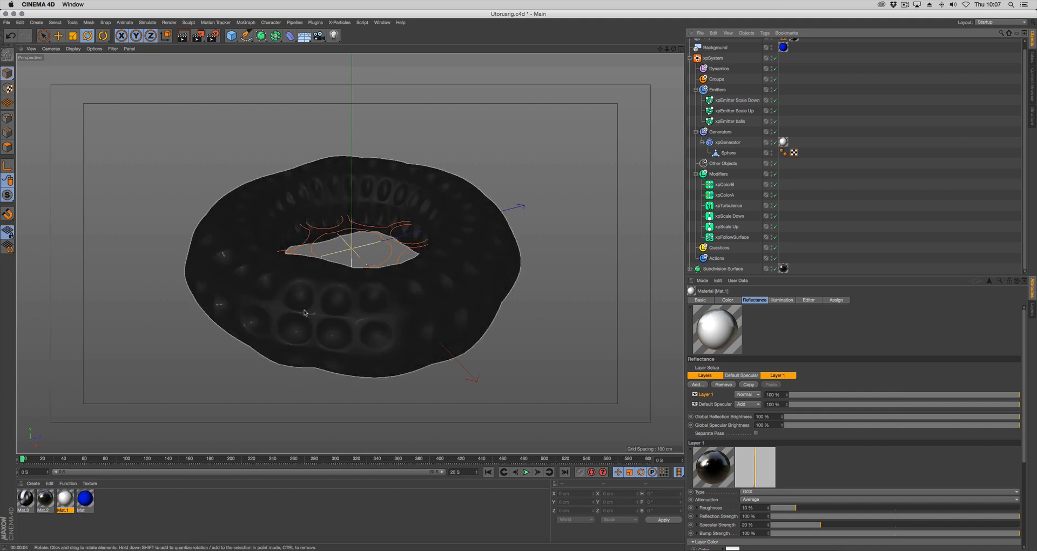
mouse_move(290, 291)
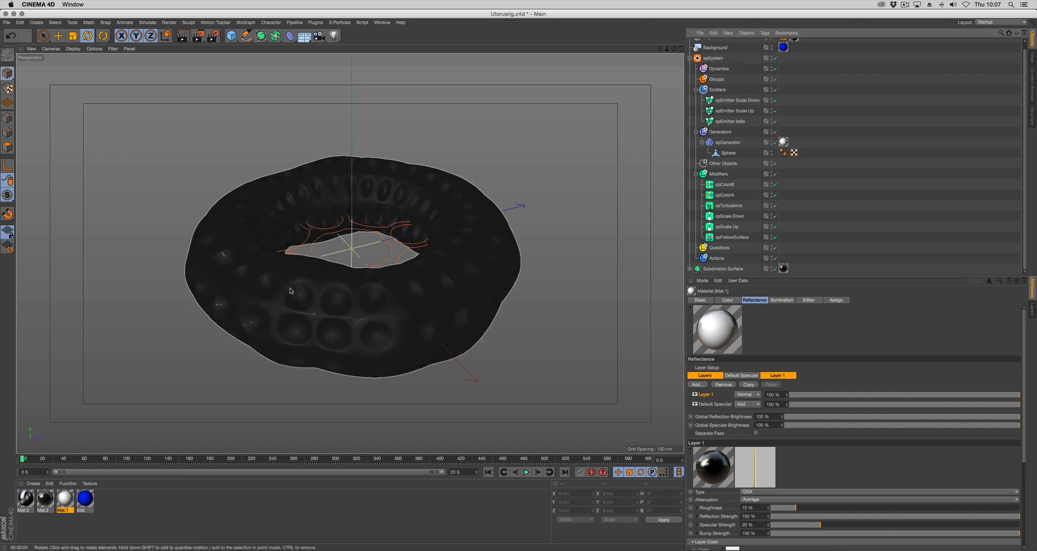
click(526, 472)
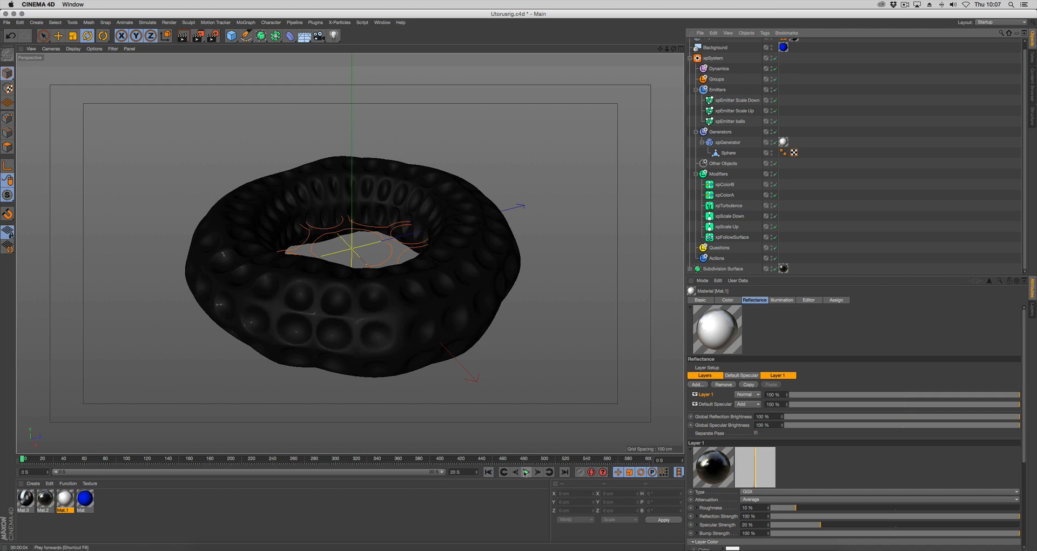
click(525, 472)
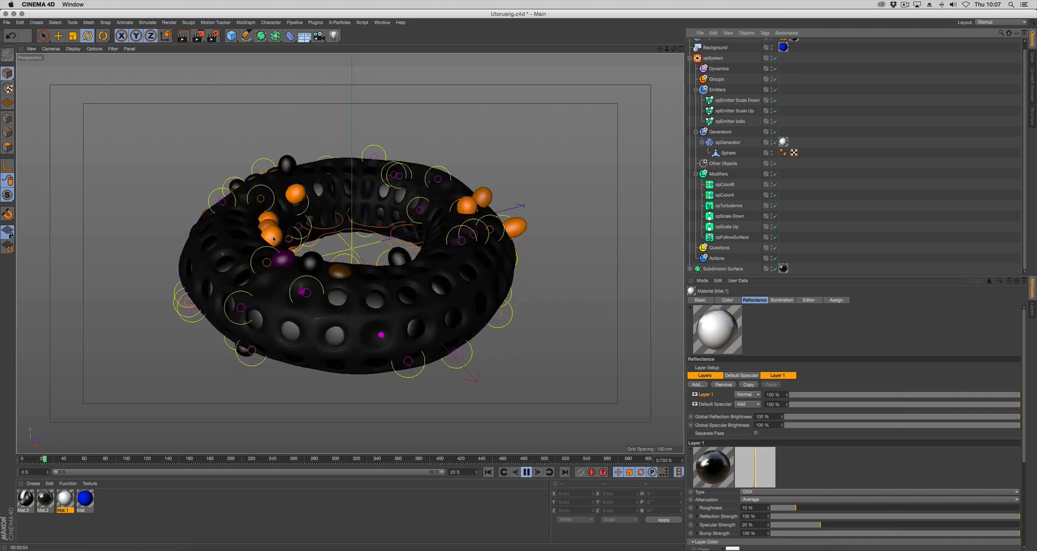
click(523, 472)
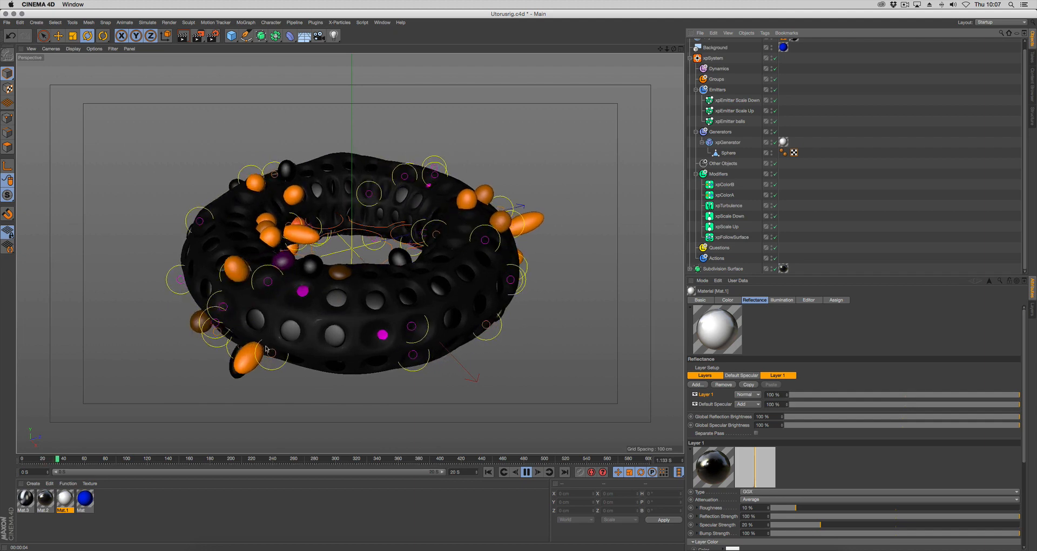